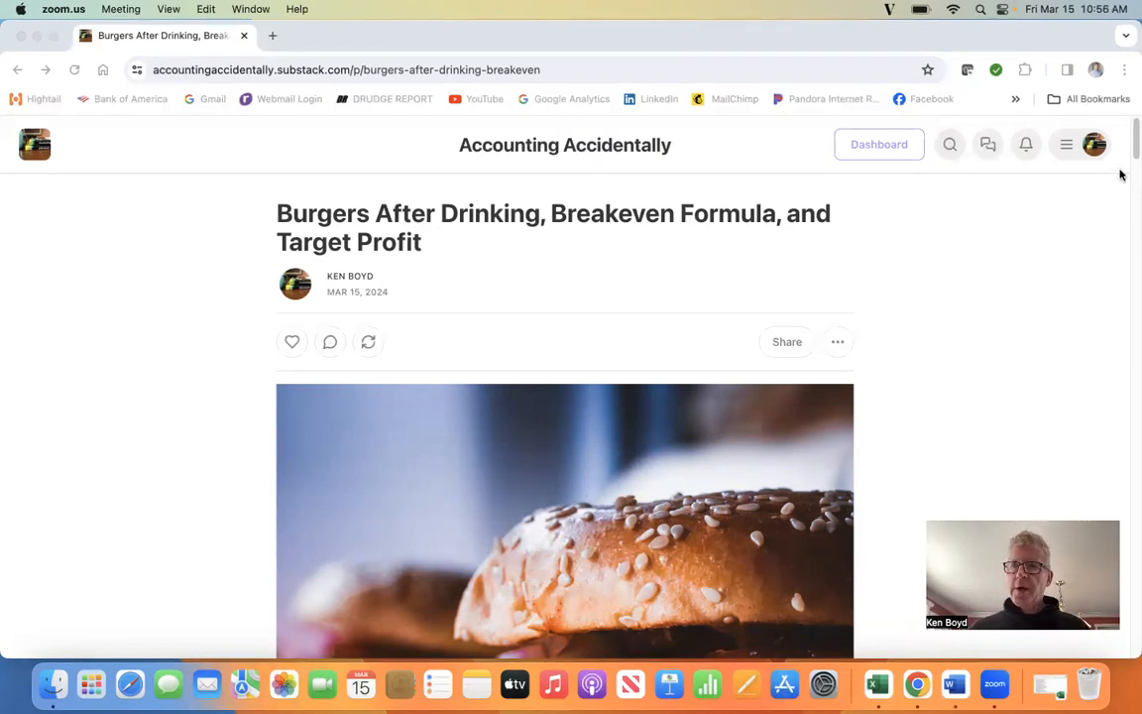
pyautogui.moveTo(258, 87)
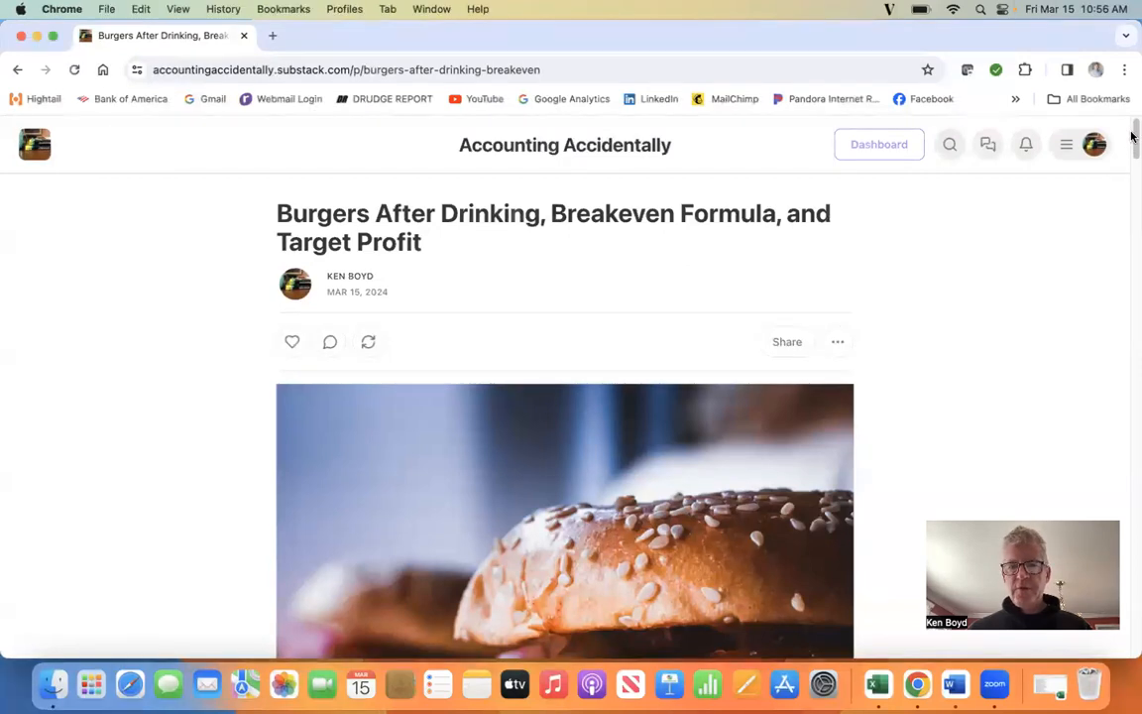
pyautogui.scroll(-3)
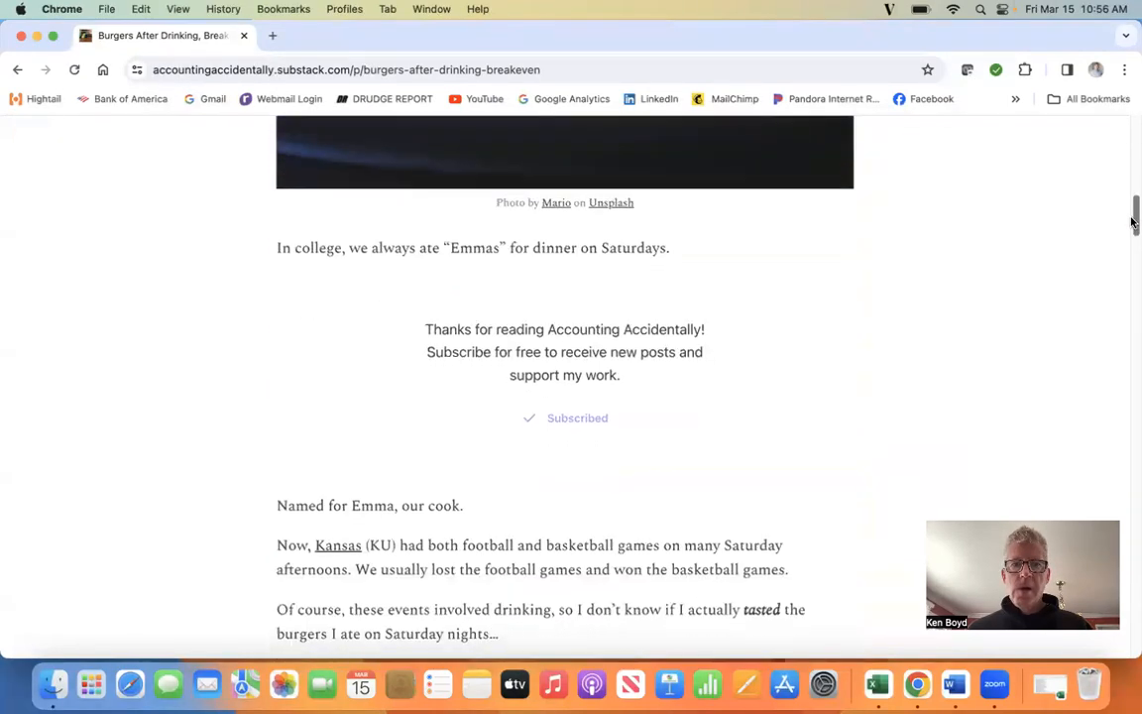
pyautogui.scroll(-3)
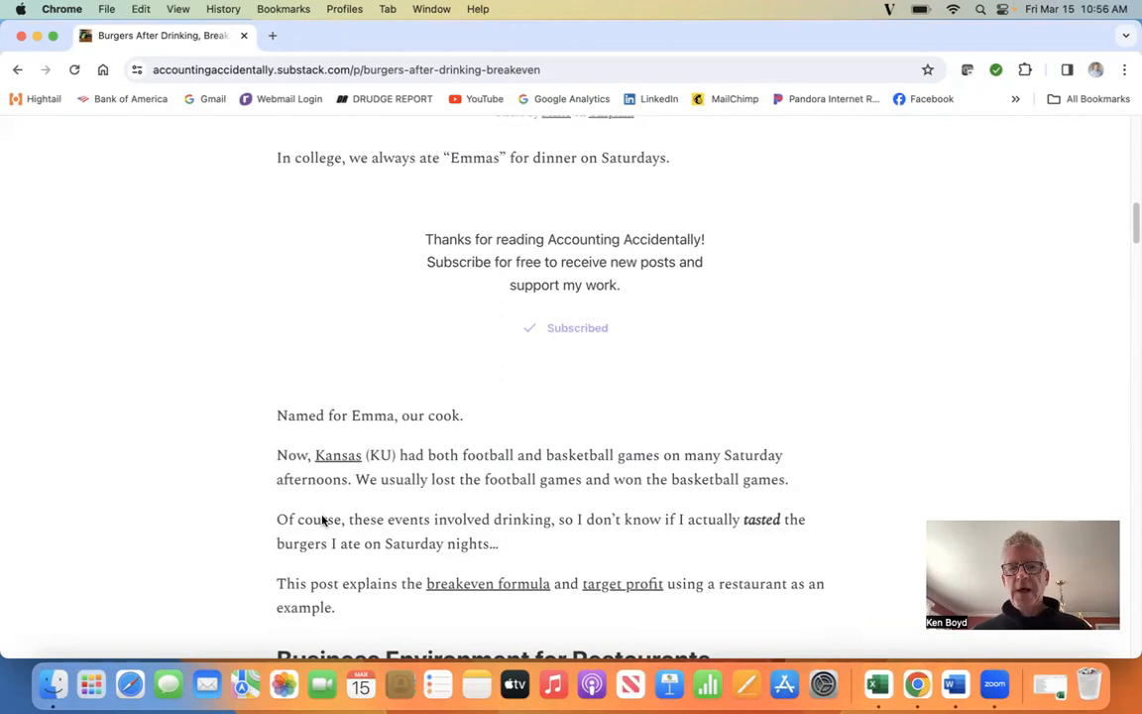
pyautogui.moveTo(539, 471)
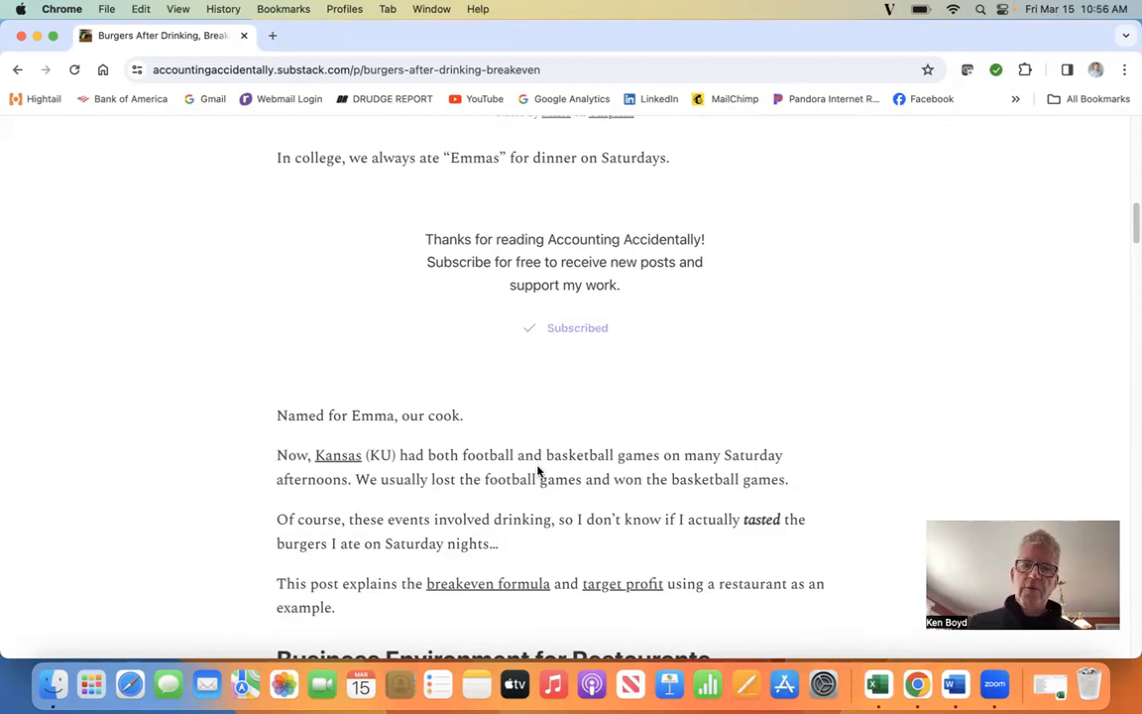
pyautogui.moveTo(428, 500)
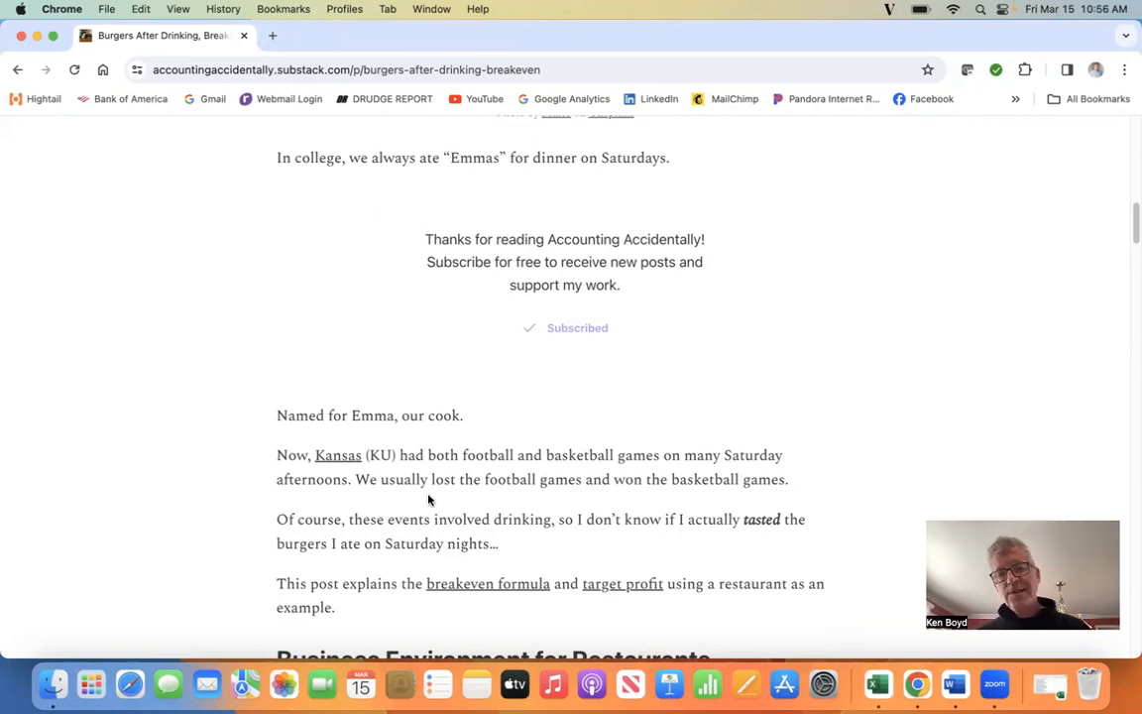
pyautogui.scroll(-3)
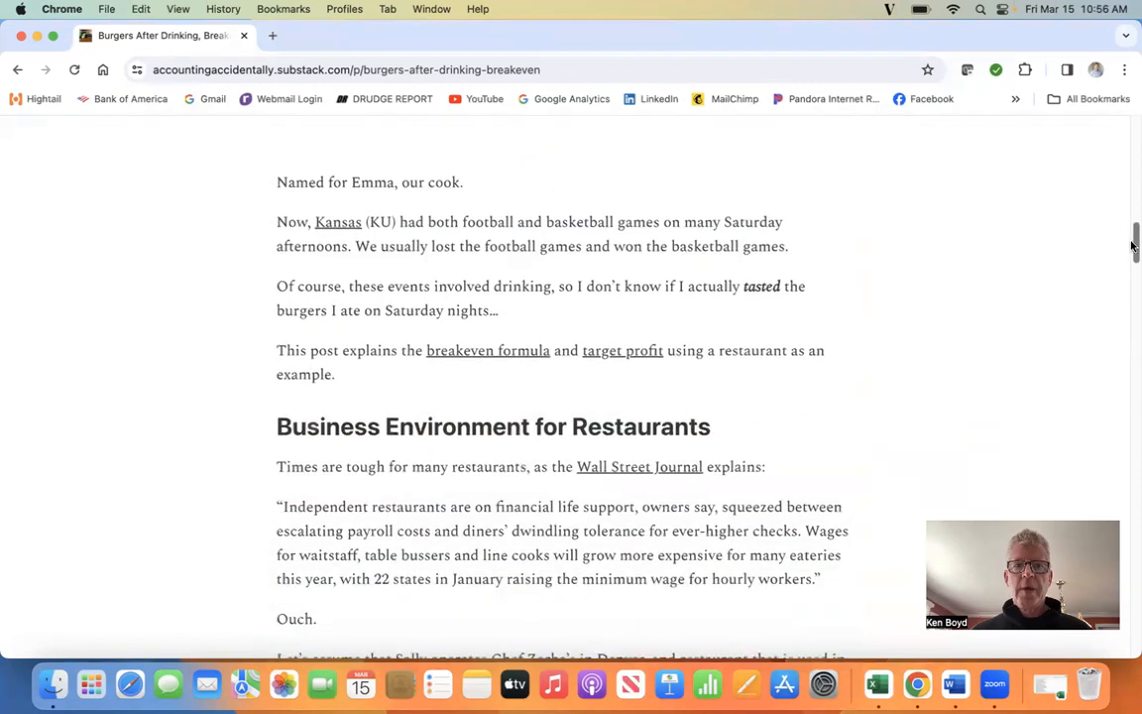
pyautogui.scroll(-3)
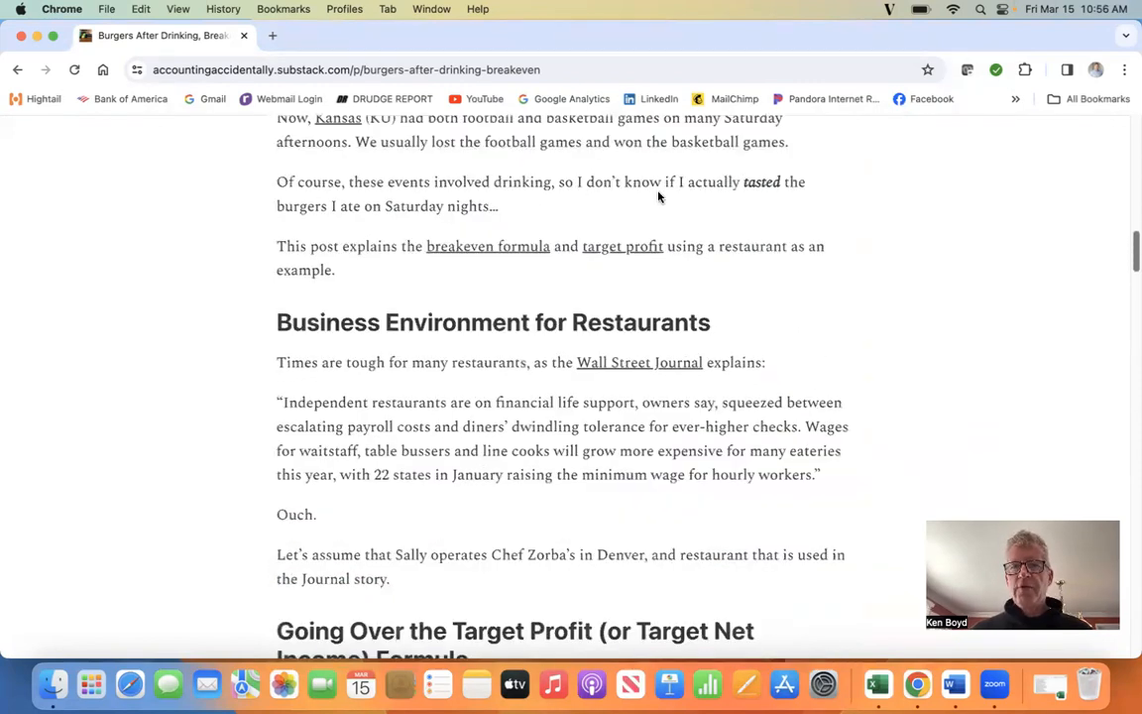
pyautogui.moveTo(702, 197)
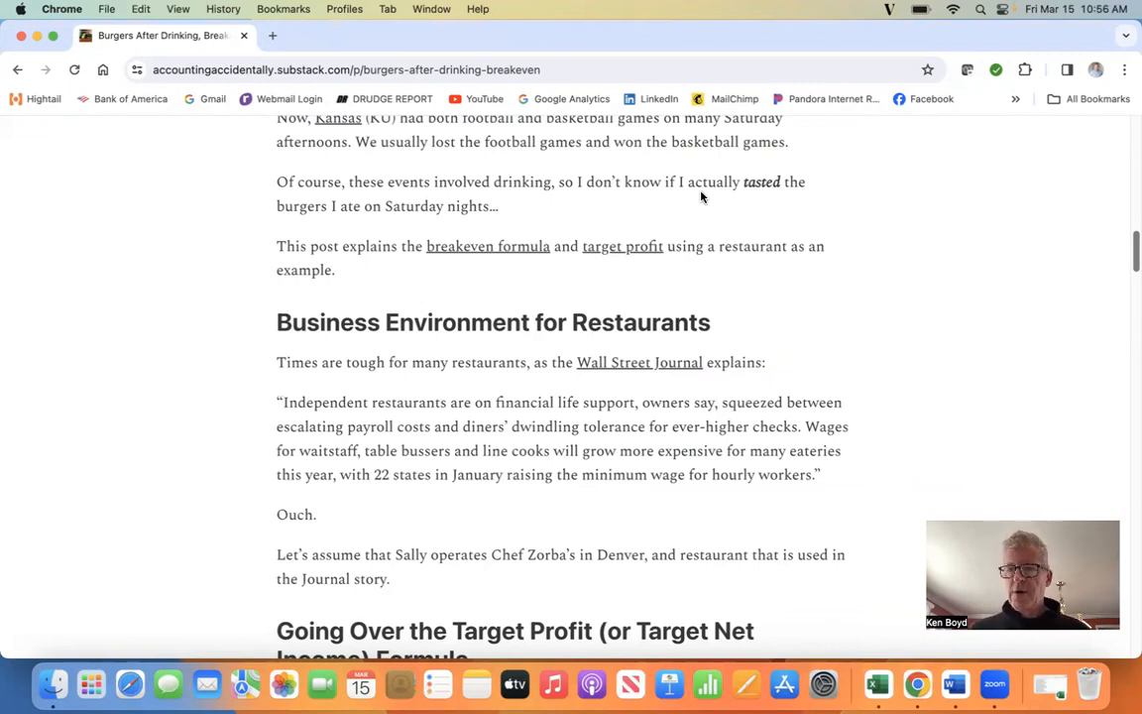
pyautogui.moveTo(434, 341)
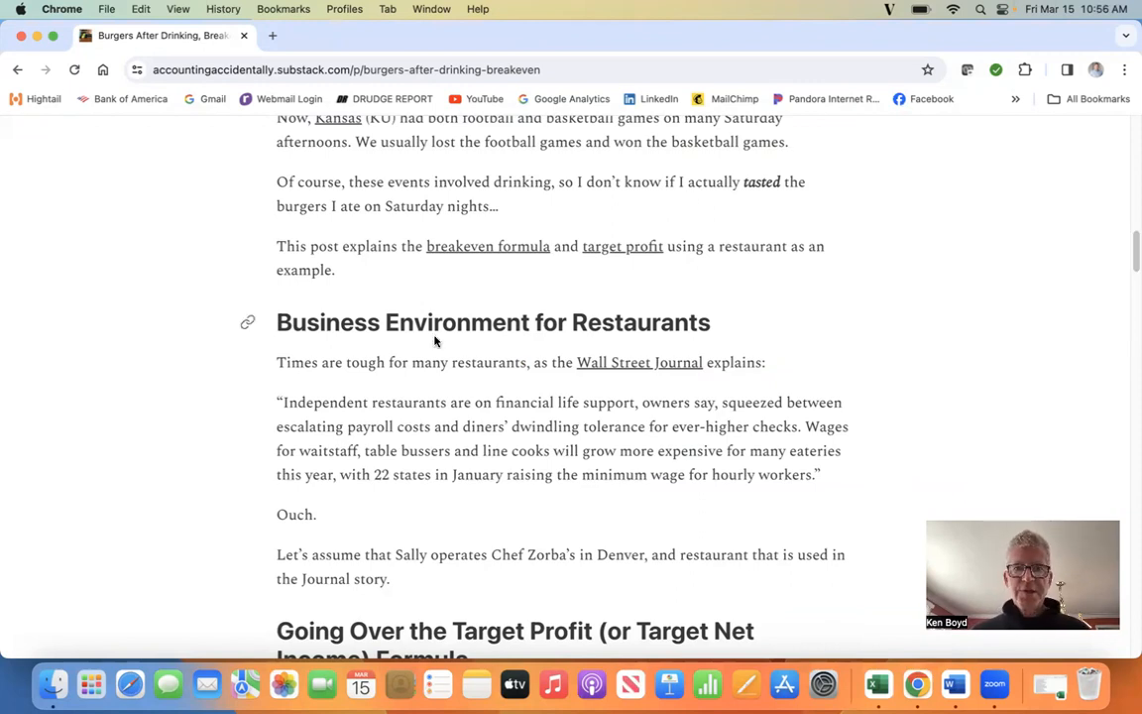
pyautogui.moveTo(622, 262)
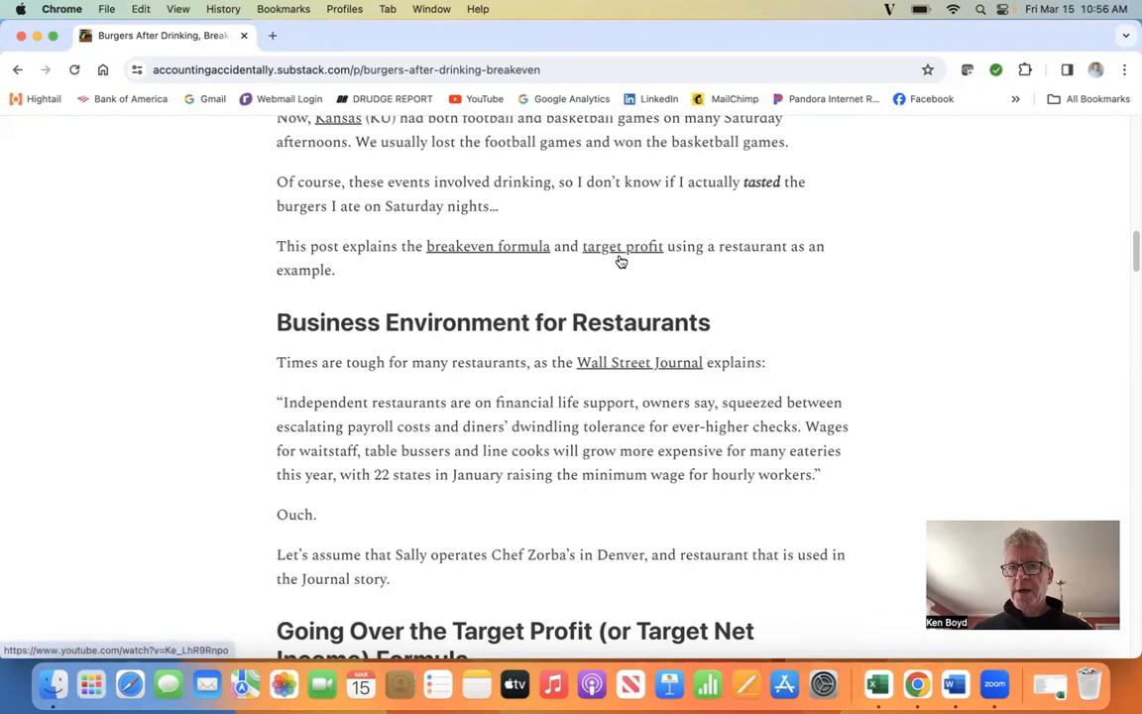
pyautogui.moveTo(762, 258)
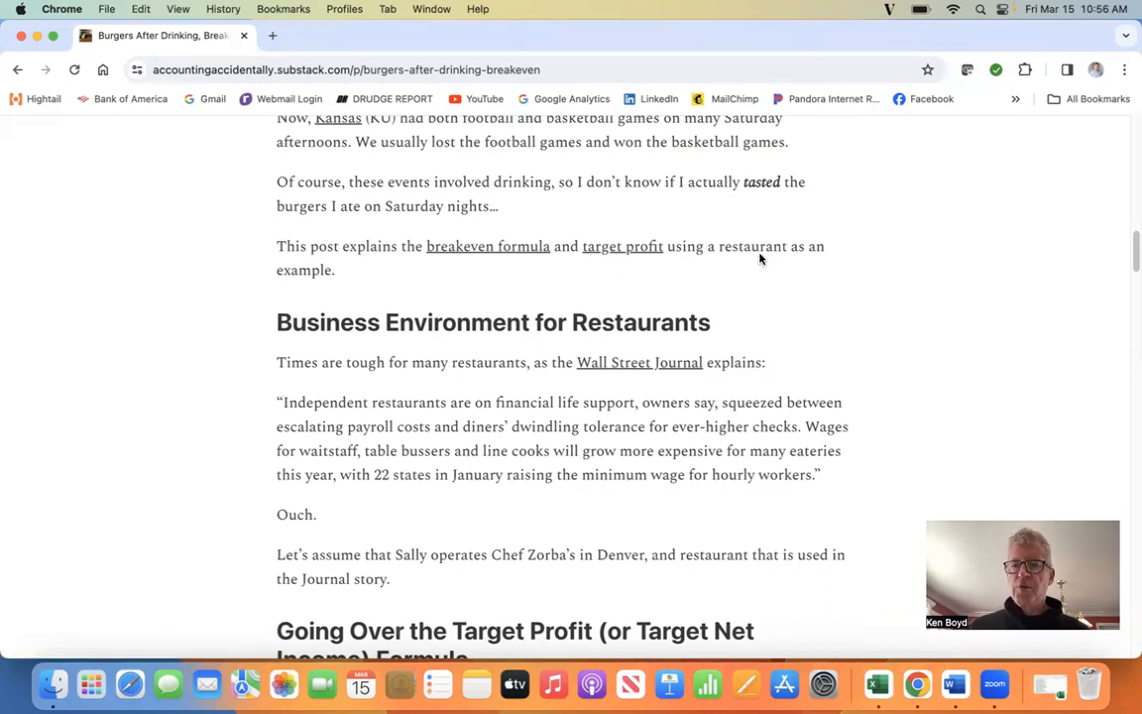
pyautogui.moveTo(355, 295)
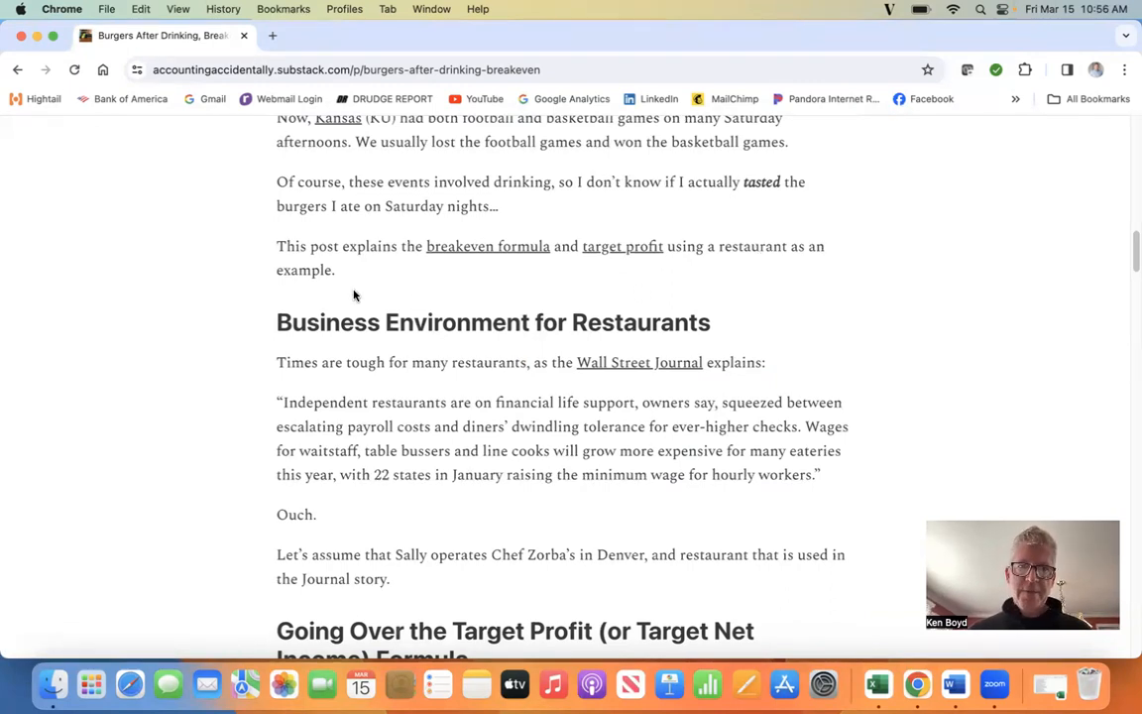
pyautogui.scroll(-3)
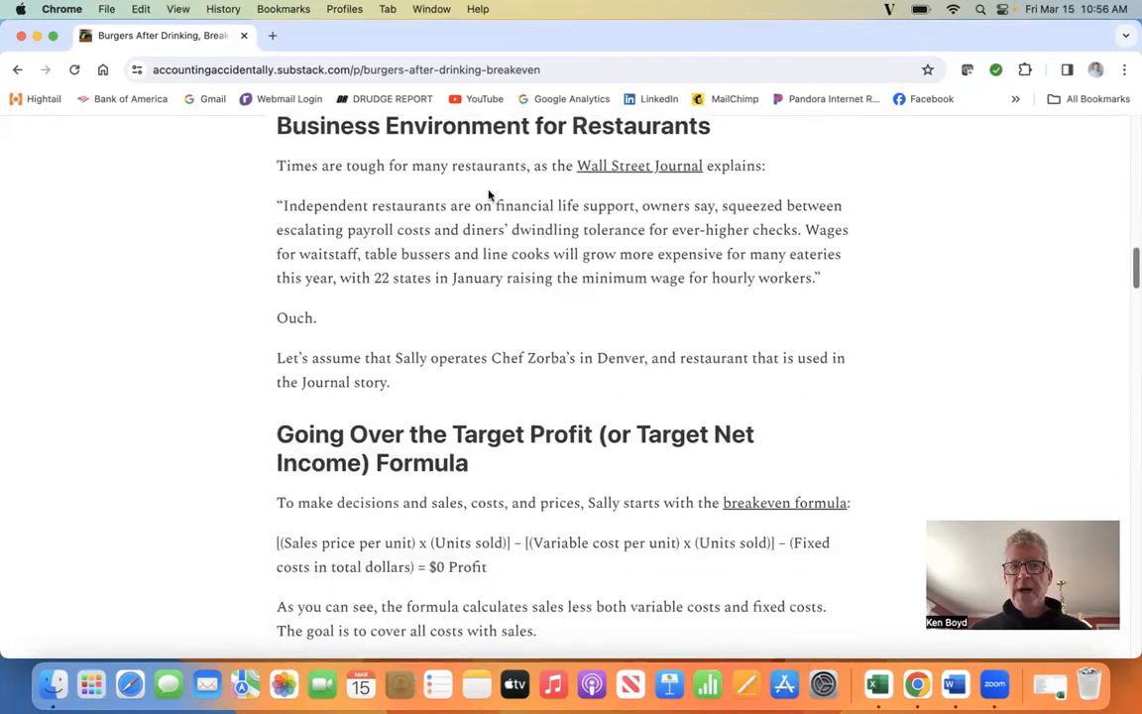
pyautogui.moveTo(694, 185)
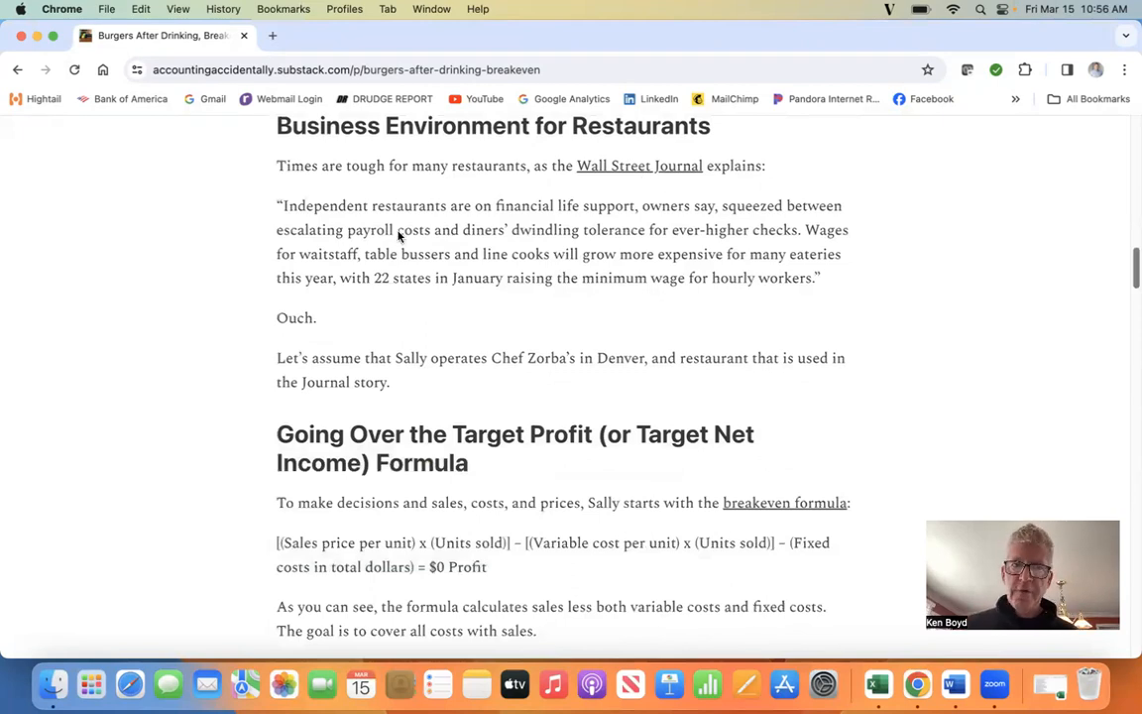
pyautogui.moveTo(543, 222)
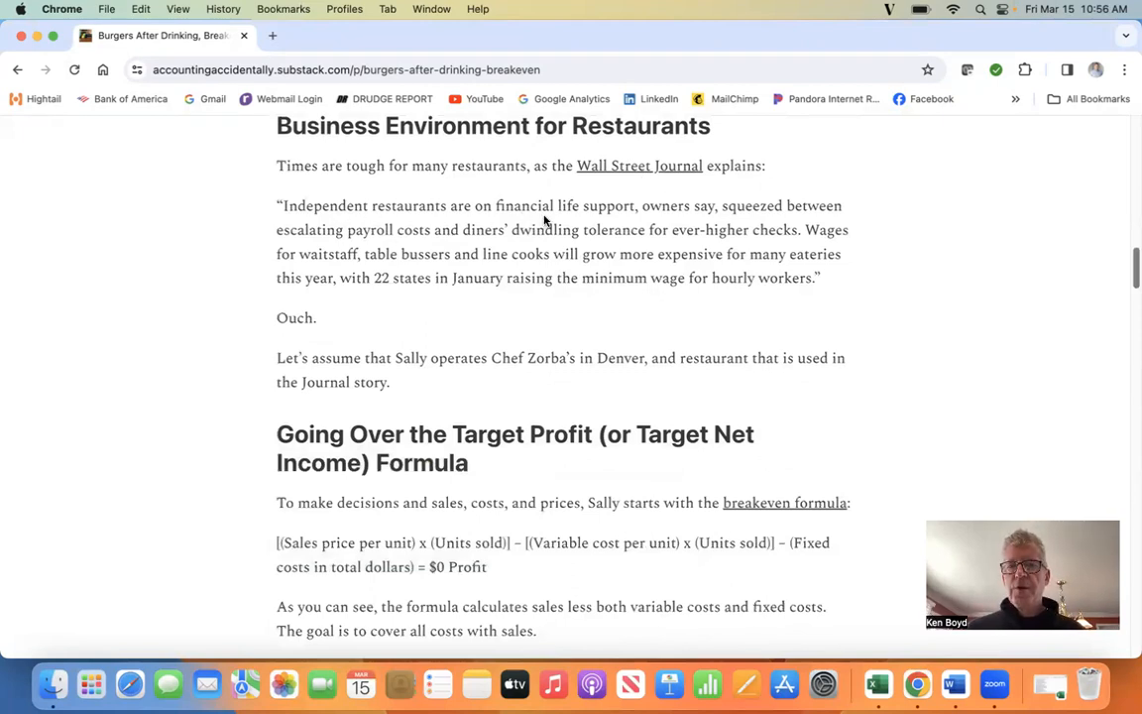
pyautogui.moveTo(704, 226)
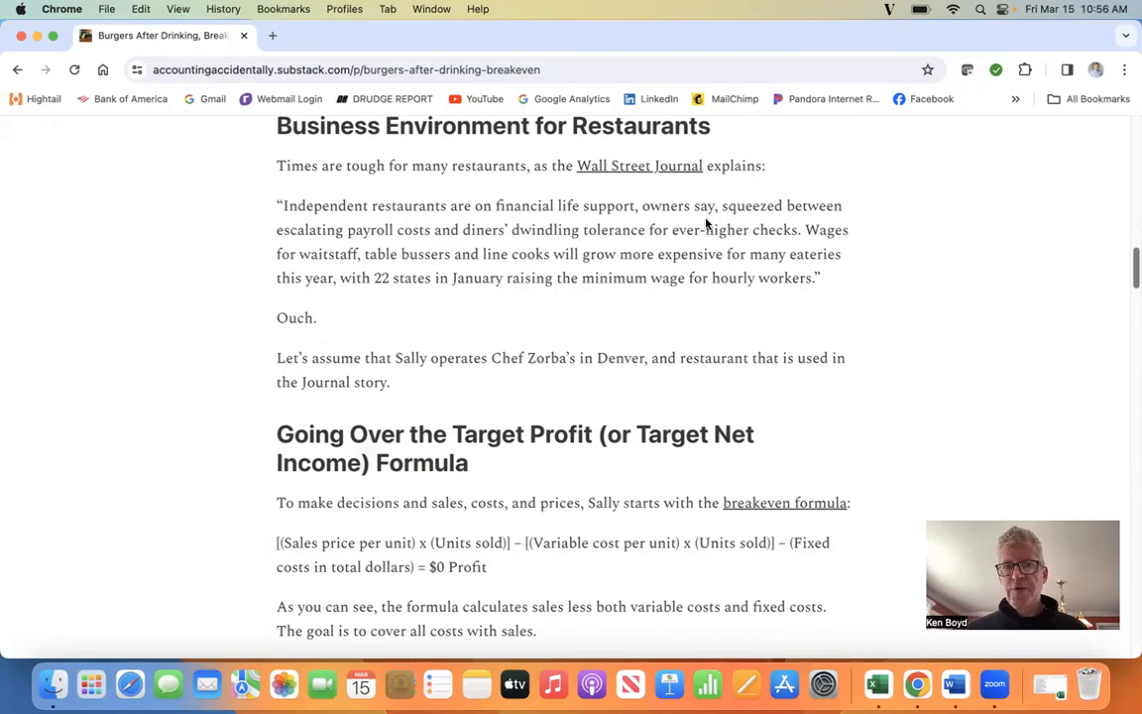
pyautogui.moveTo(444, 238)
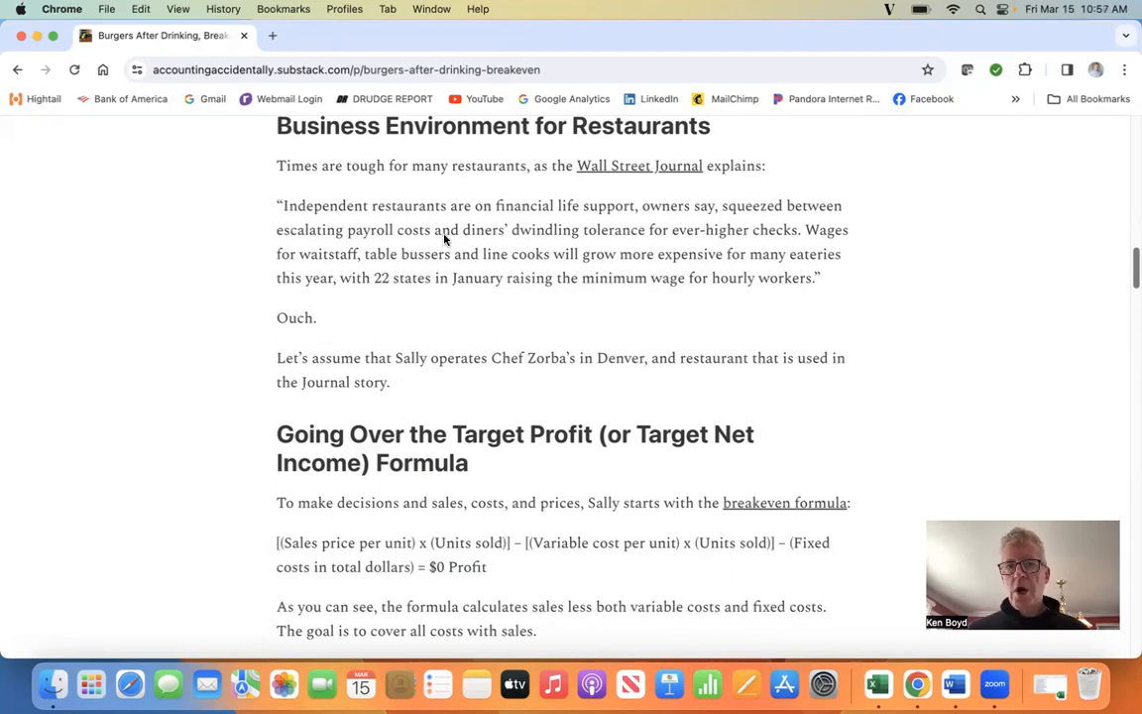
pyautogui.moveTo(624, 246)
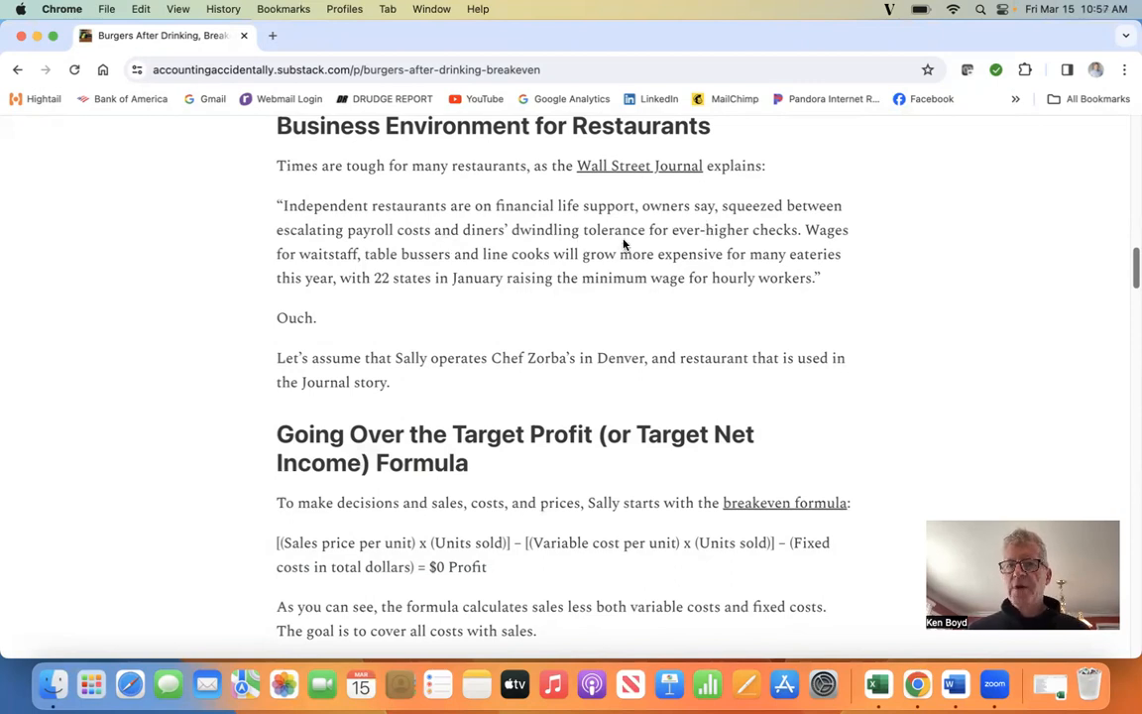
pyautogui.moveTo(777, 246)
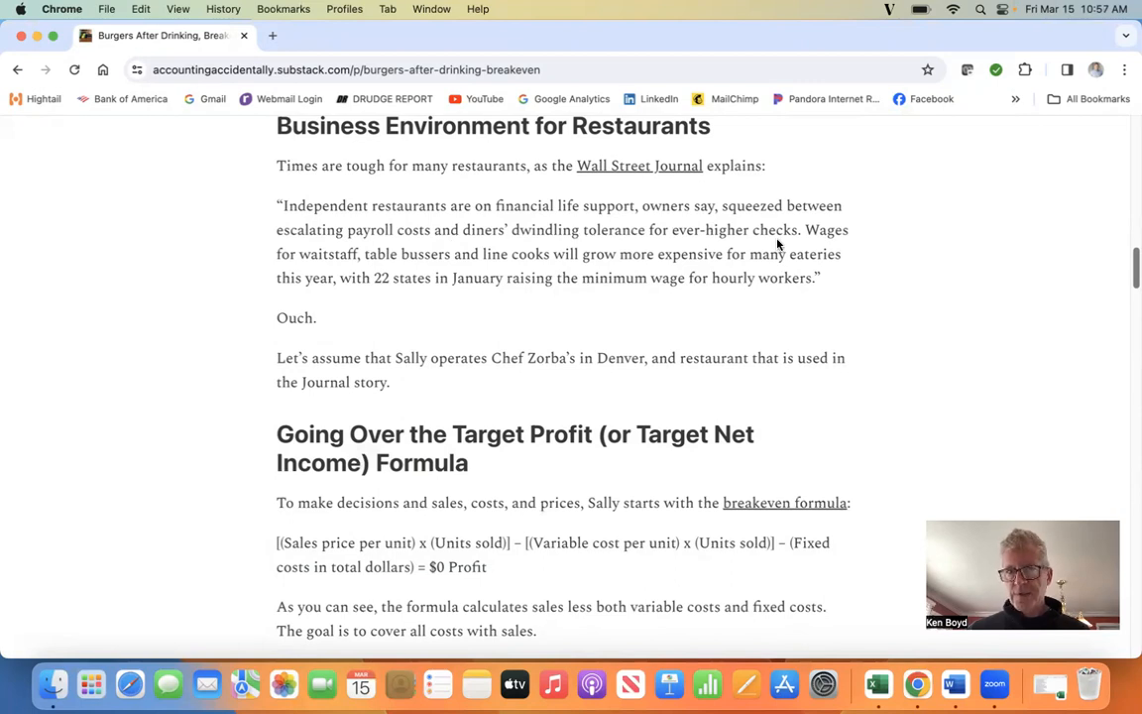
pyautogui.moveTo(442, 268)
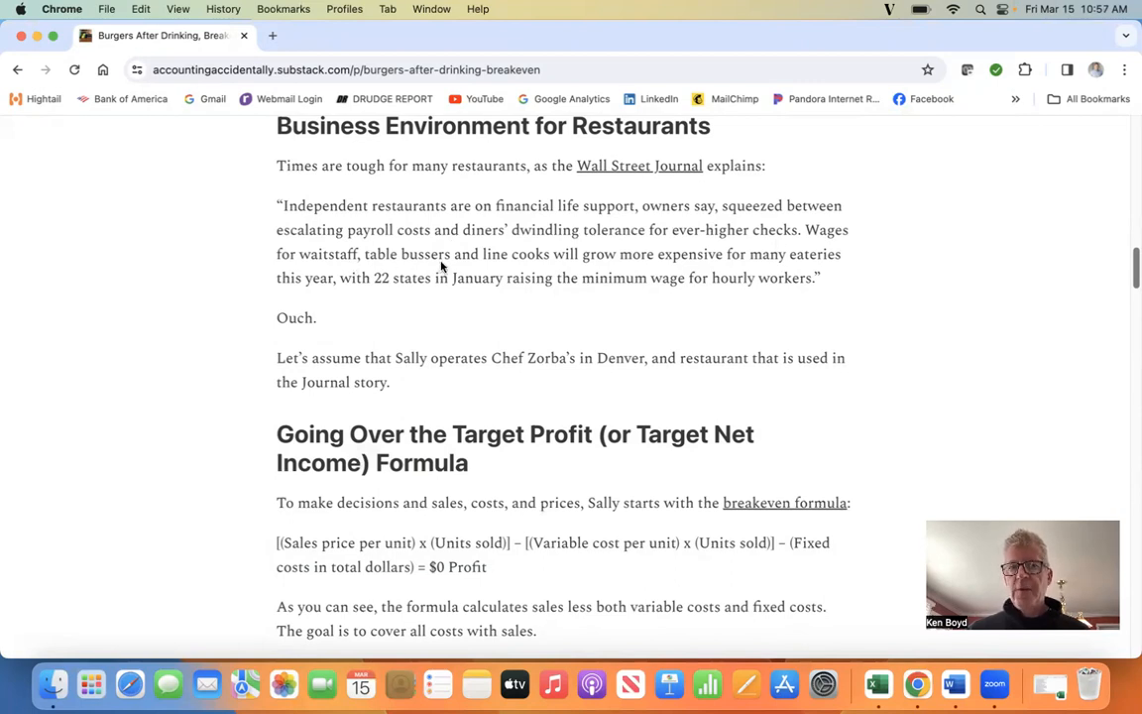
pyautogui.moveTo(594, 303)
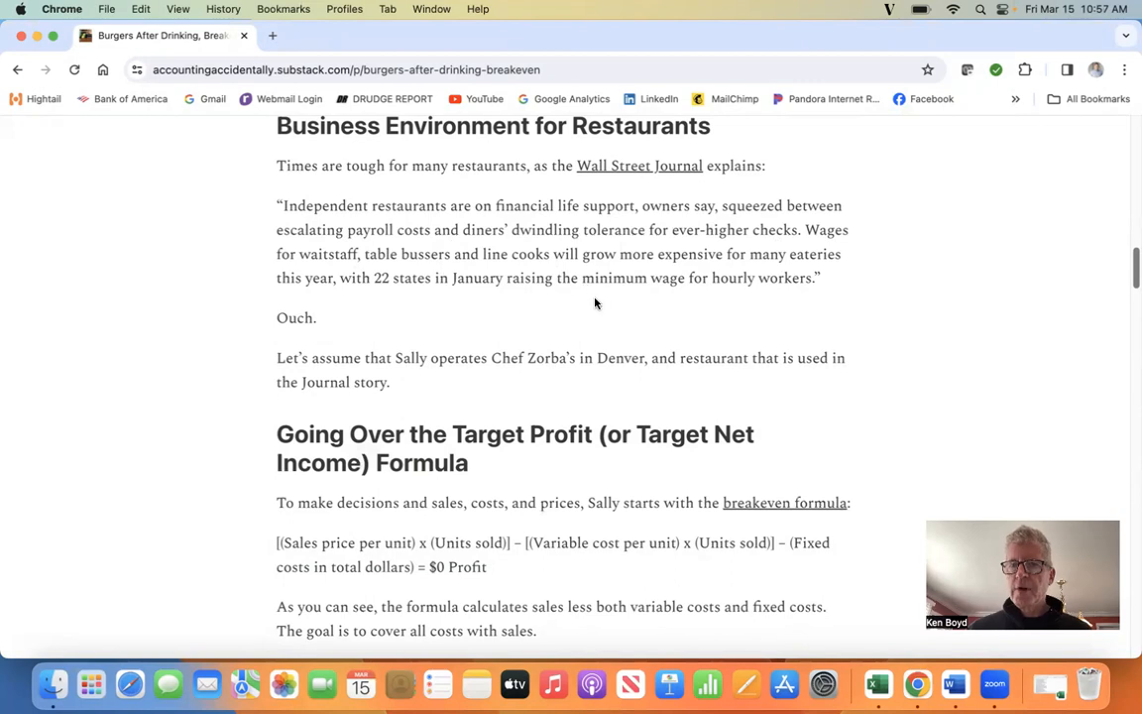
pyautogui.moveTo(424, 297)
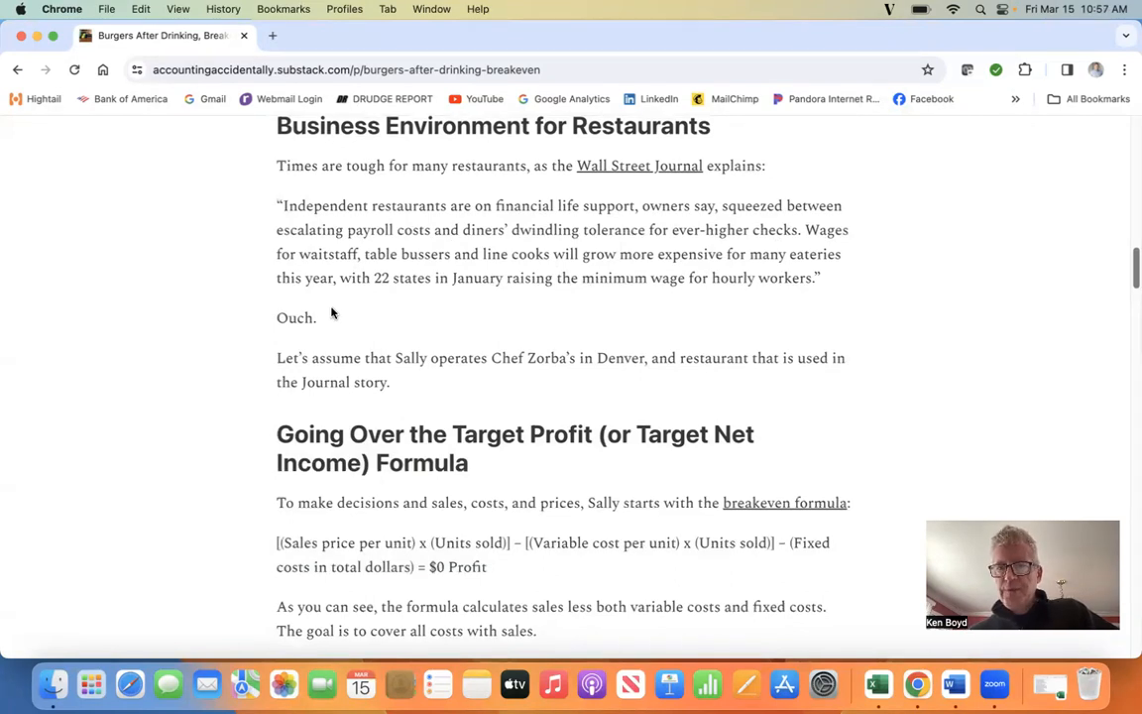
pyautogui.moveTo(461, 377)
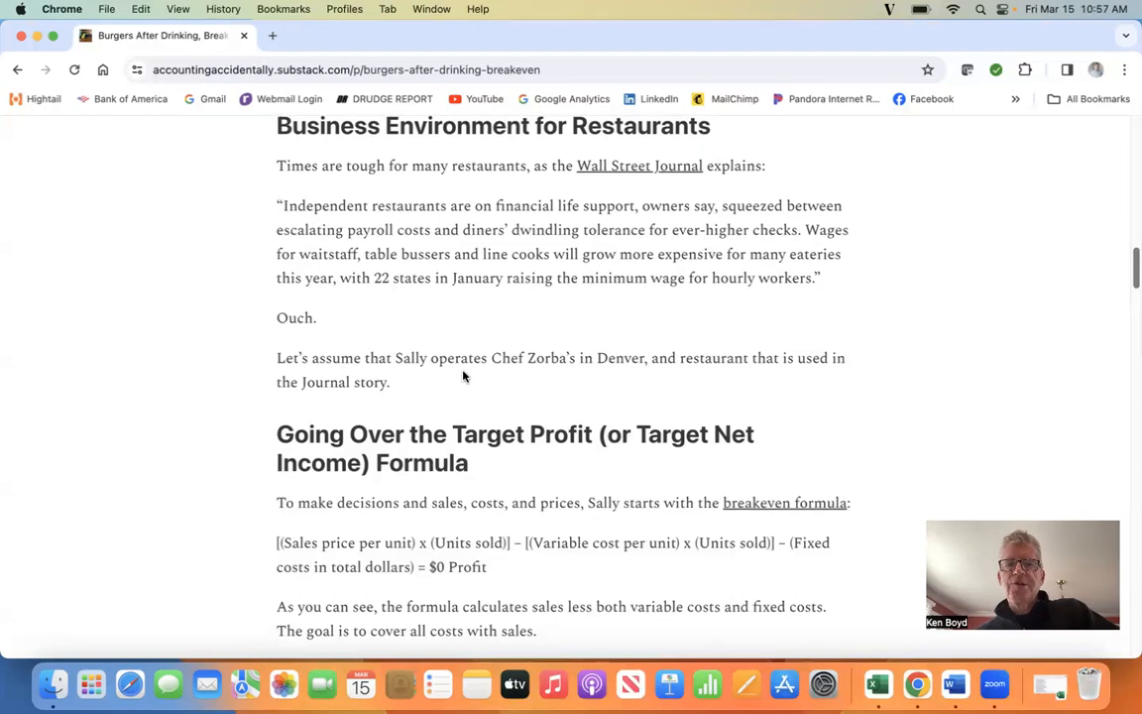
pyautogui.moveTo(658, 361)
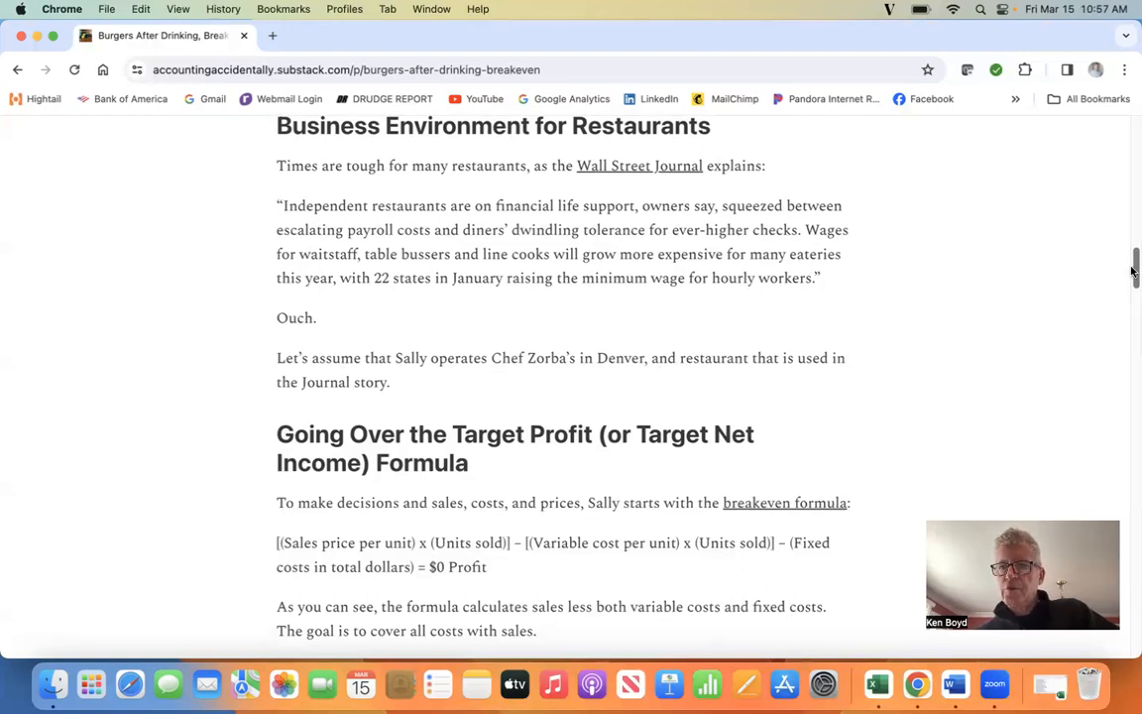
pyautogui.scroll(-3)
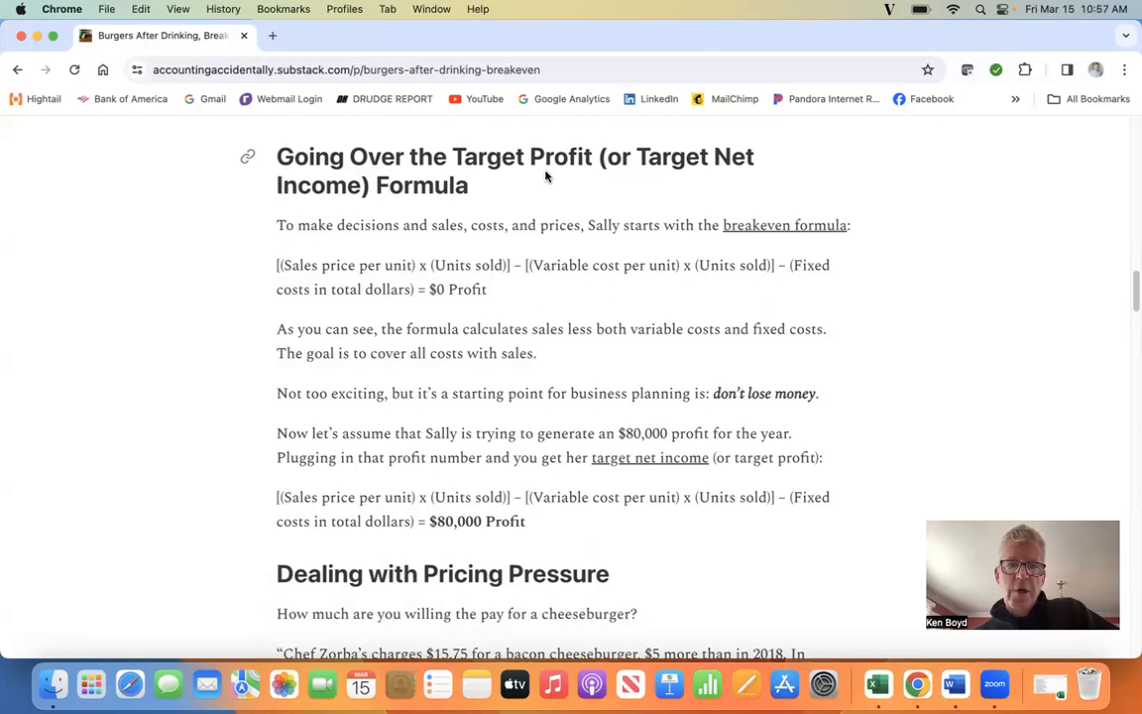
pyautogui.moveTo(511, 256)
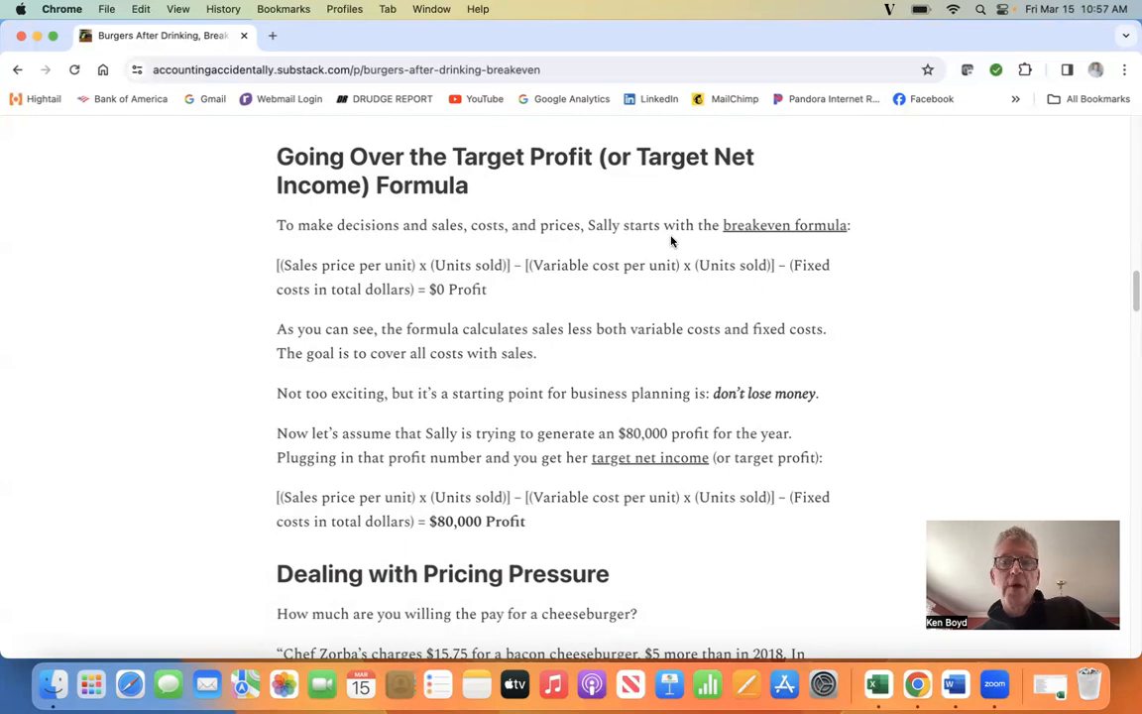
pyautogui.moveTo(339, 285)
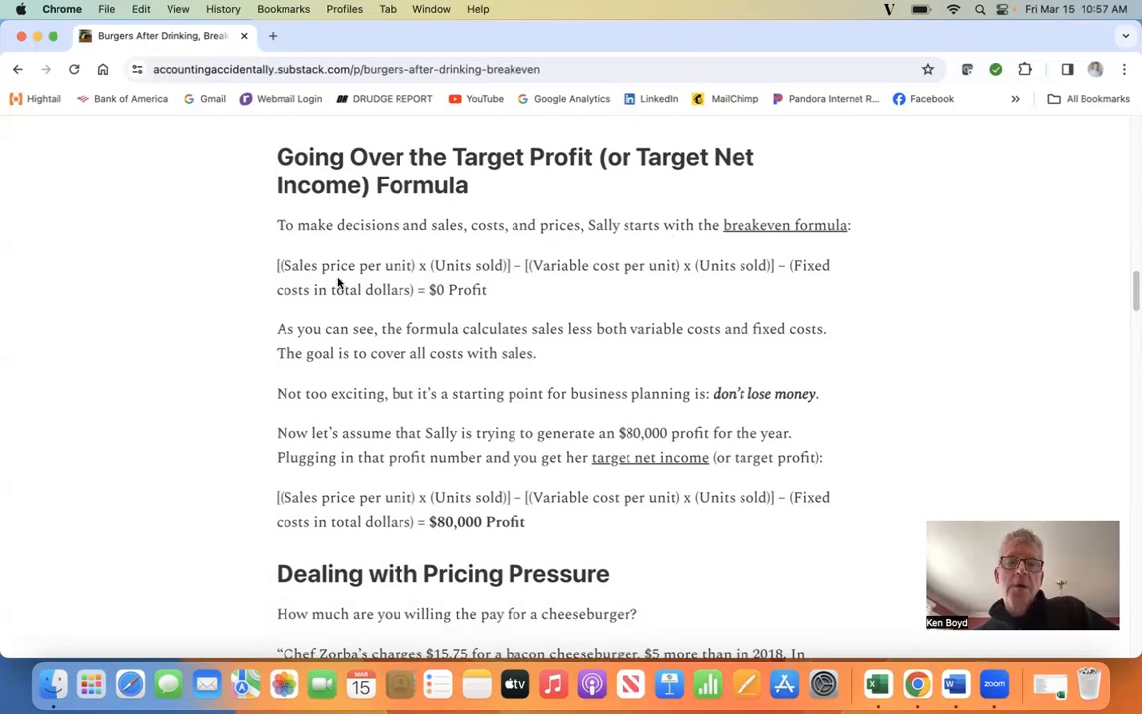
pyautogui.moveTo(573, 287)
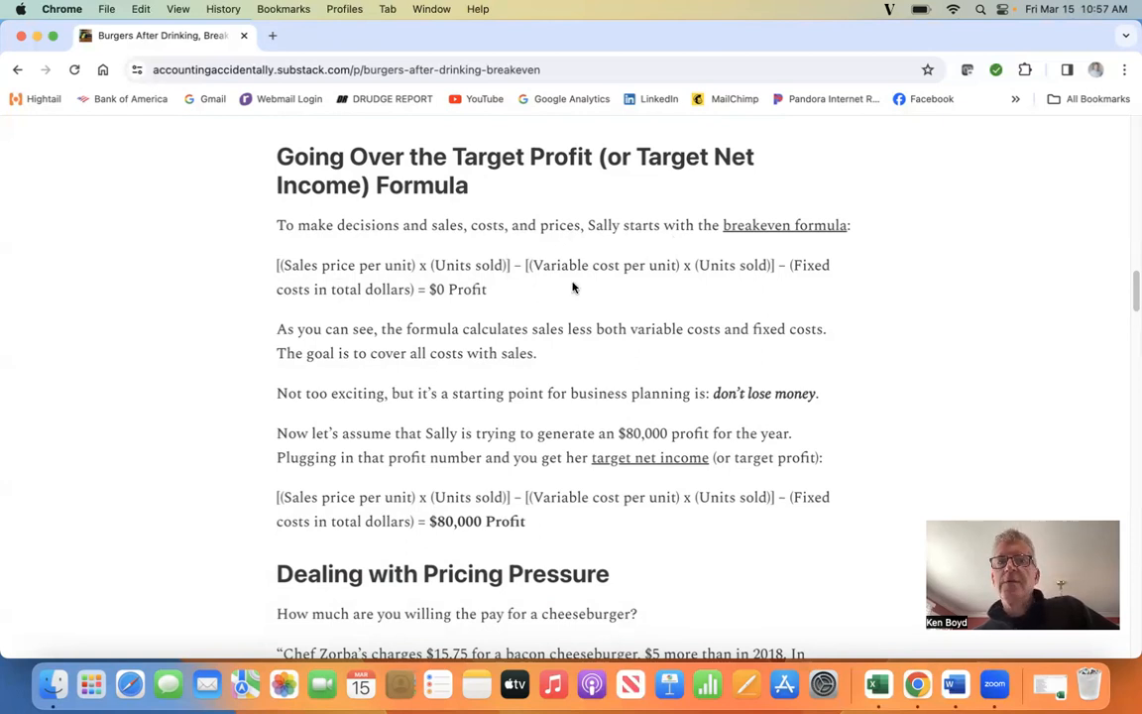
pyautogui.moveTo(761, 279)
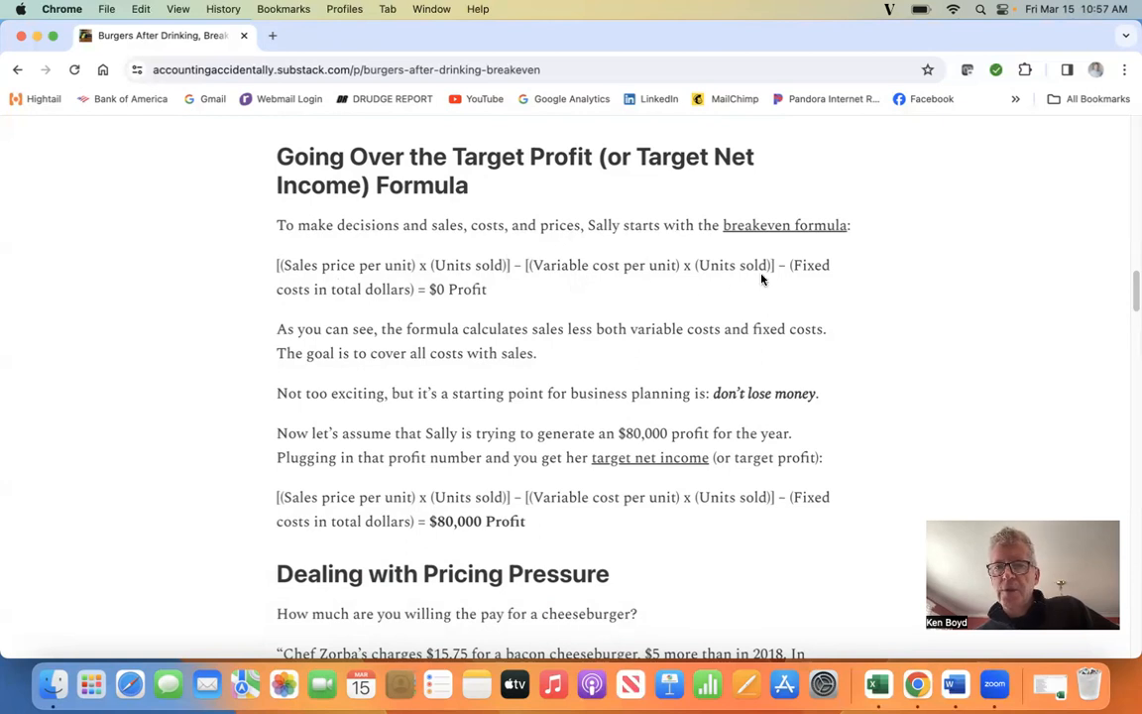
pyautogui.moveTo(349, 307)
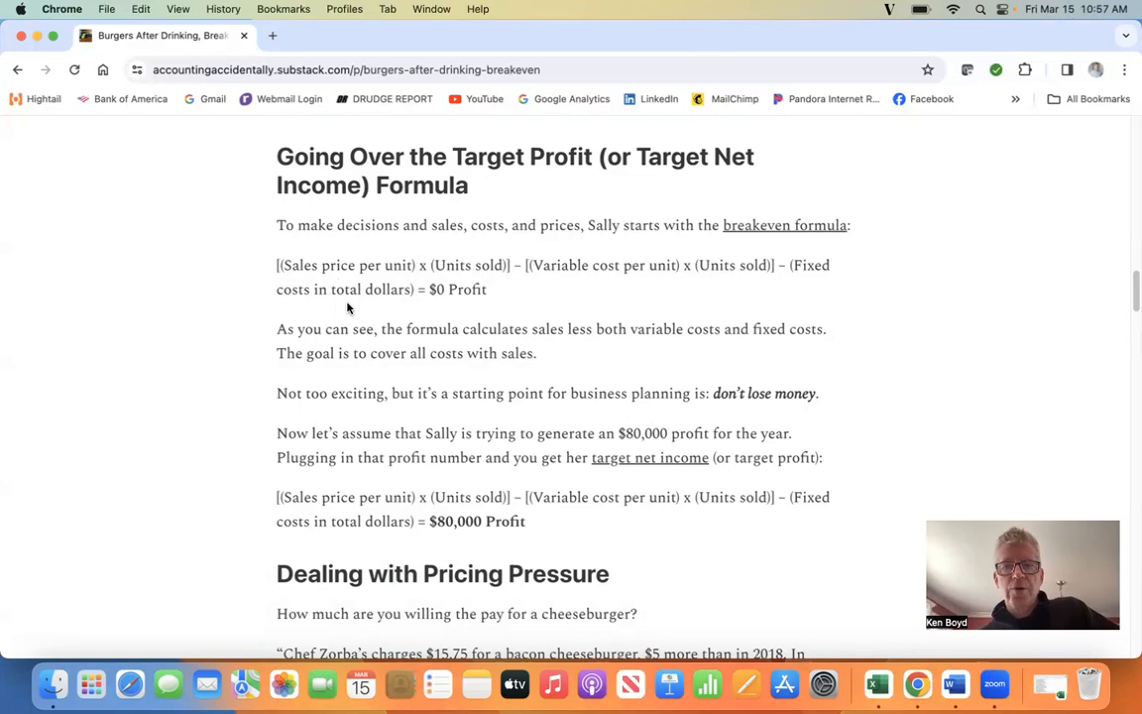
pyautogui.moveTo(424, 305)
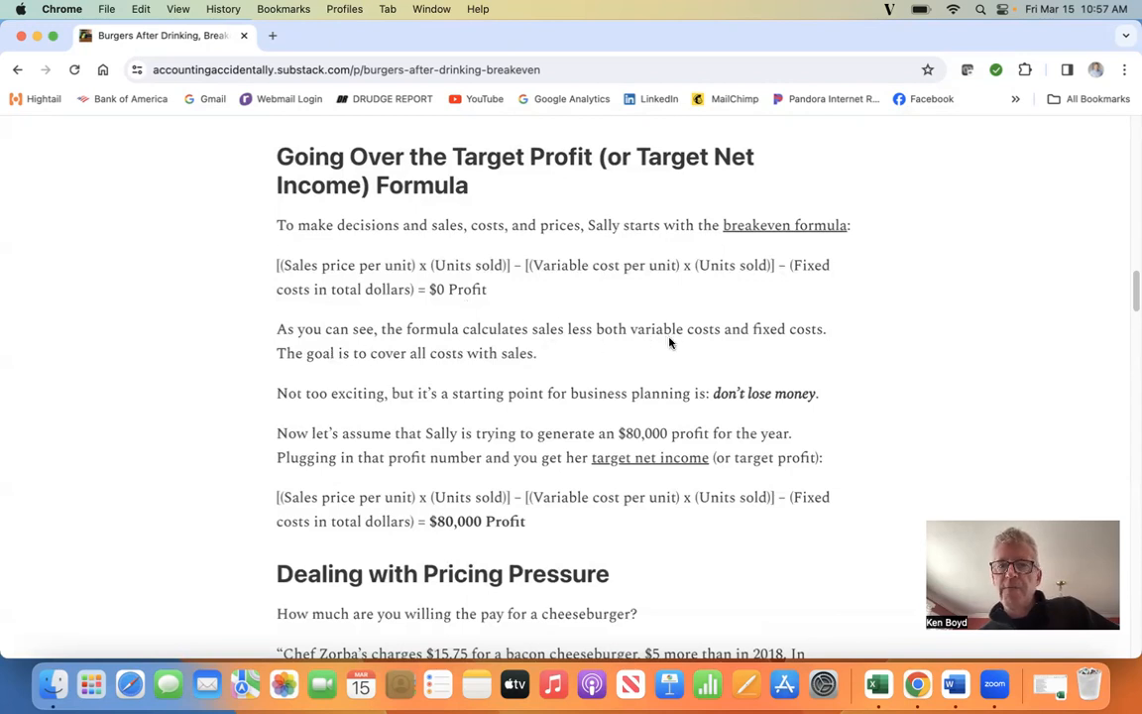
pyautogui.moveTo(363, 361)
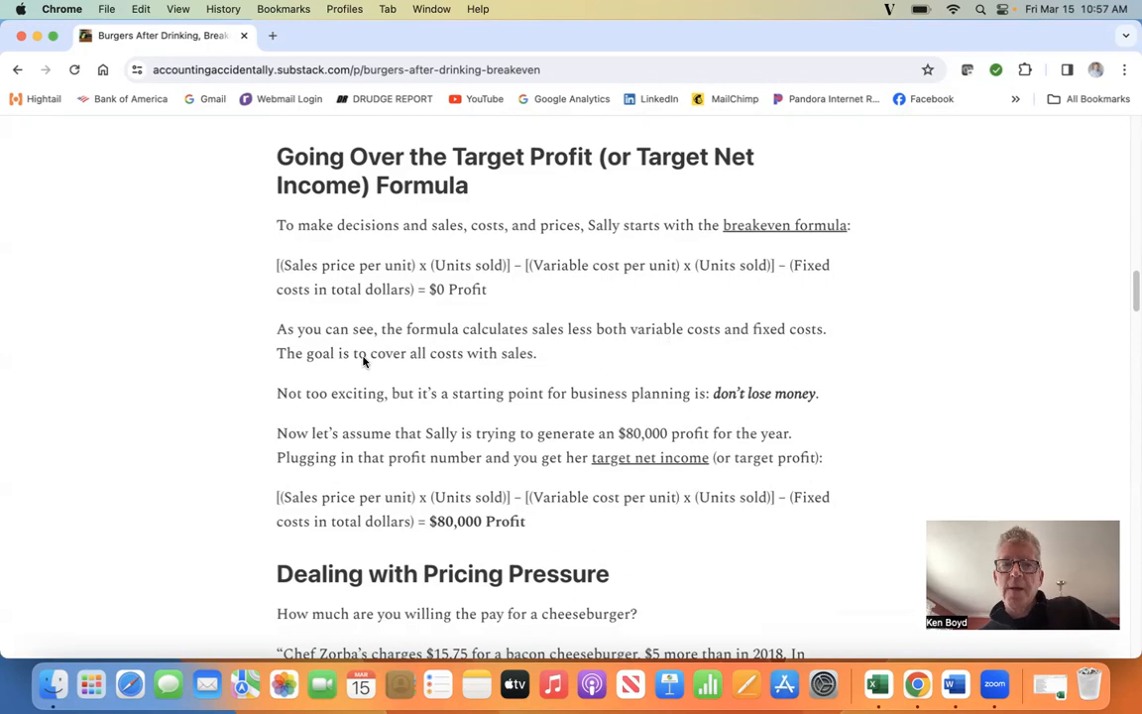
pyautogui.moveTo(647, 273)
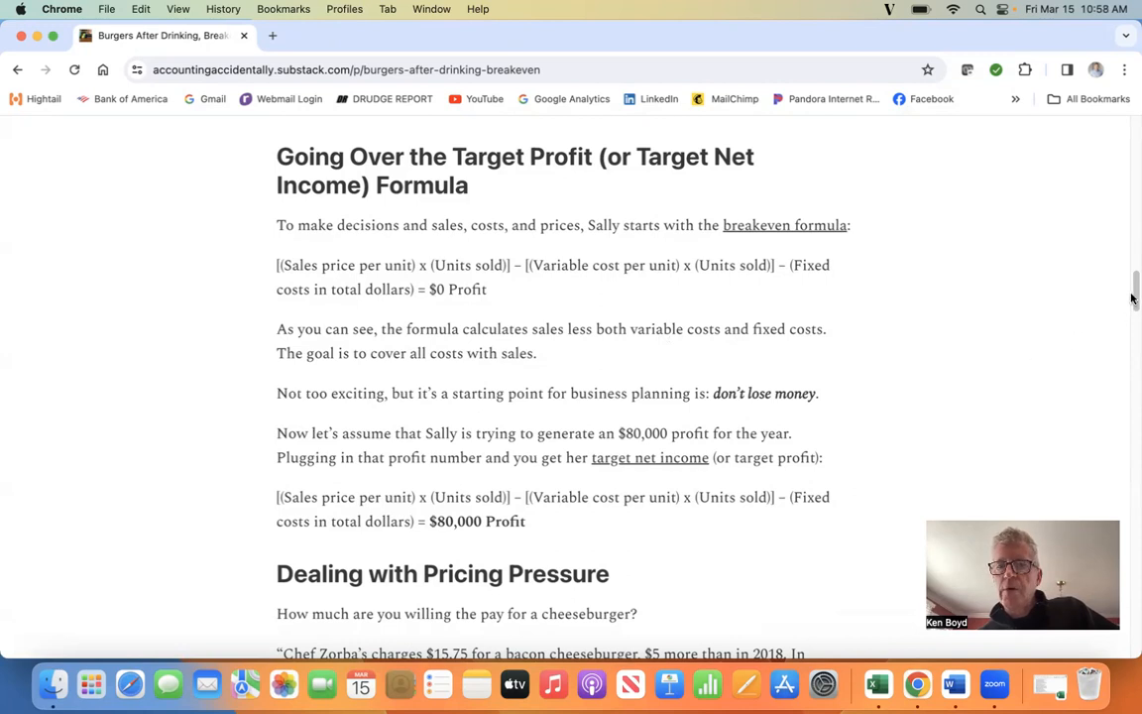
pyautogui.scroll(-3)
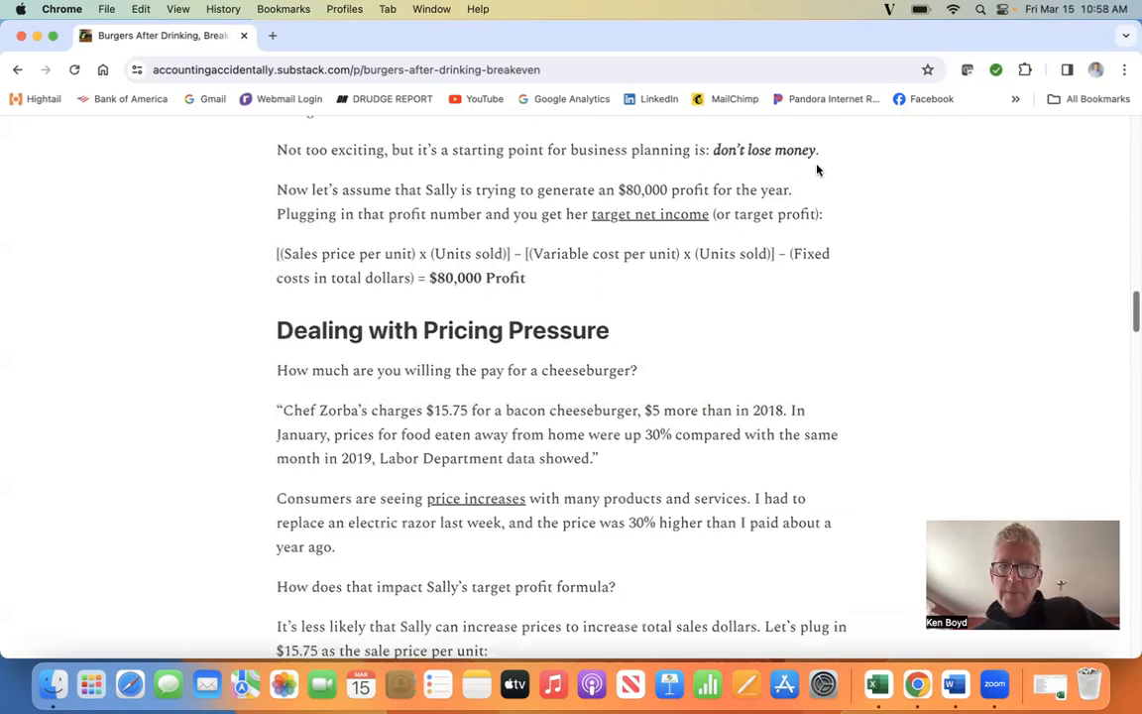
pyautogui.moveTo(539, 202)
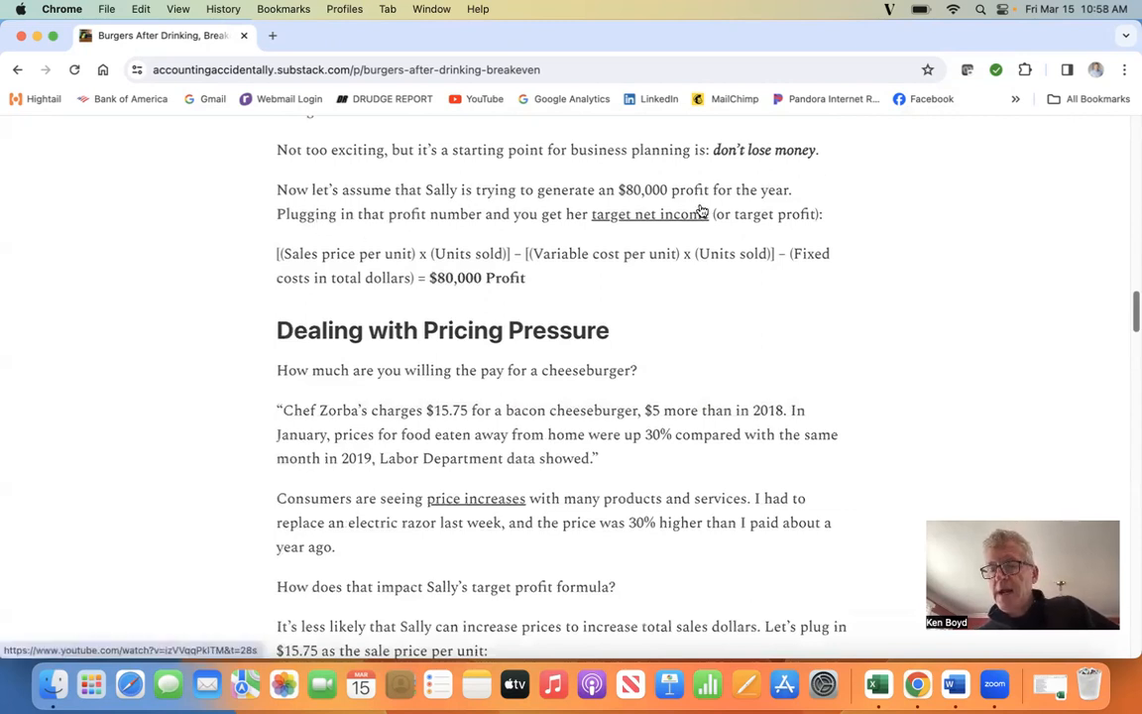
pyautogui.moveTo(549, 253)
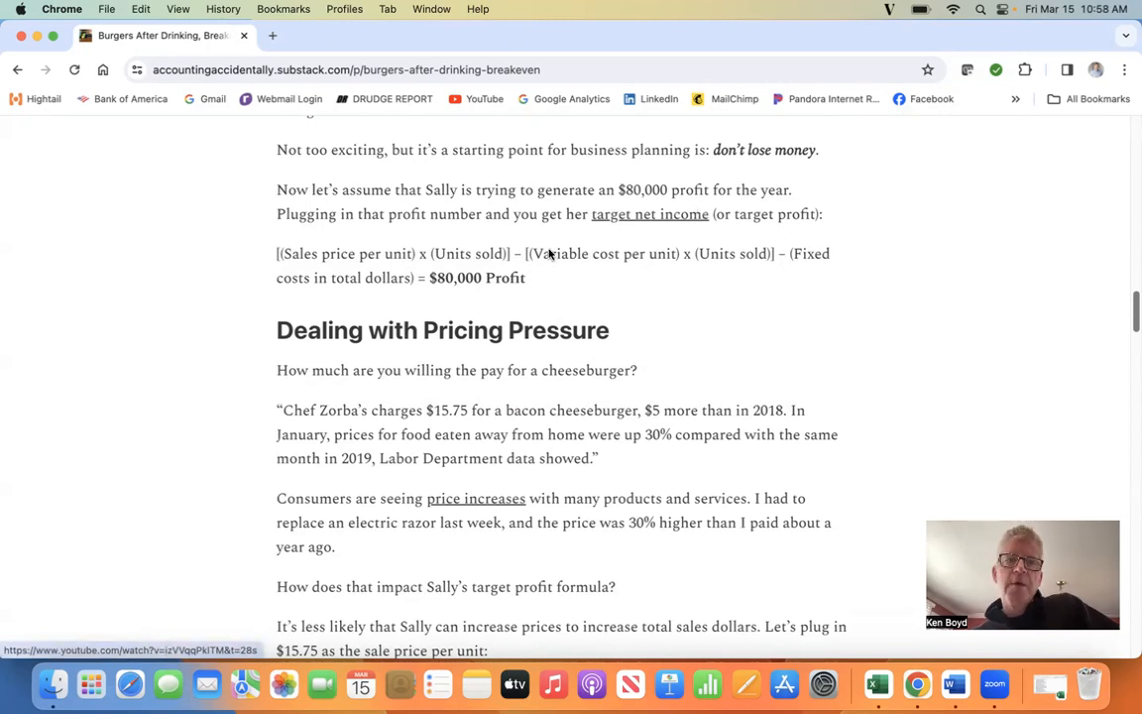
pyautogui.moveTo(446, 240)
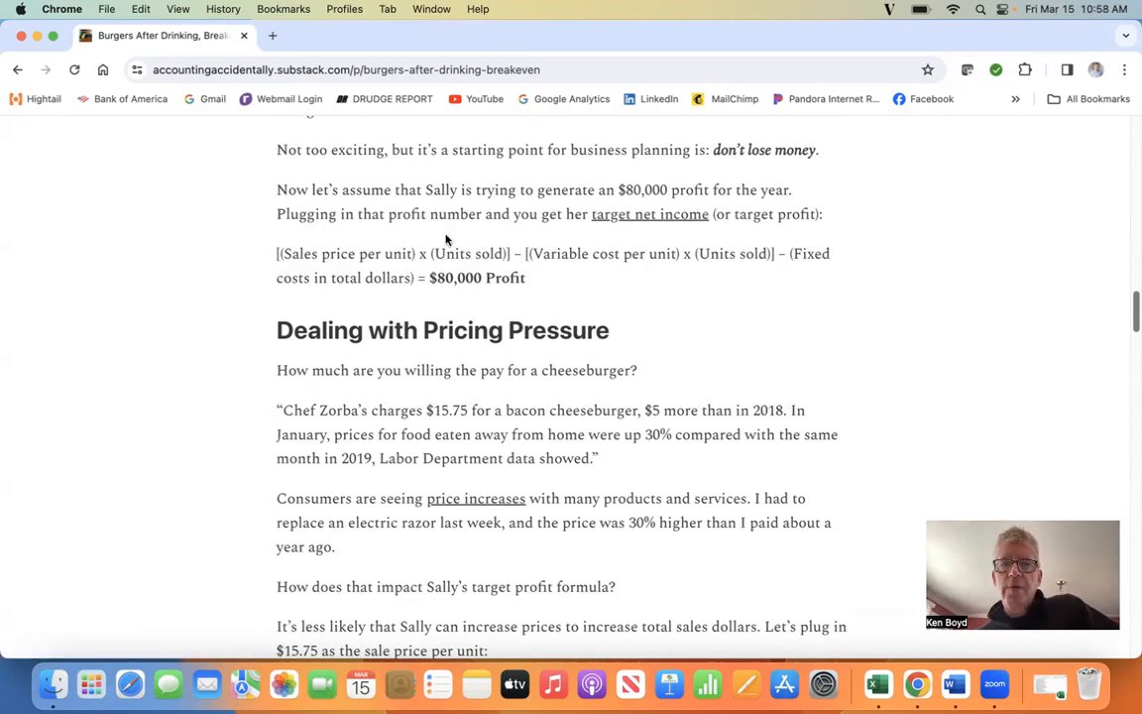
pyautogui.moveTo(738, 228)
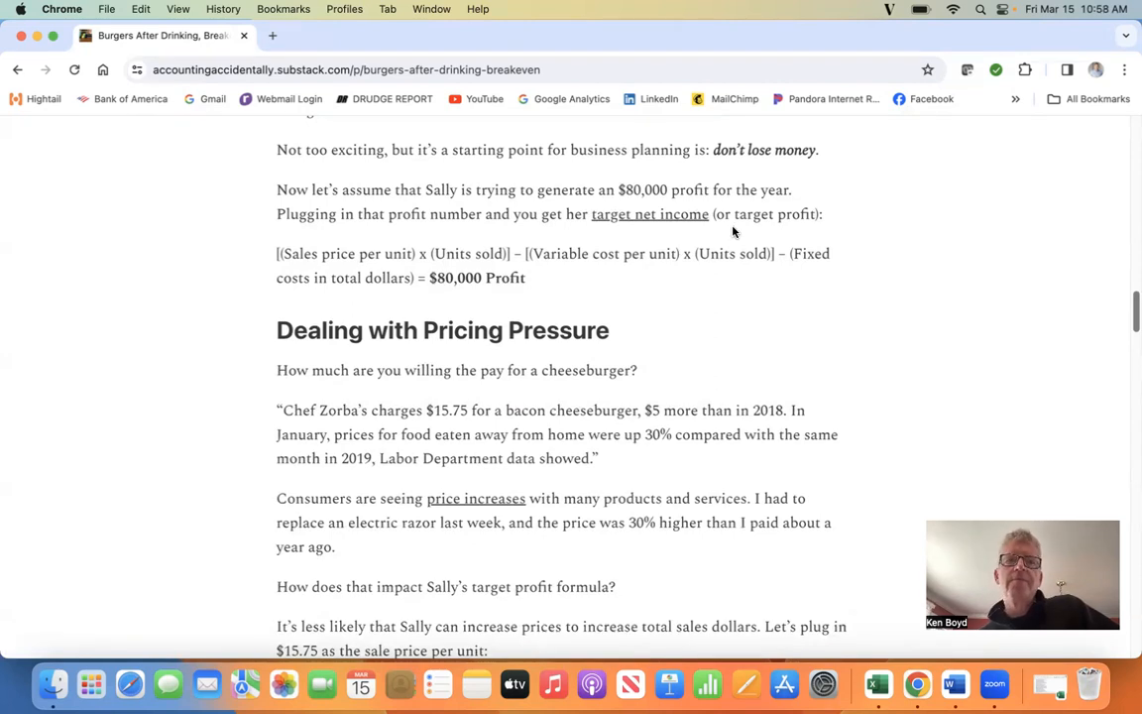
pyautogui.moveTo(421, 298)
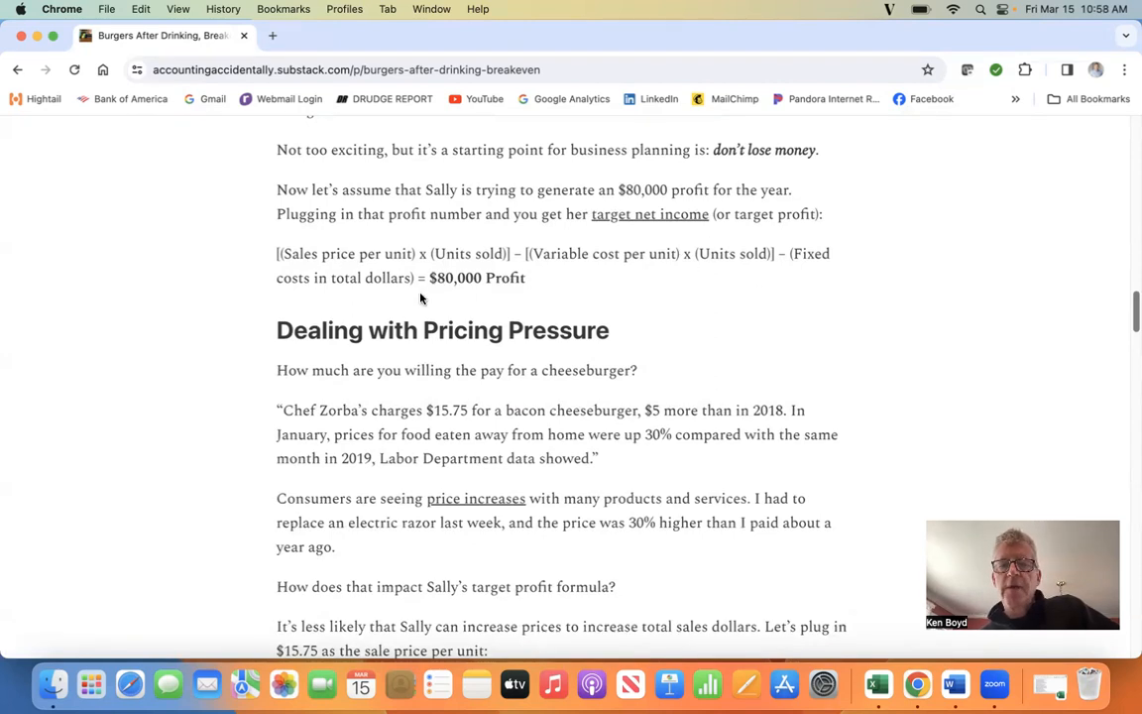
pyautogui.moveTo(1067, 297)
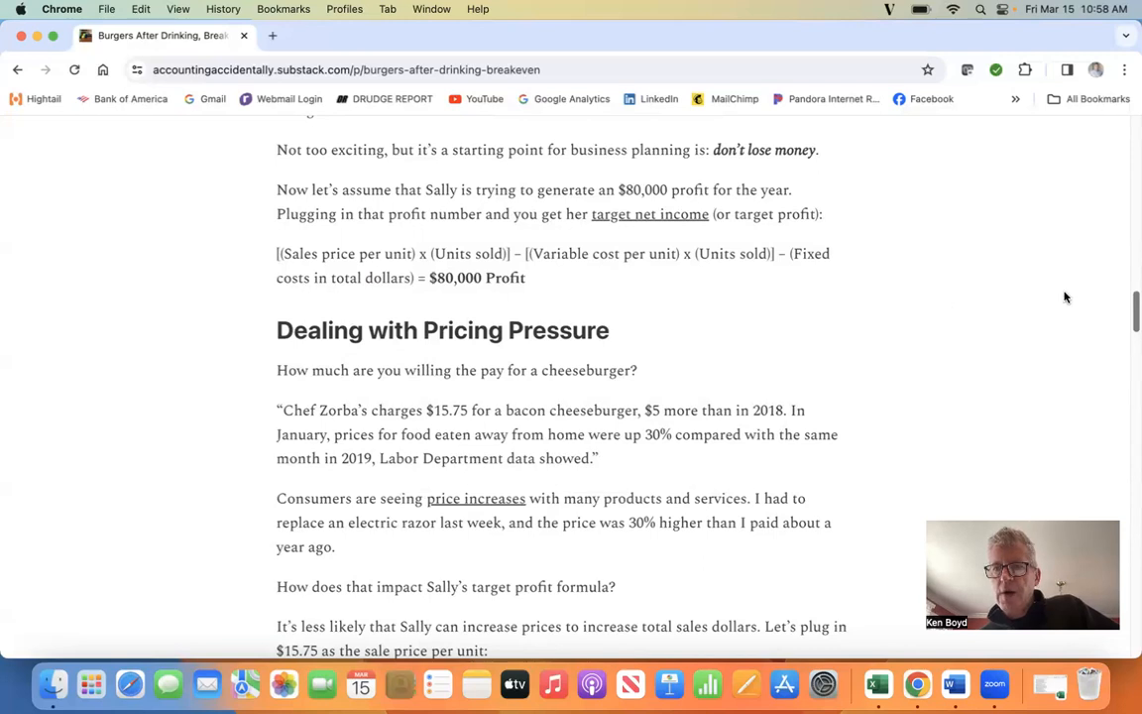
pyautogui.scroll(-3)
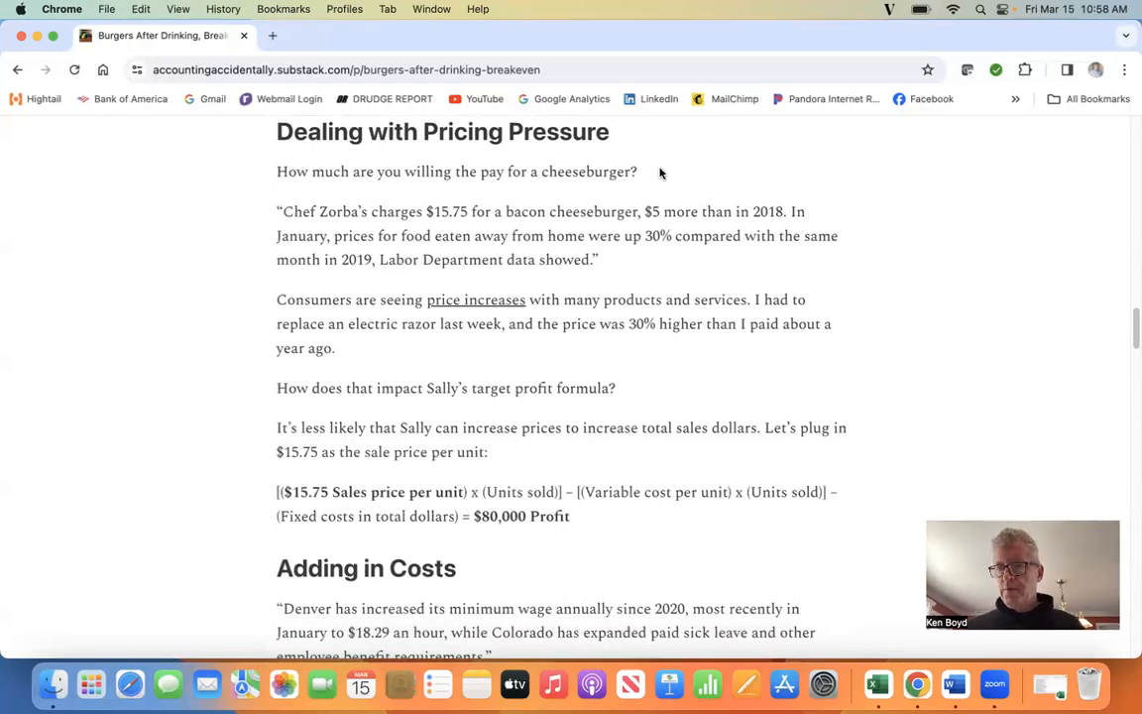
pyautogui.moveTo(418, 257)
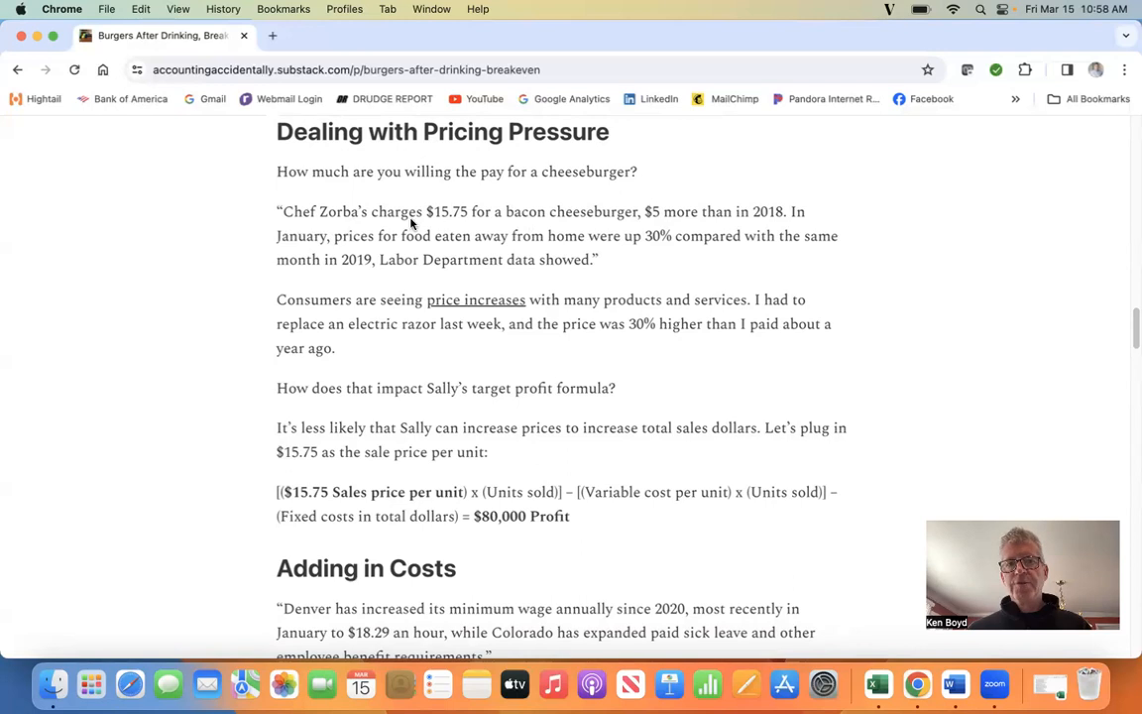
pyautogui.moveTo(578, 222)
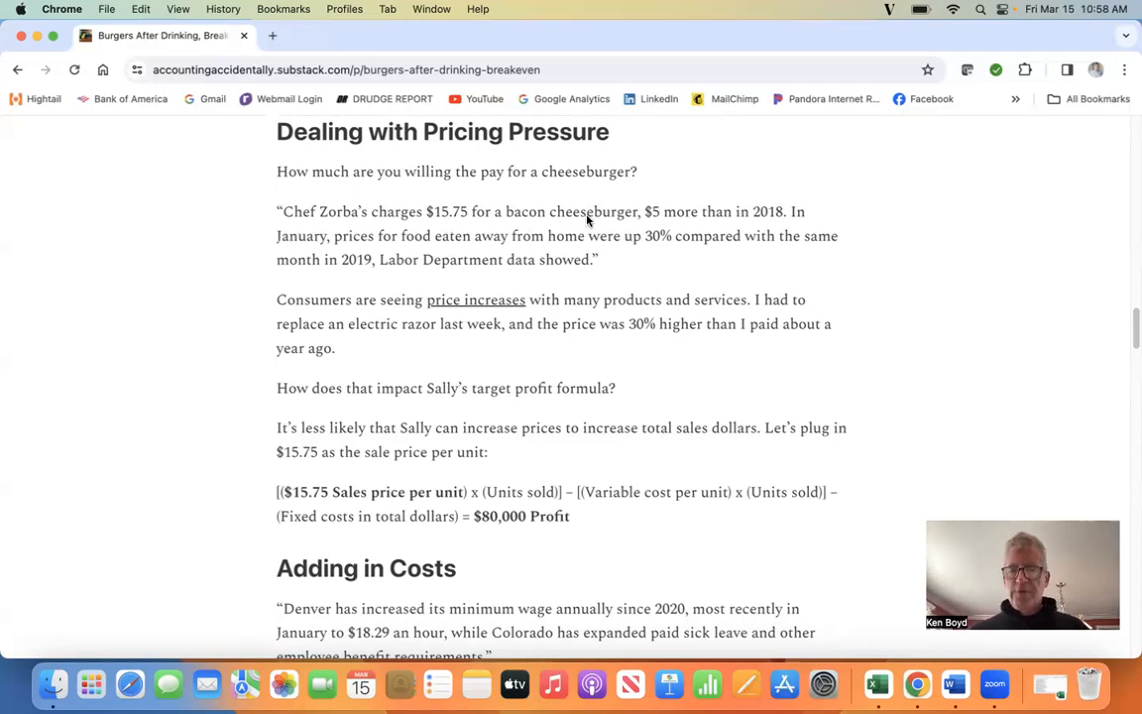
pyautogui.moveTo(780, 228)
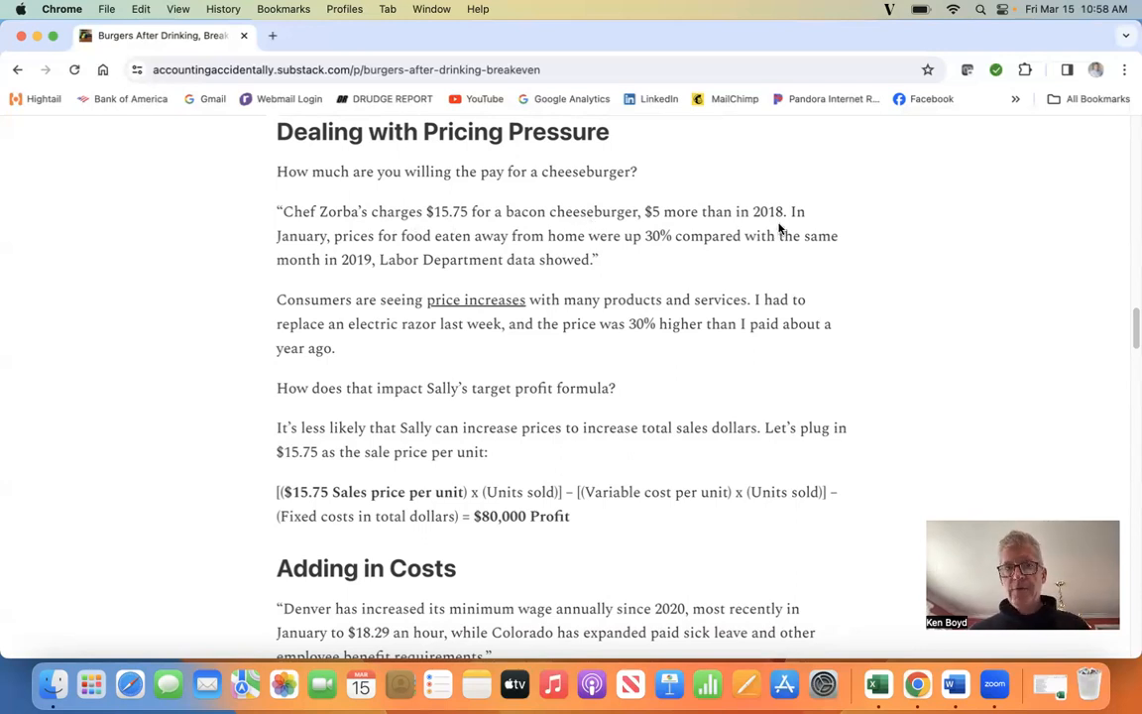
pyautogui.moveTo(758, 248)
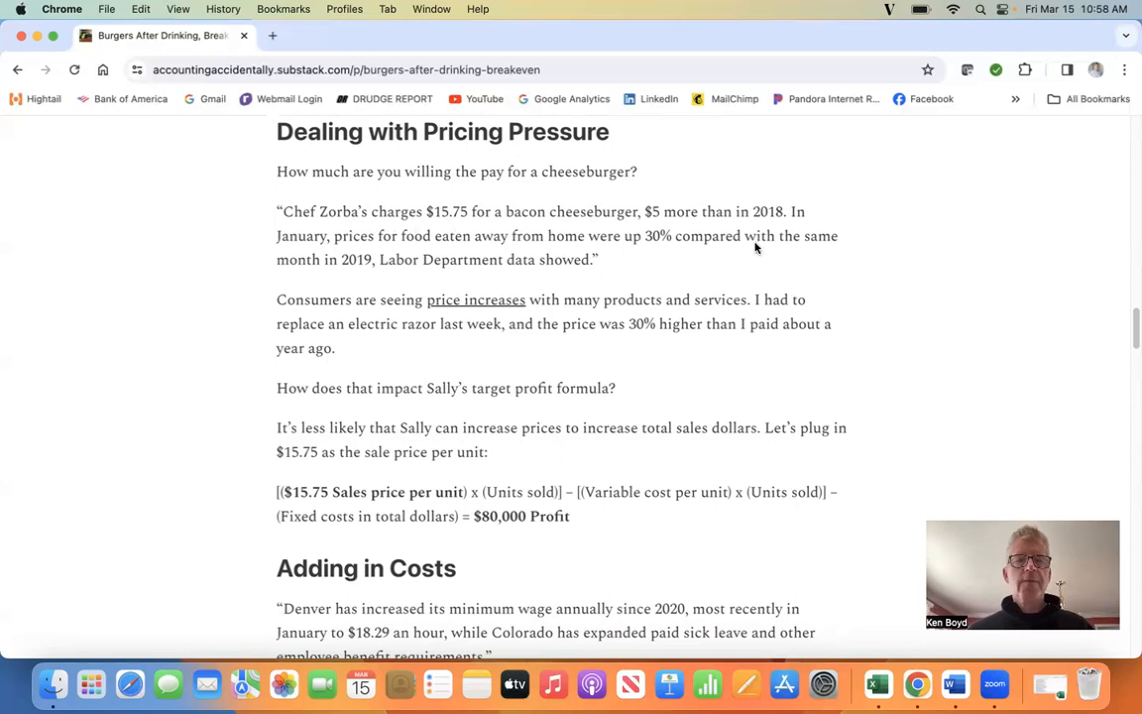
pyautogui.moveTo(420, 254)
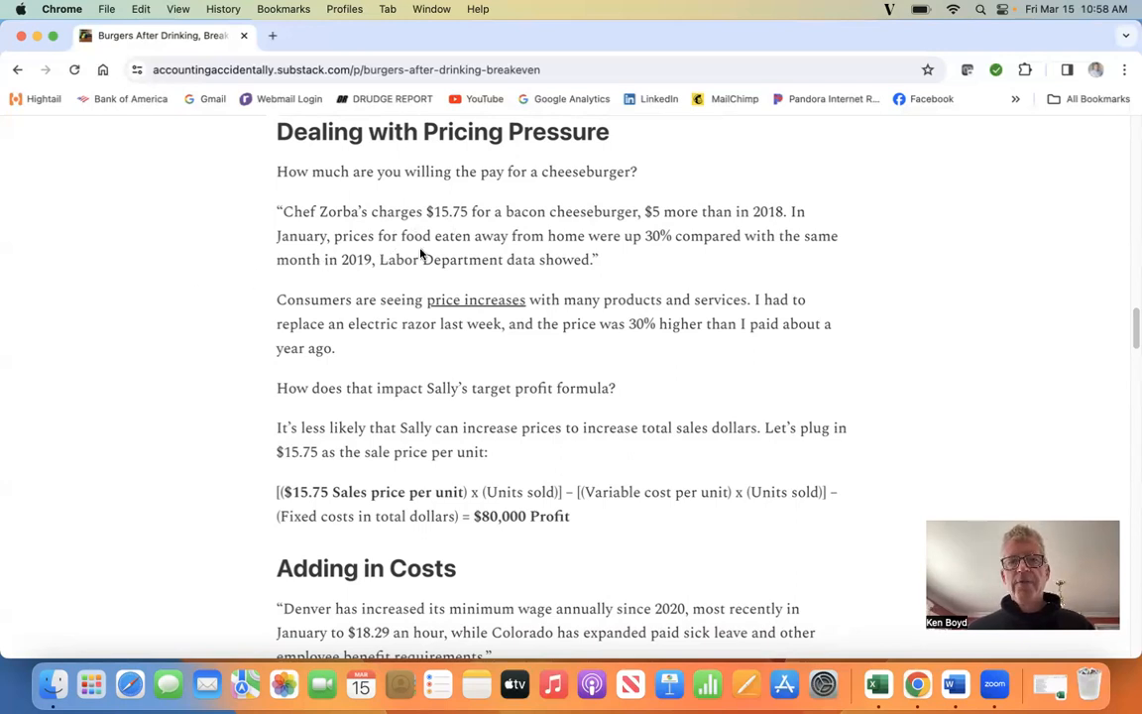
pyautogui.moveTo(664, 258)
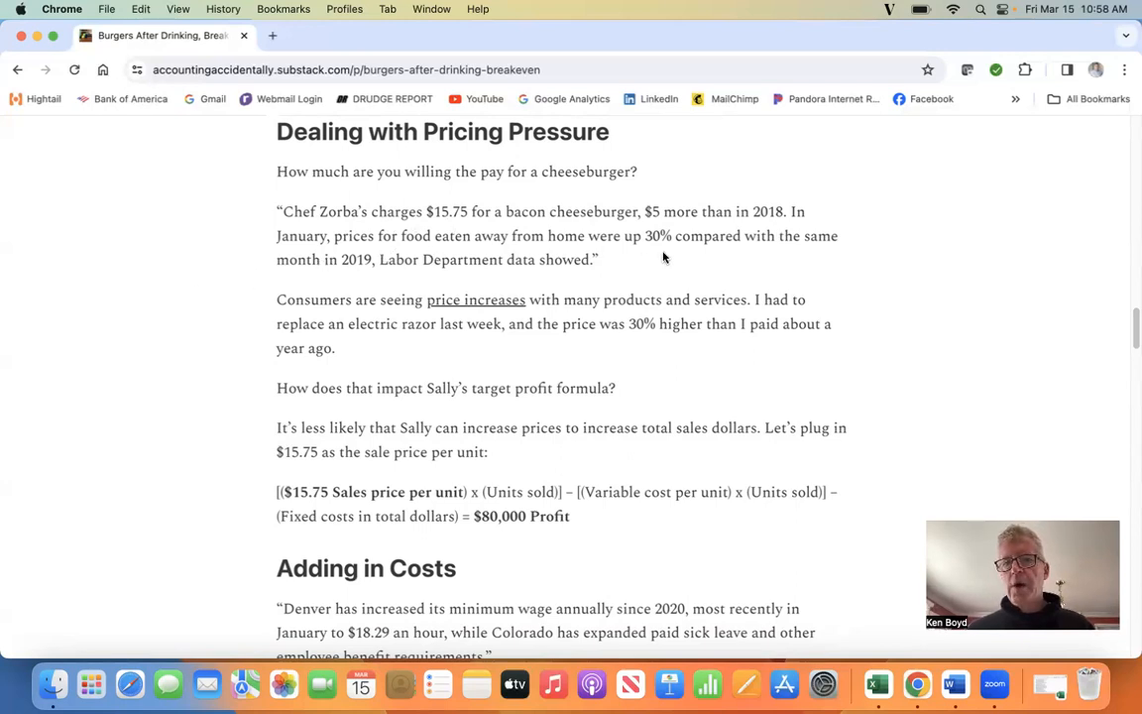
pyautogui.moveTo(349, 277)
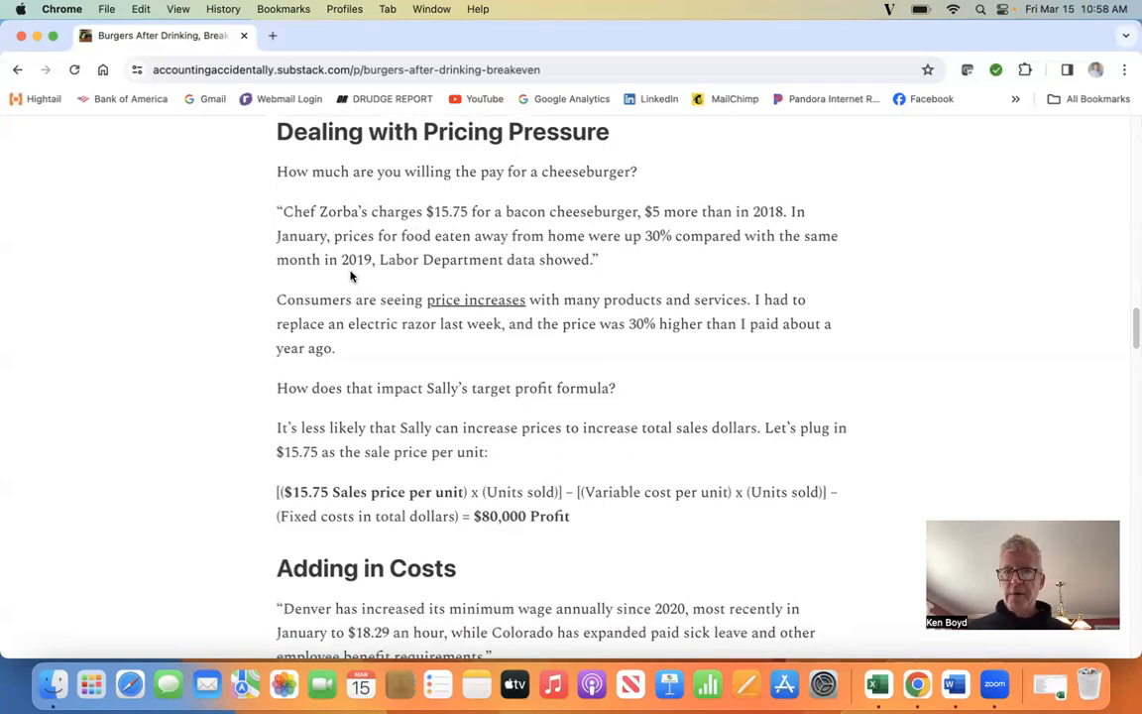
pyautogui.moveTo(555, 309)
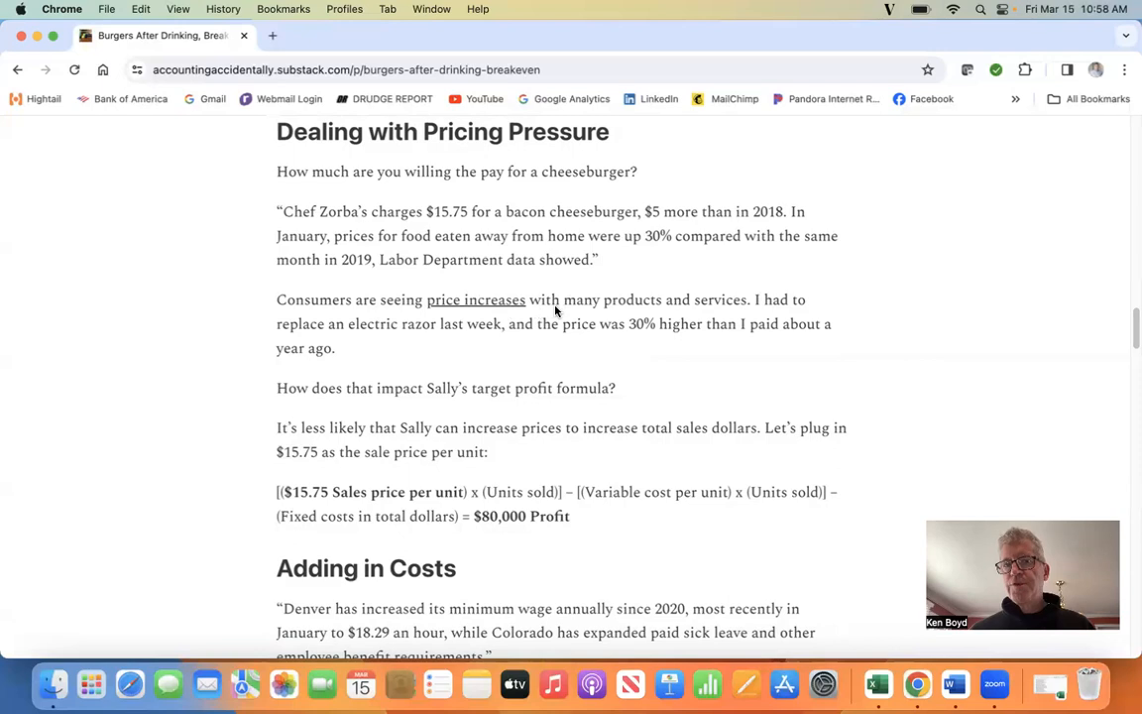
pyautogui.moveTo(721, 315)
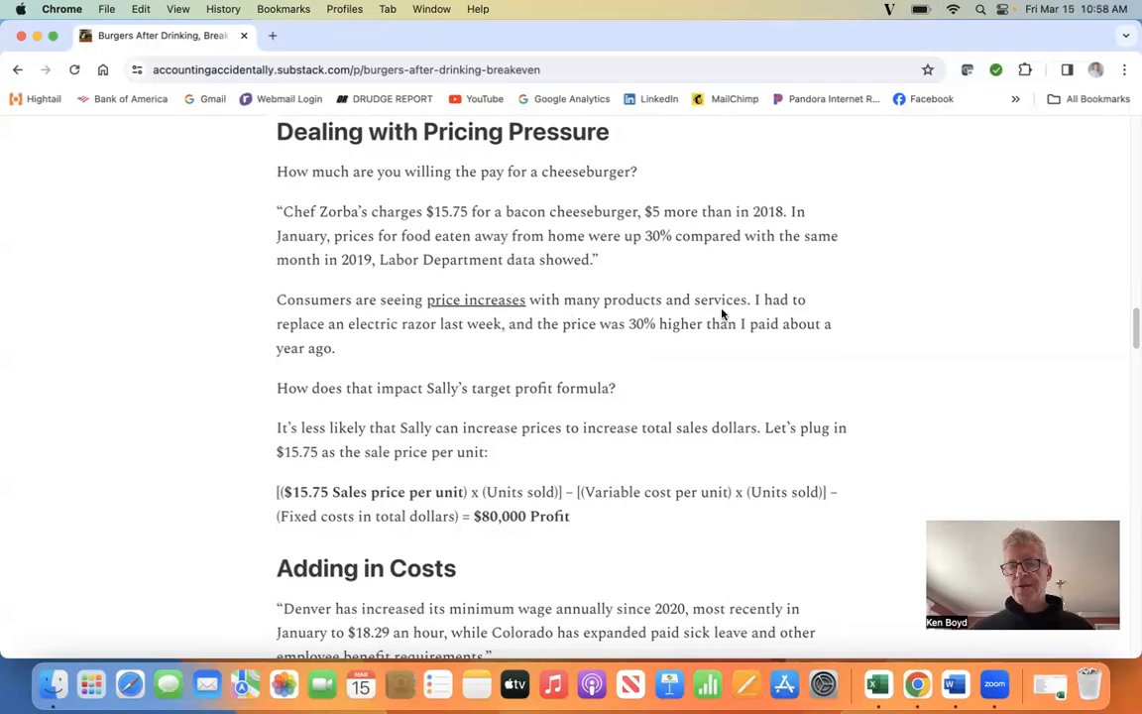
pyautogui.moveTo(487, 345)
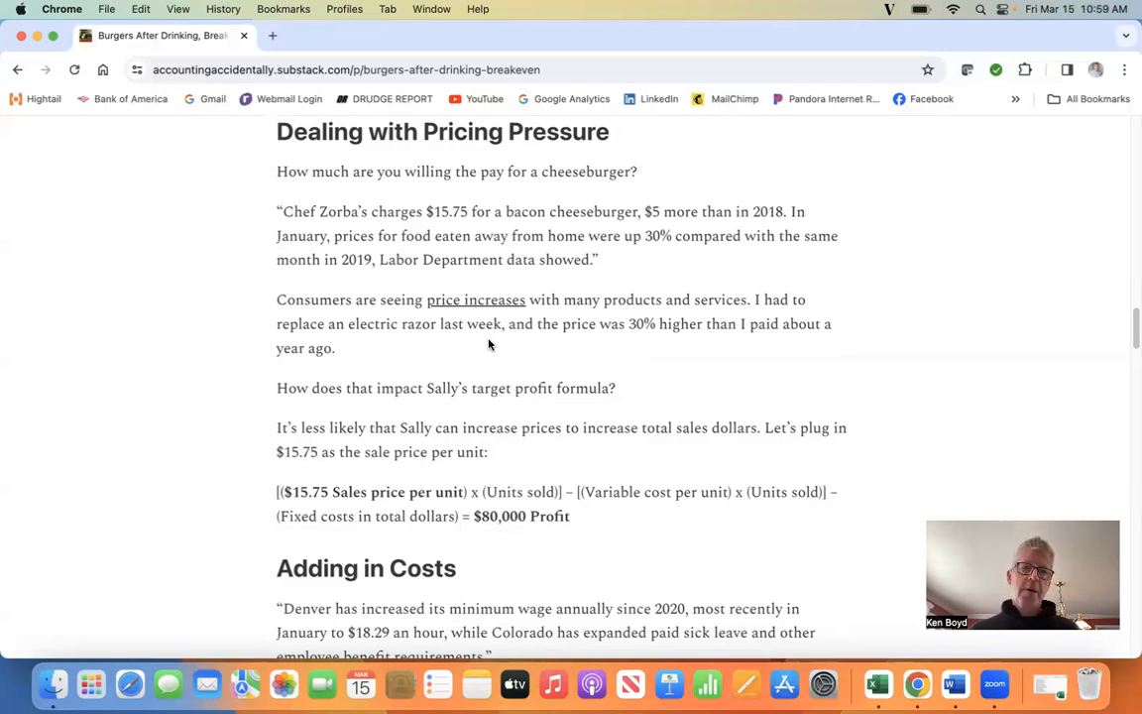
pyautogui.moveTo(754, 349)
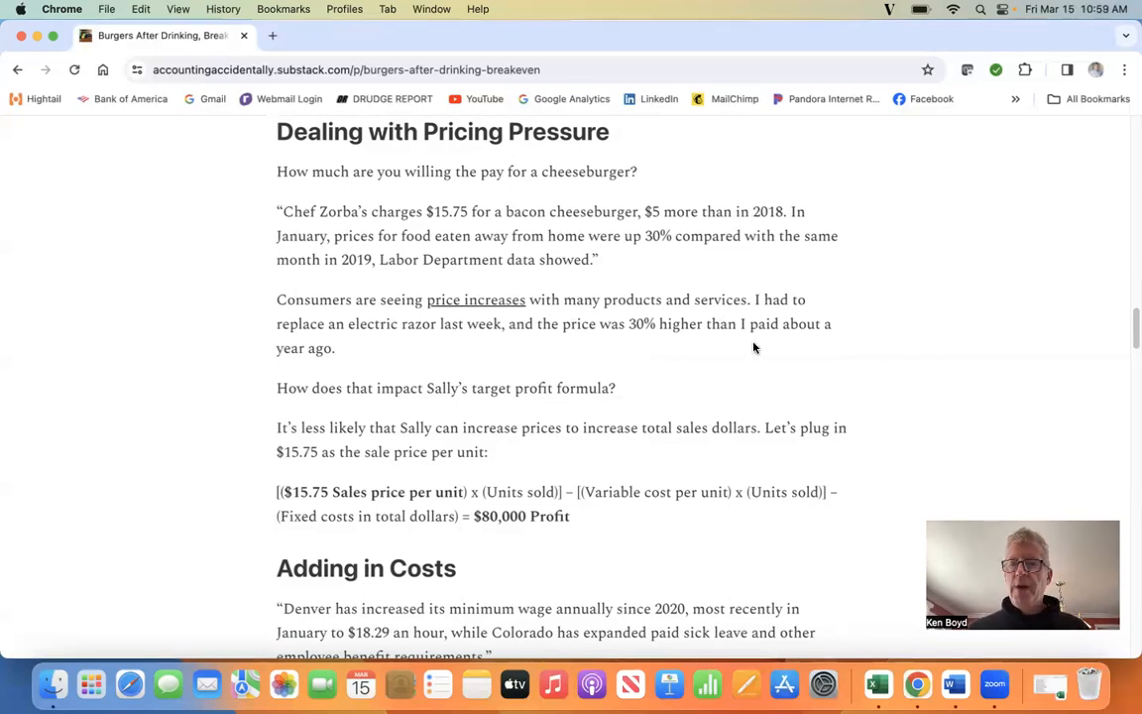
pyautogui.scroll(-3)
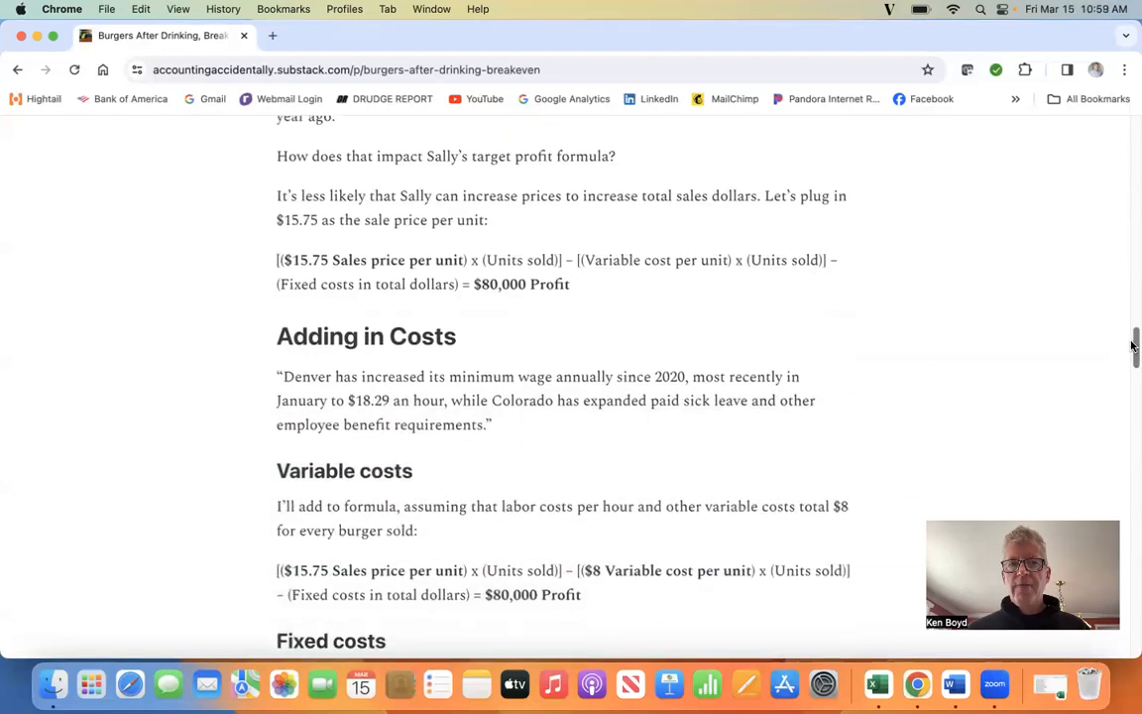
pyautogui.scroll(-3)
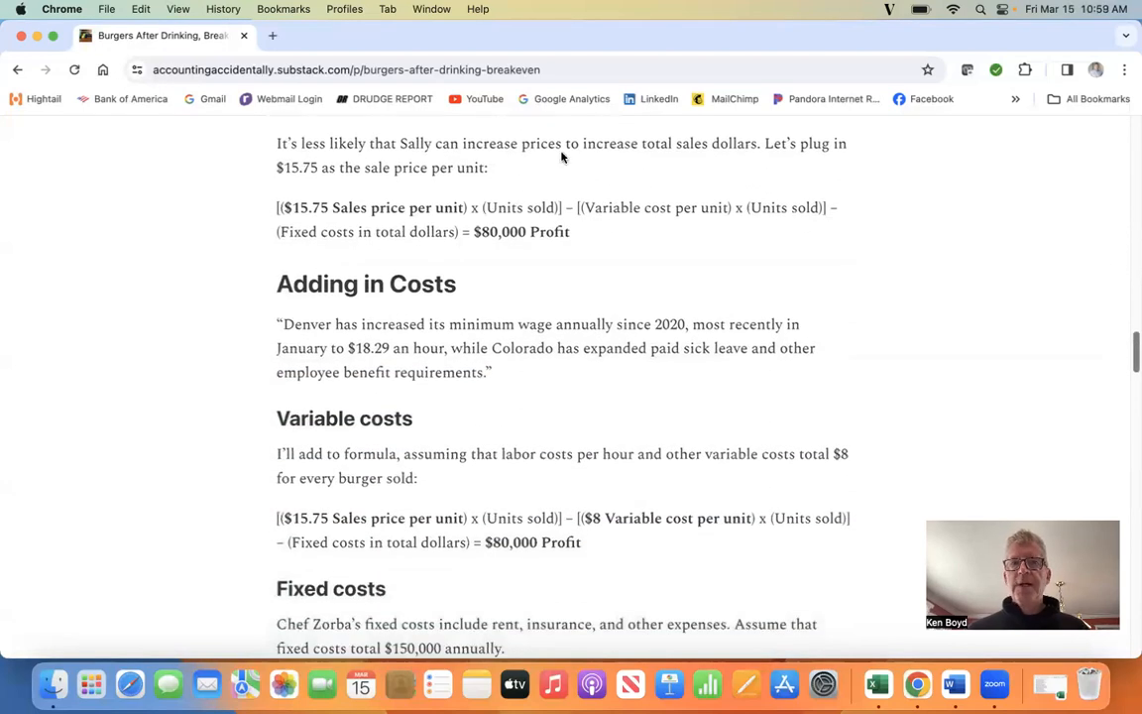
pyautogui.moveTo(591, 163)
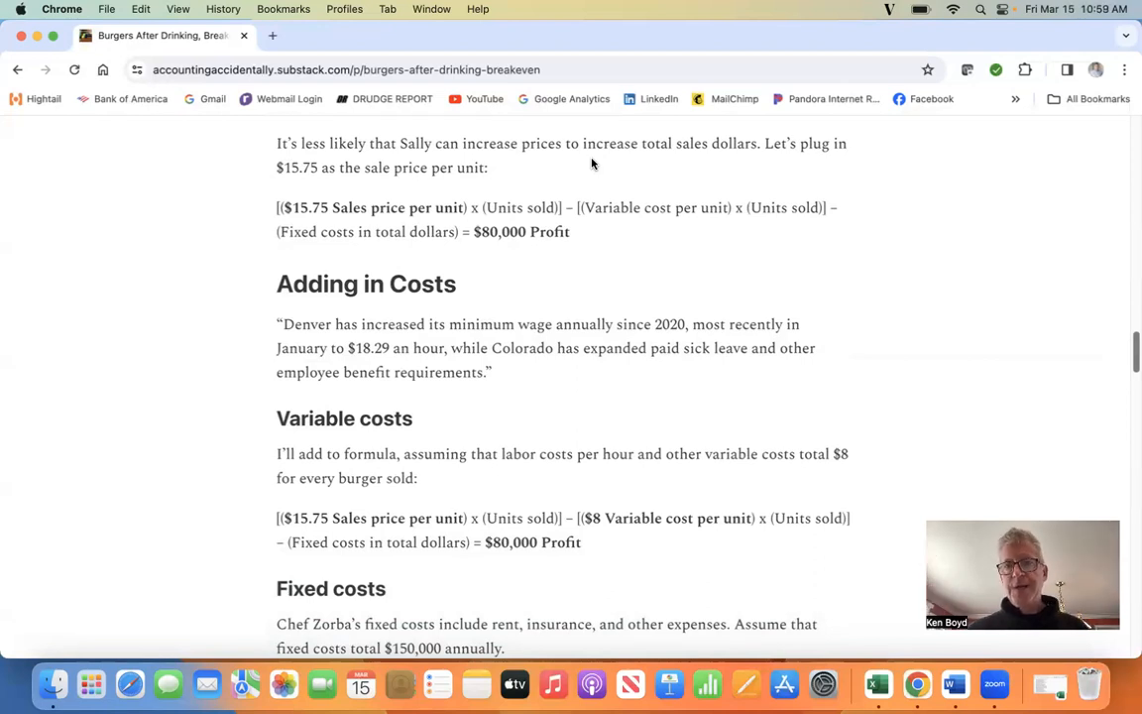
pyautogui.moveTo(438, 183)
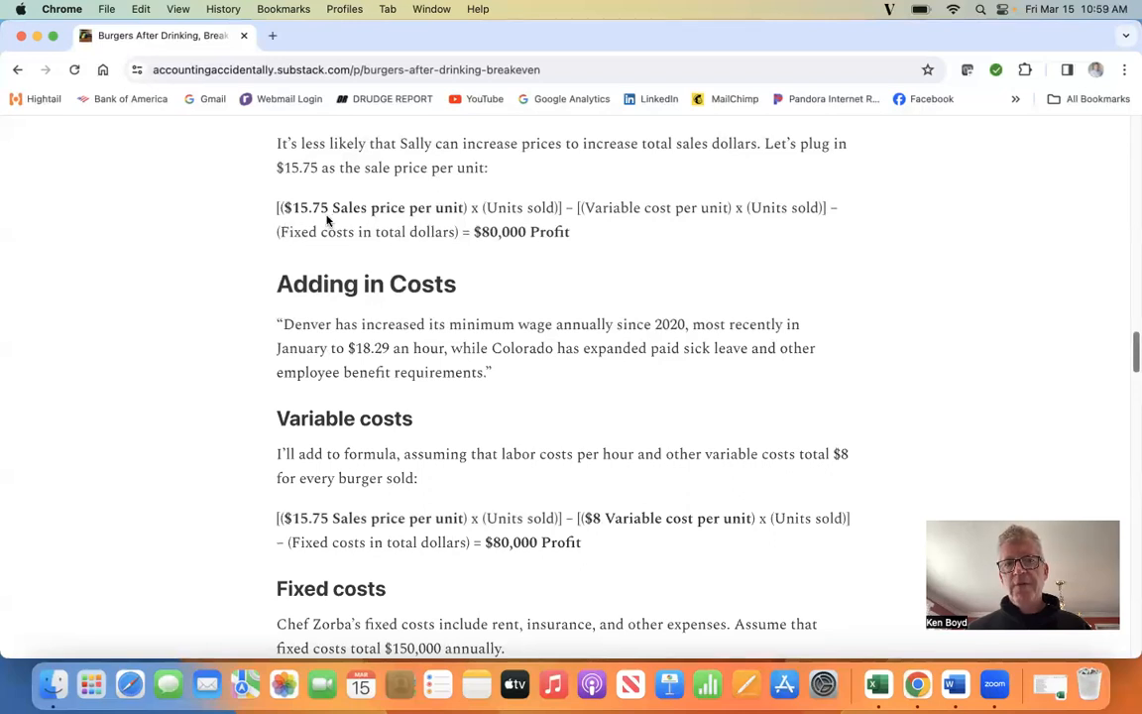
pyautogui.moveTo(543, 250)
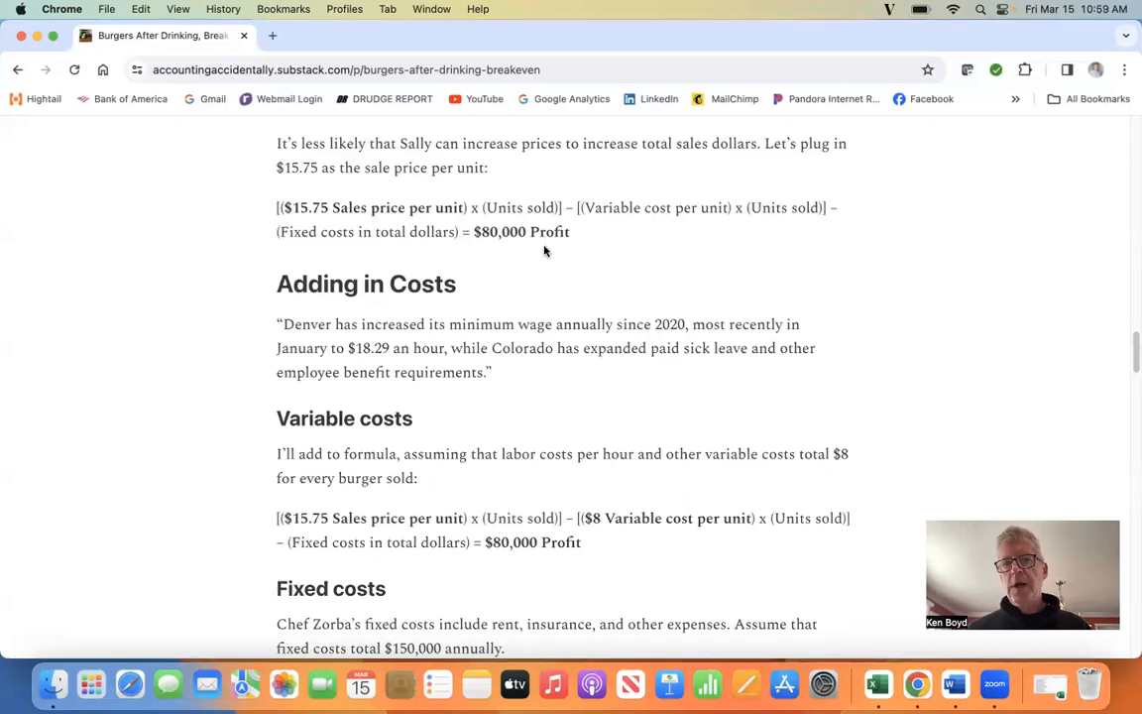
pyautogui.scroll(-3)
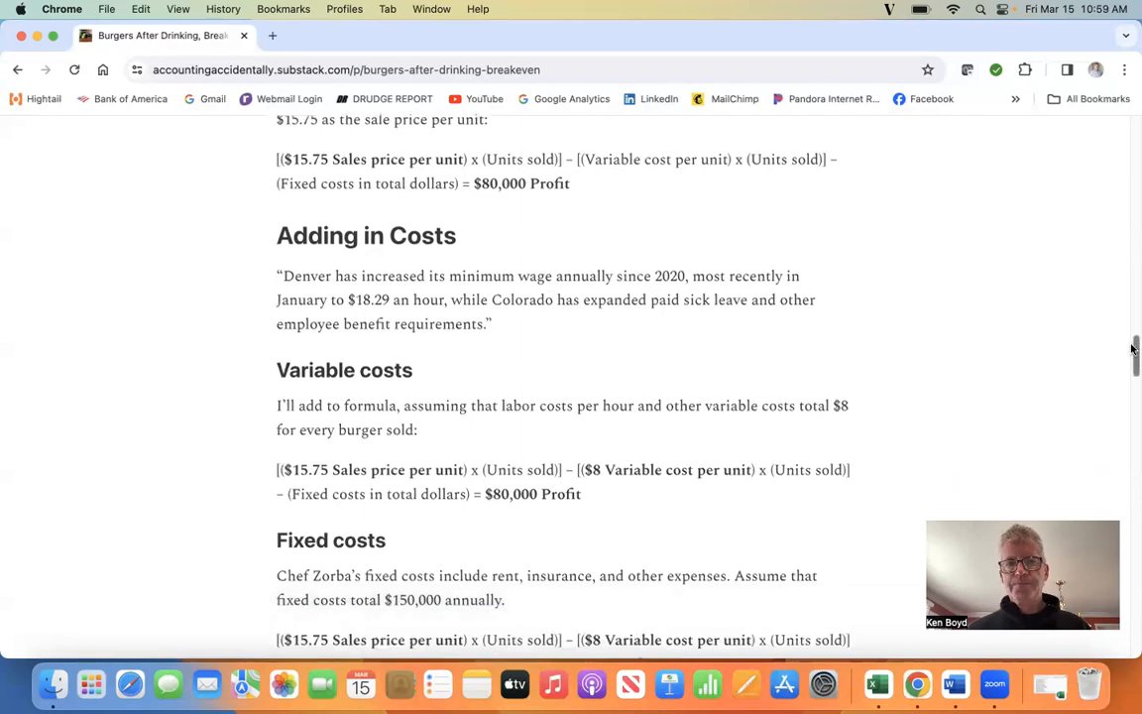
pyautogui.scroll(-3)
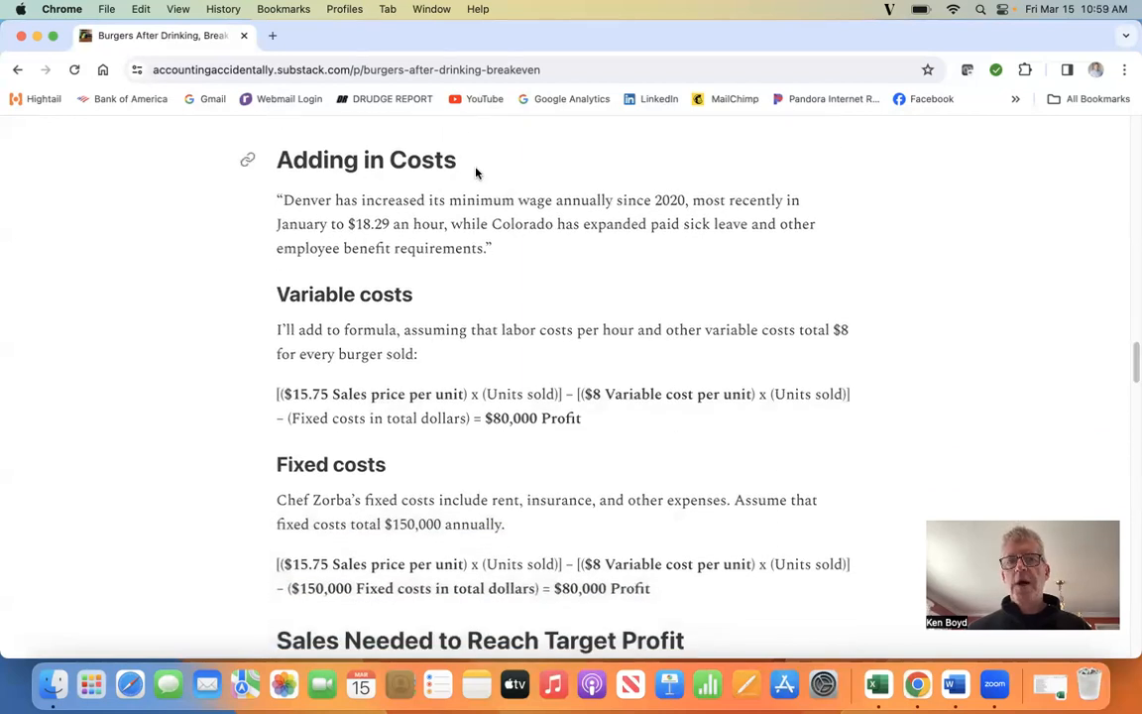
pyautogui.moveTo(486, 288)
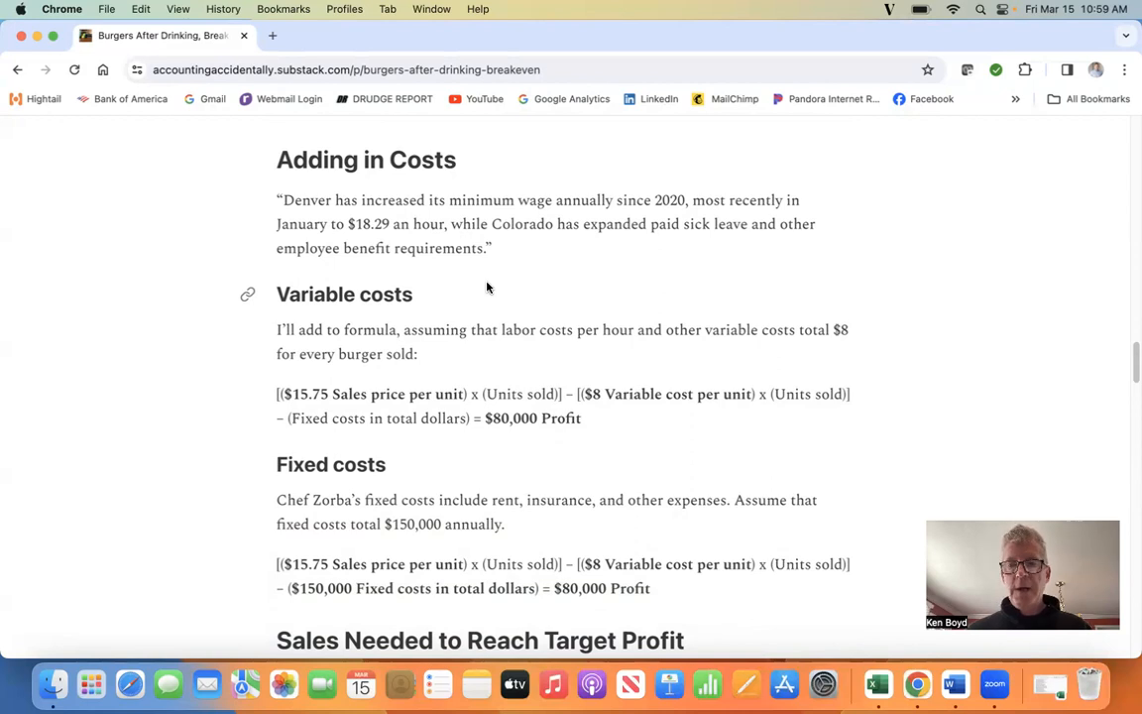
pyautogui.moveTo(321, 347)
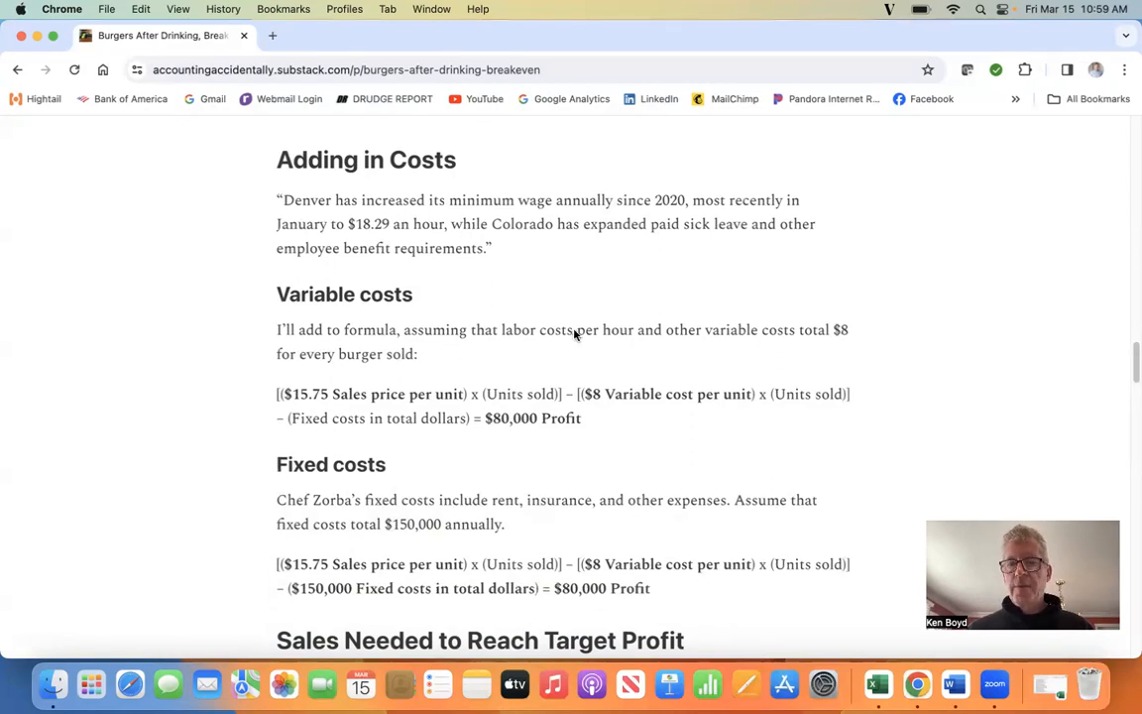
pyautogui.moveTo(591, 349)
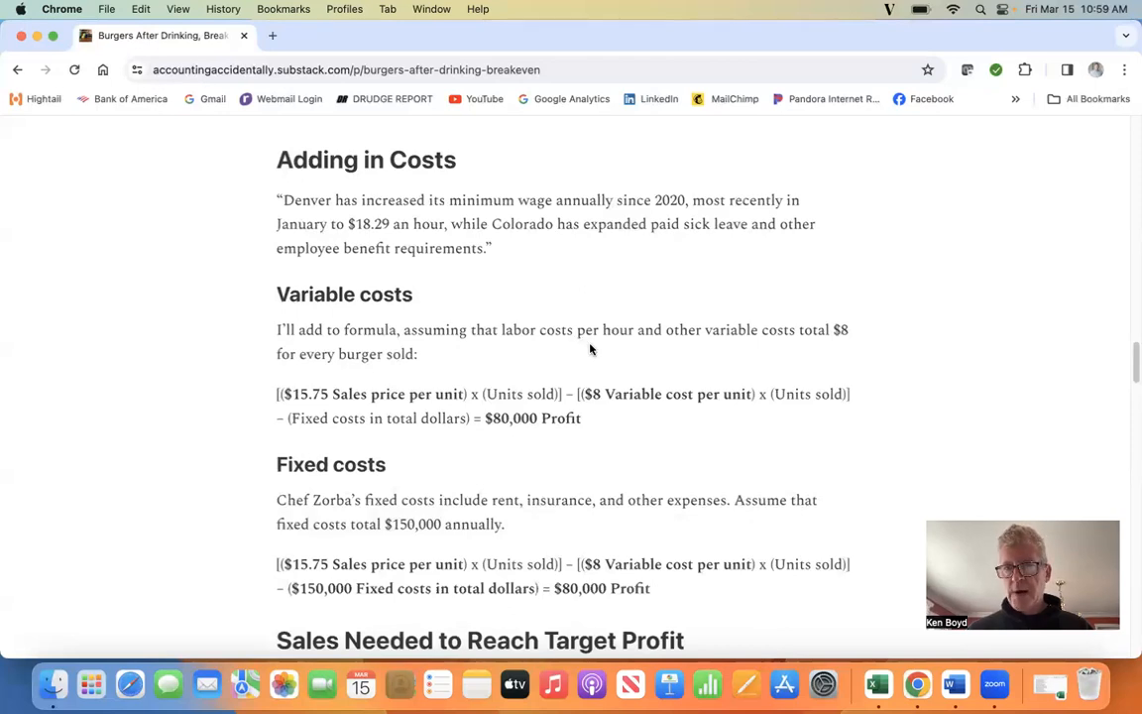
pyautogui.moveTo(763, 345)
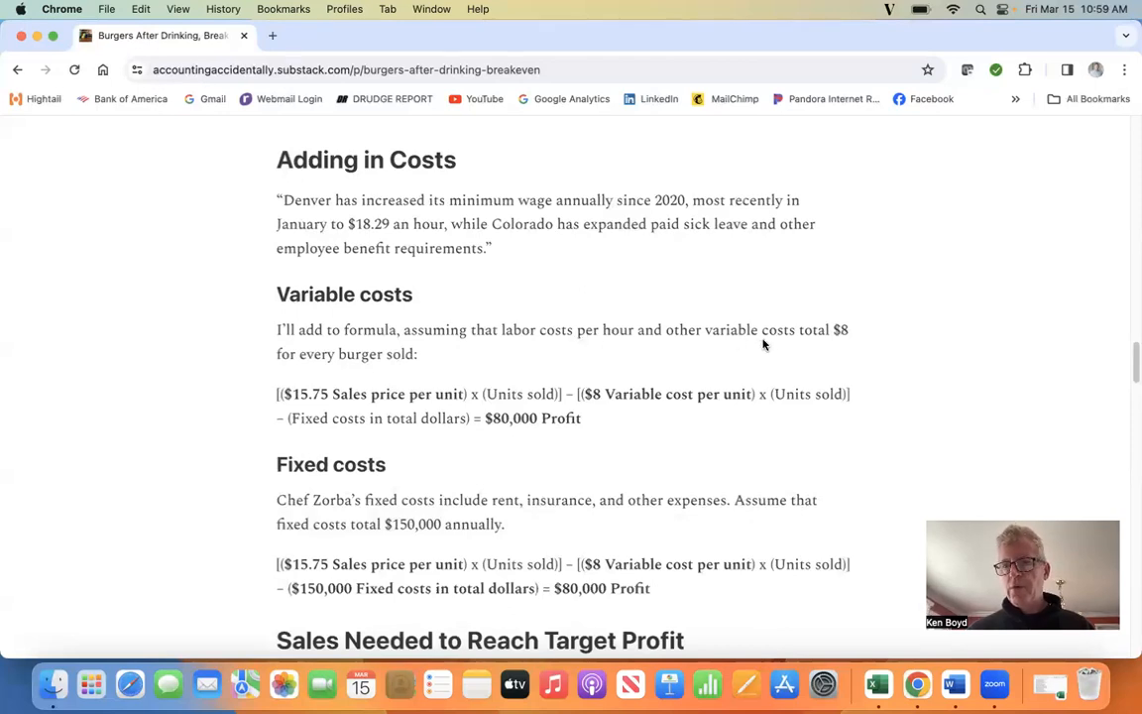
pyautogui.moveTo(452, 406)
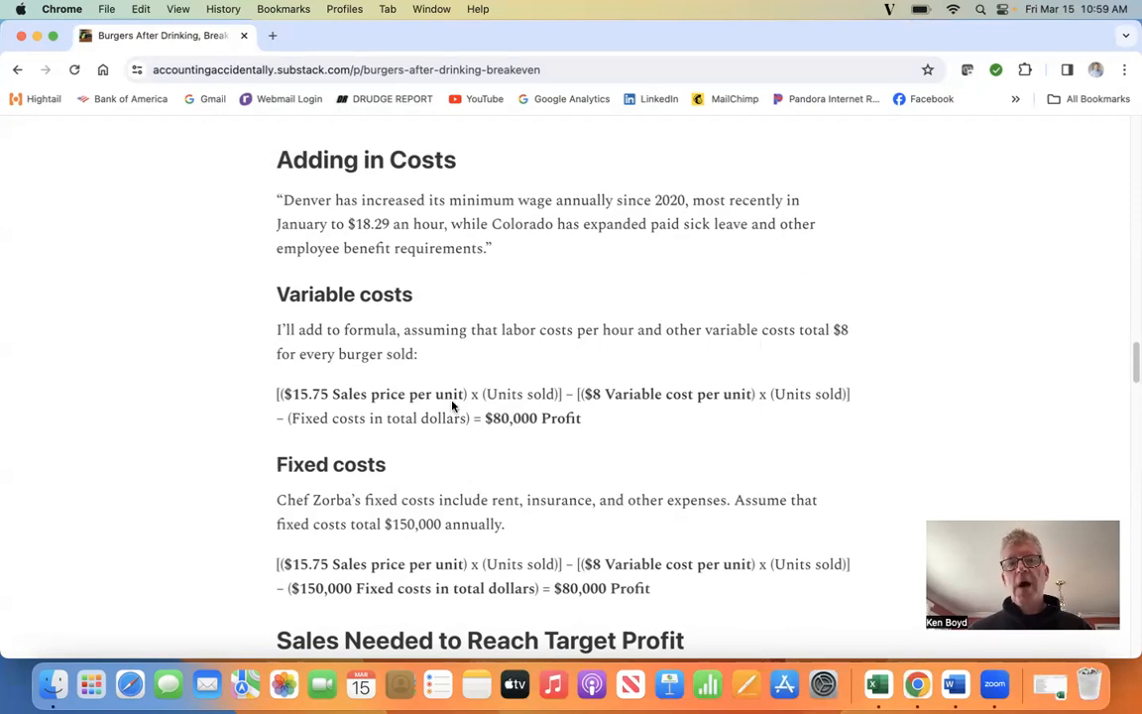
pyautogui.moveTo(730, 411)
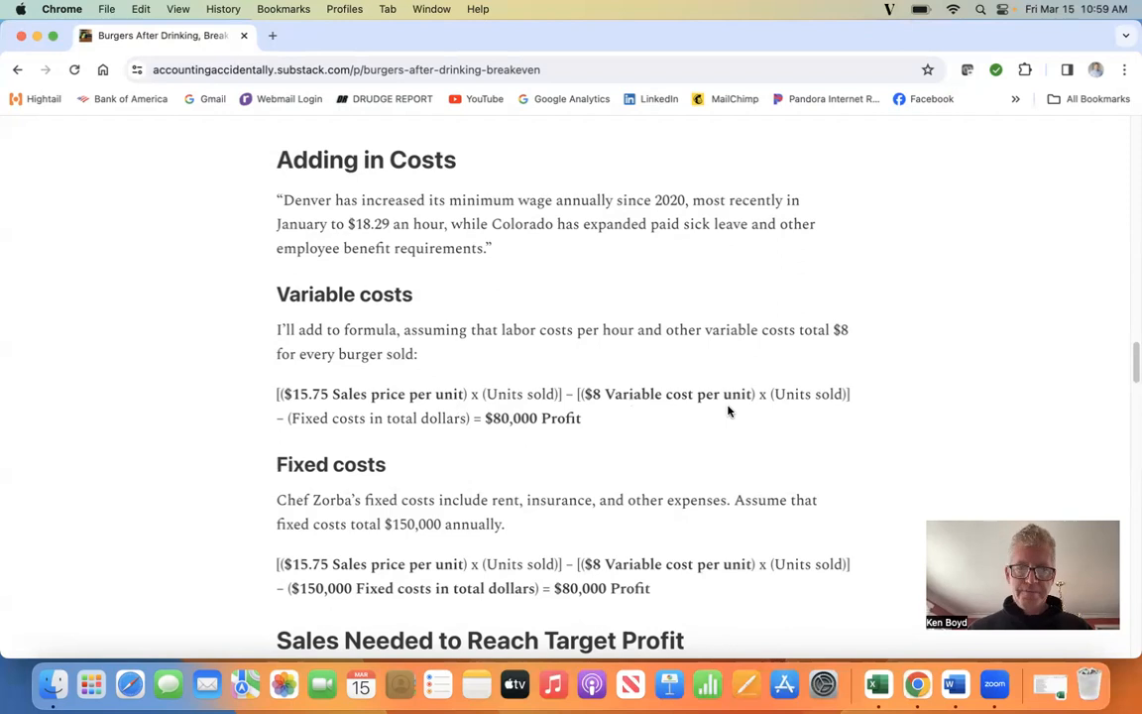
pyautogui.scroll(-3)
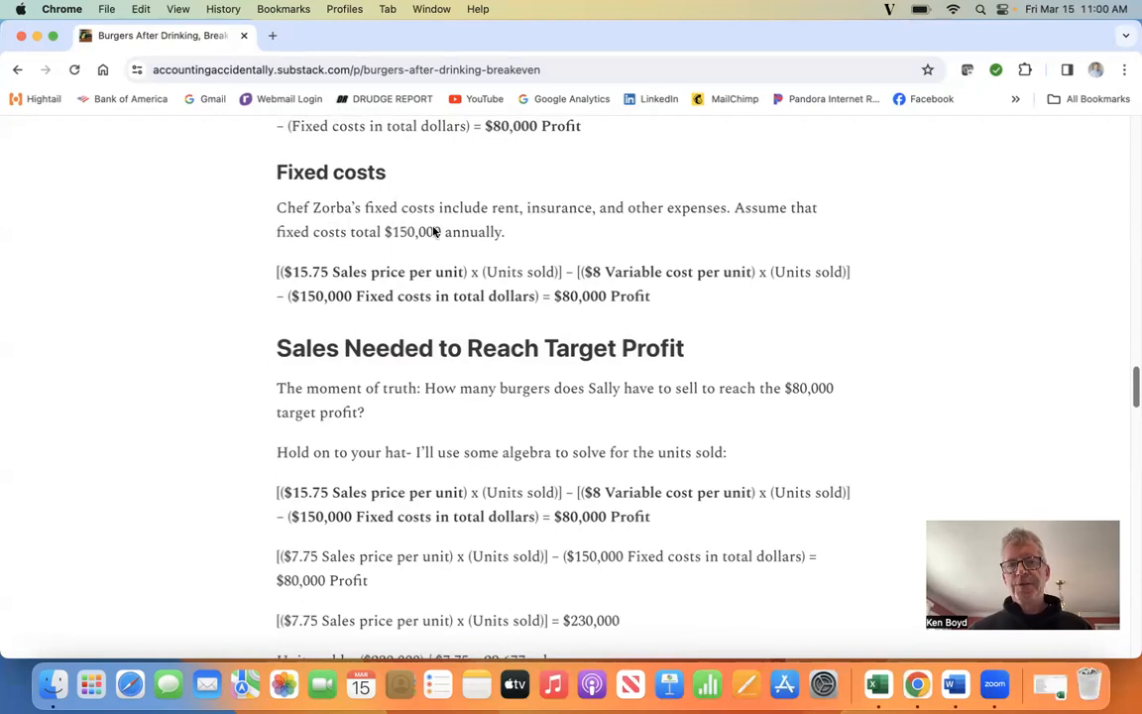
pyautogui.moveTo(690, 224)
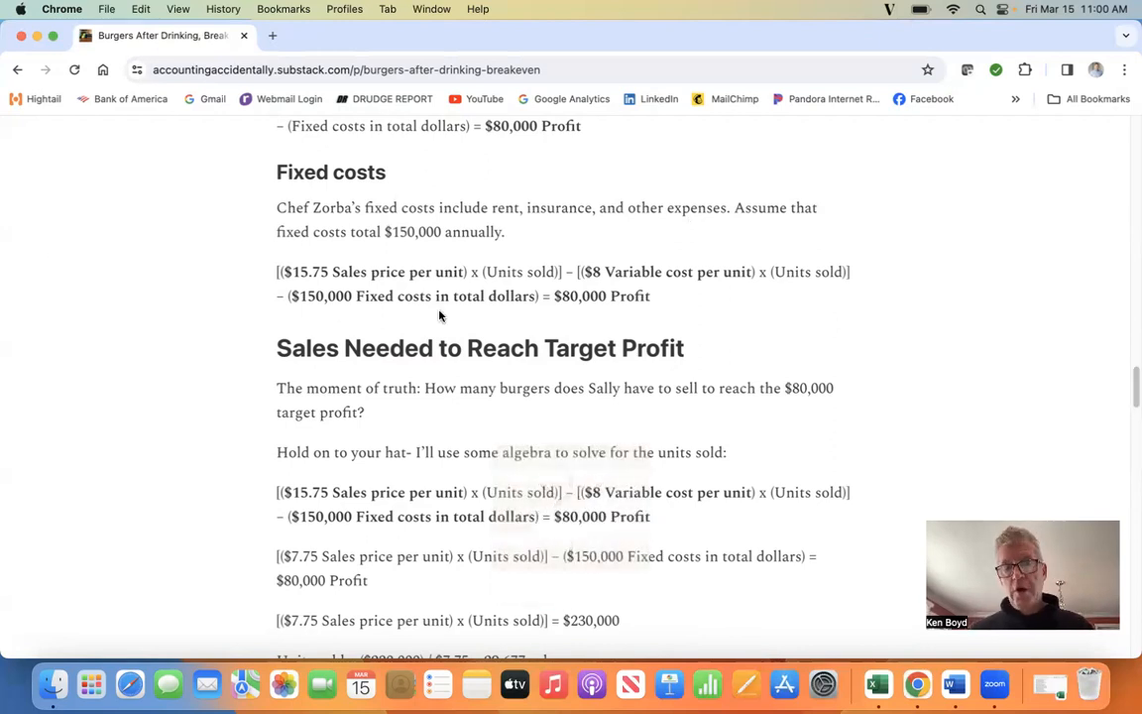
pyautogui.moveTo(374, 309)
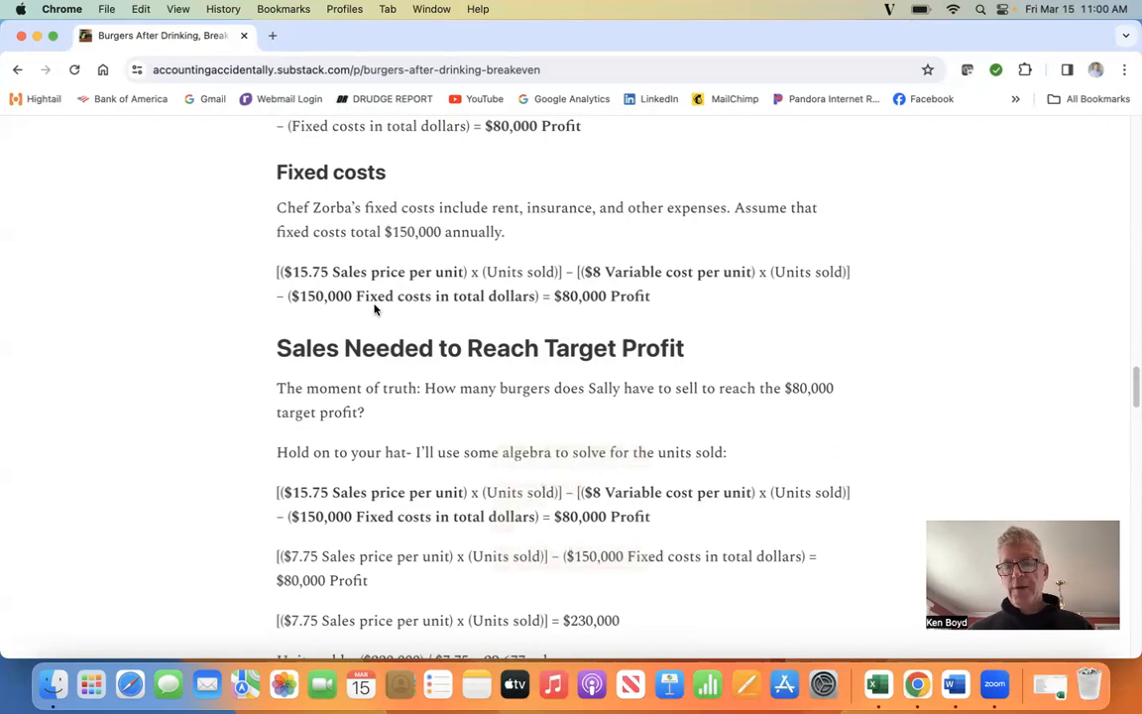
pyautogui.moveTo(481, 313)
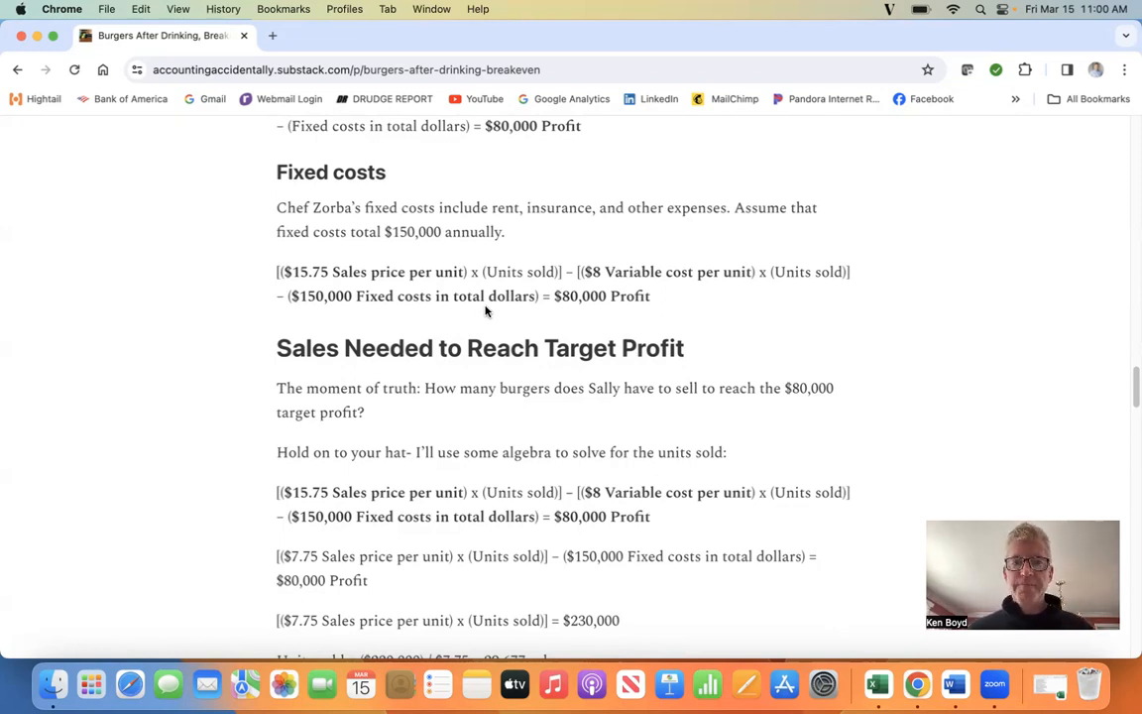
pyautogui.scroll(-3)
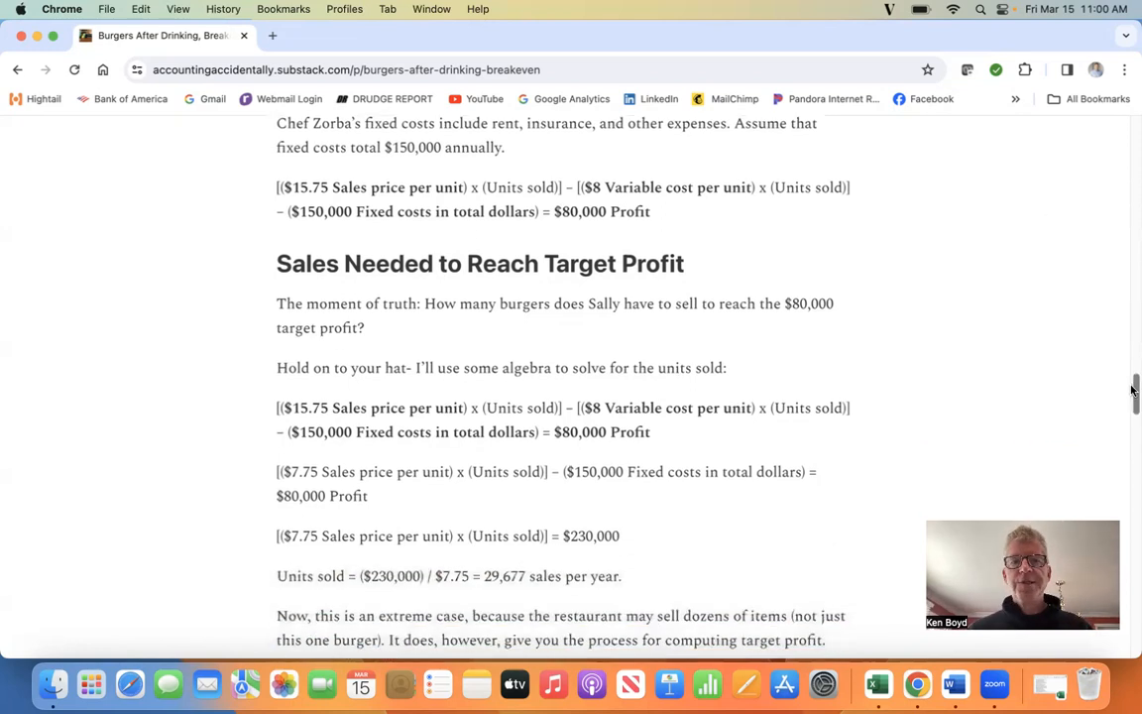
pyautogui.scroll(-3)
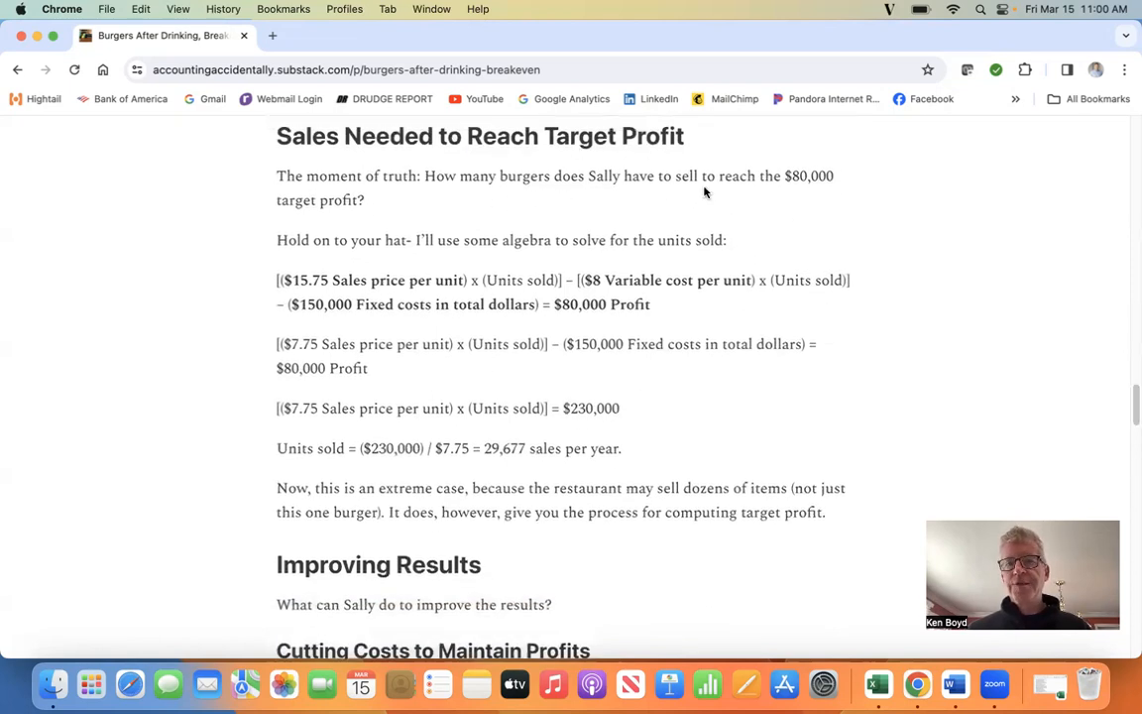
pyautogui.moveTo(829, 193)
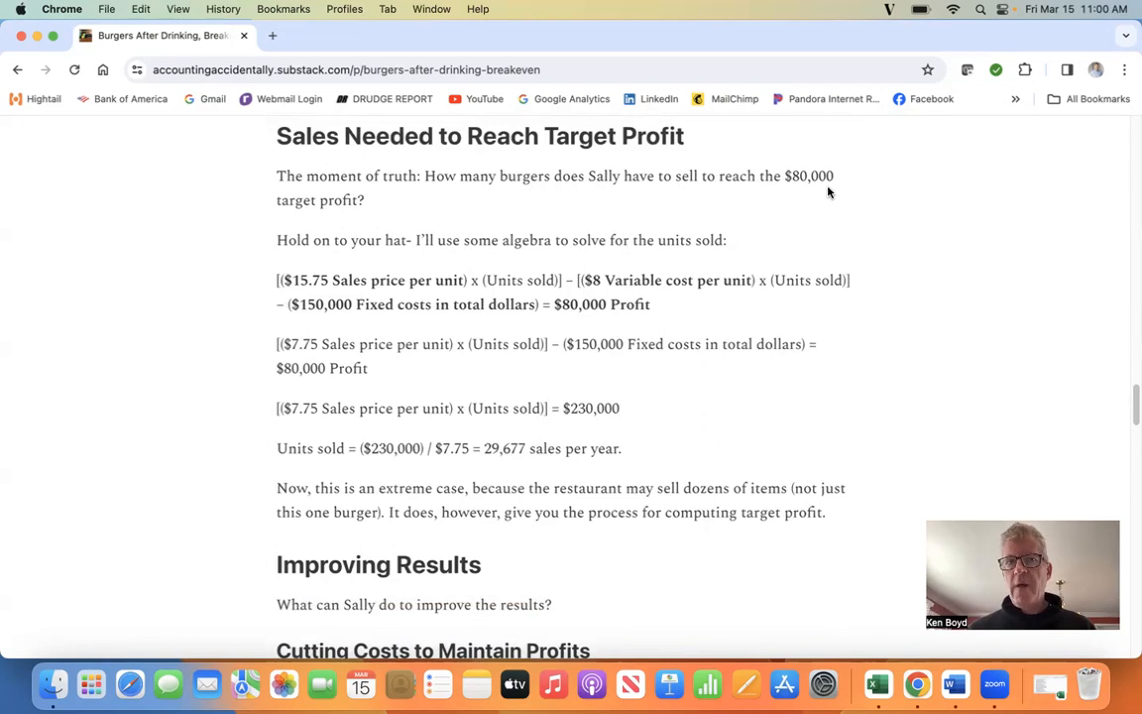
pyautogui.moveTo(368, 214)
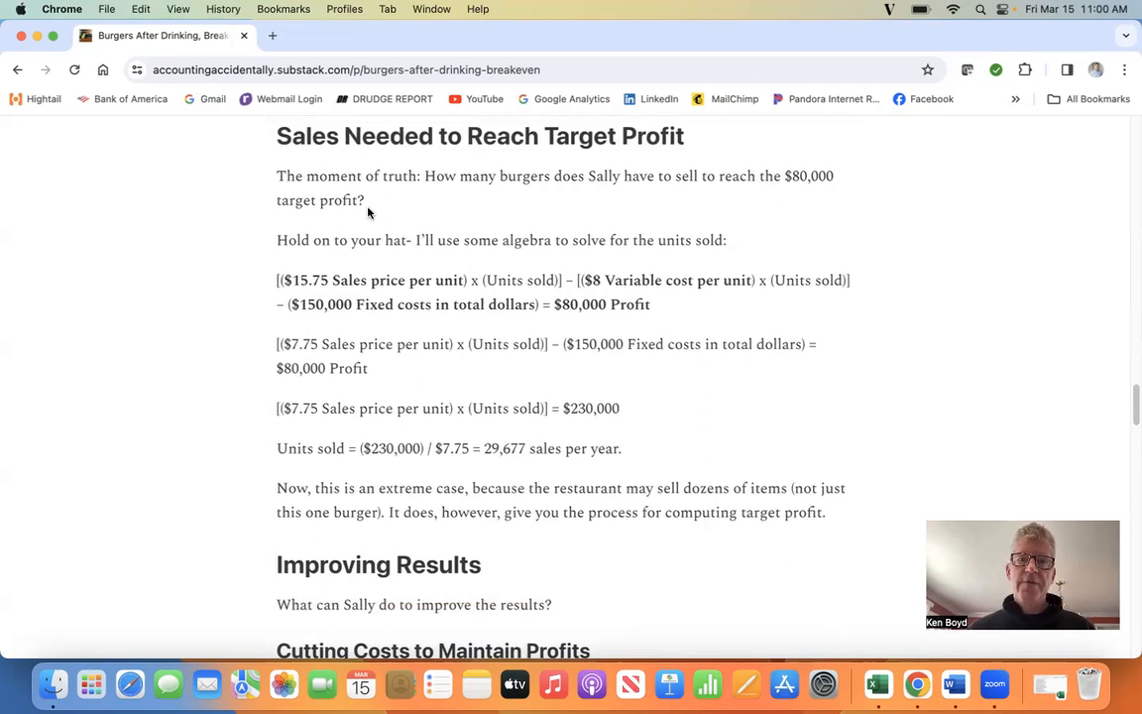
pyautogui.moveTo(703, 258)
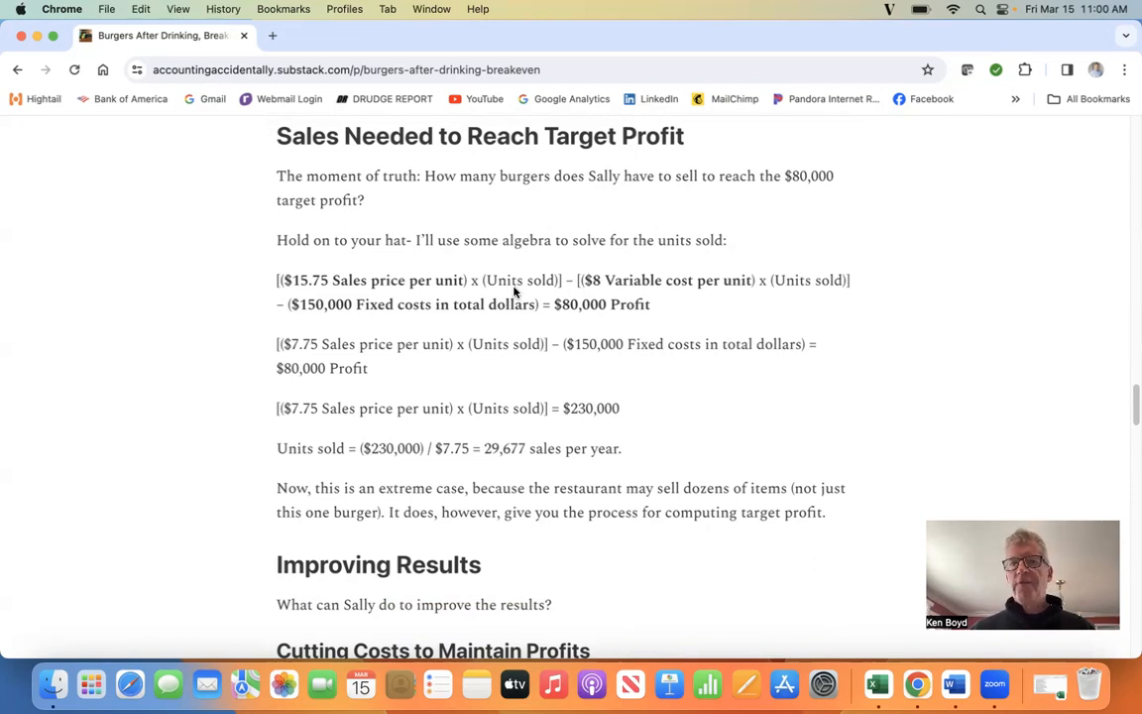
pyautogui.moveTo(816, 290)
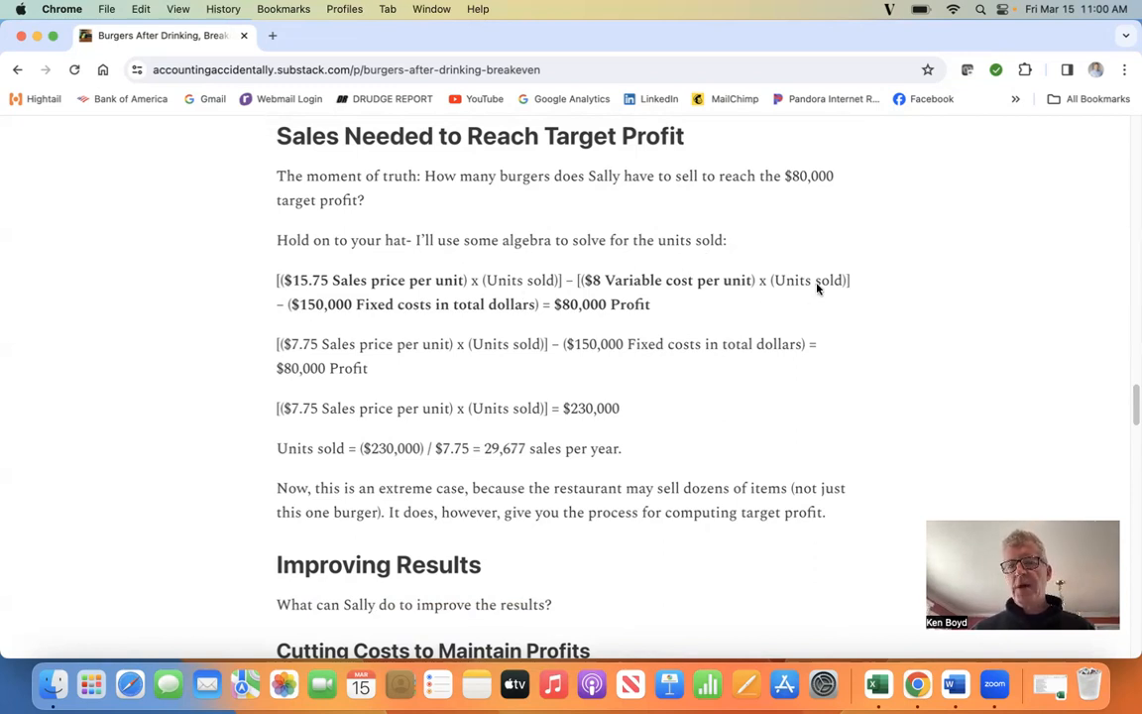
pyautogui.moveTo(690, 387)
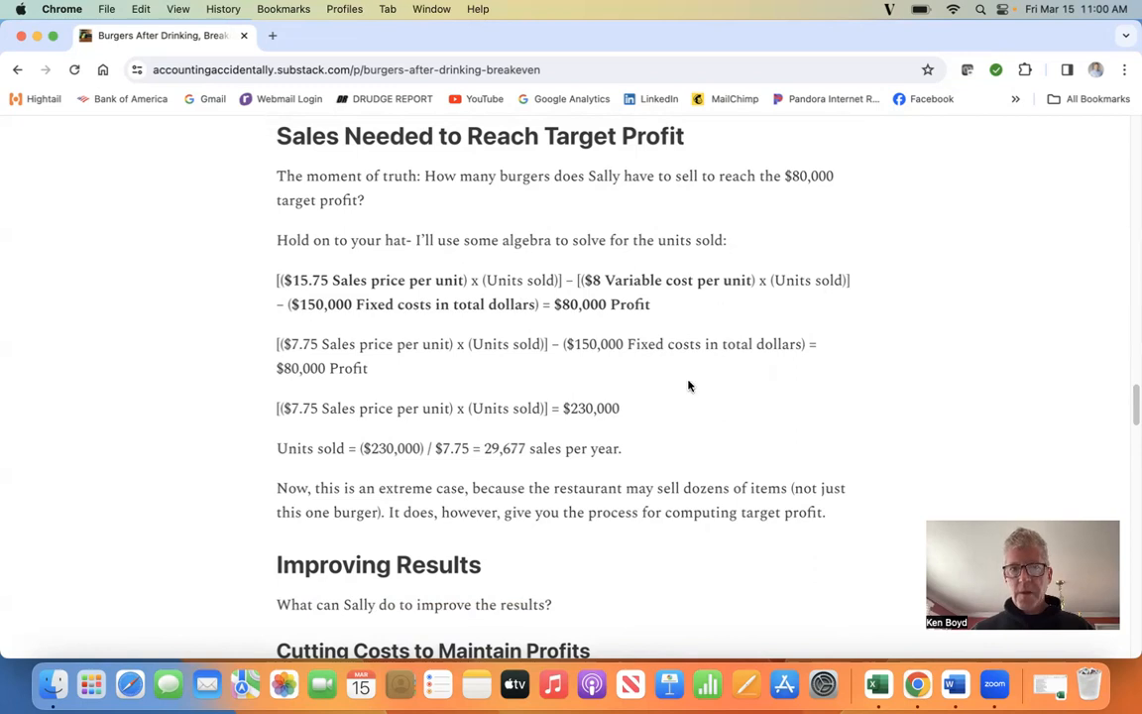
pyautogui.moveTo(291, 428)
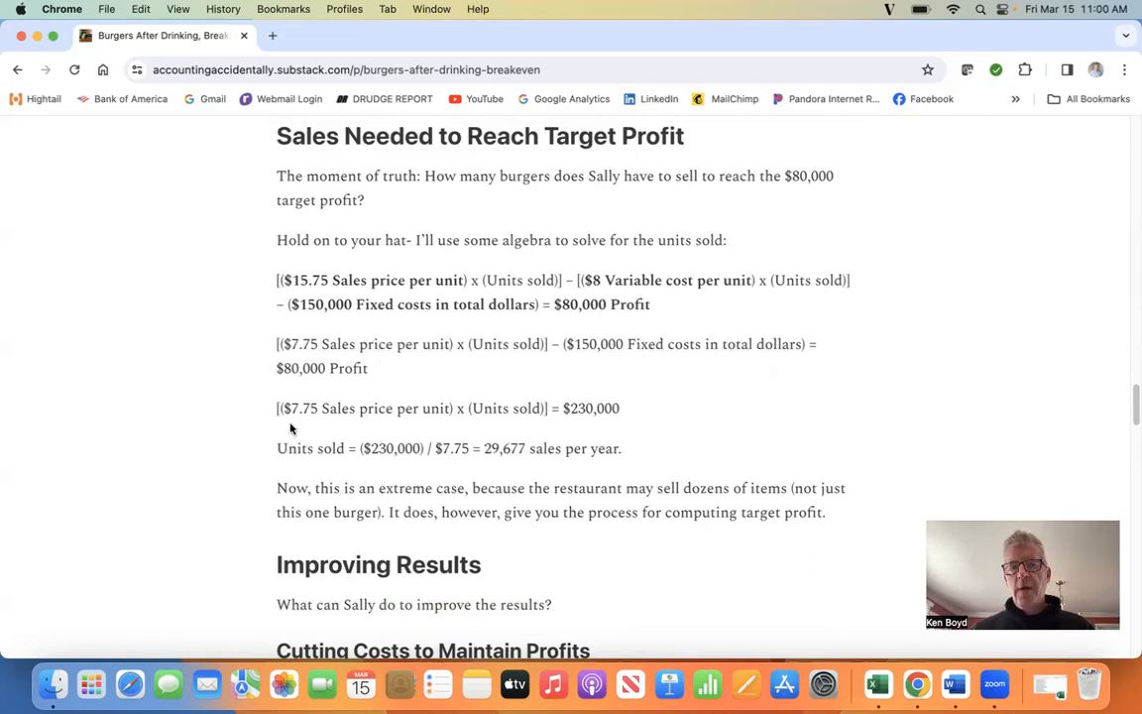
pyautogui.moveTo(403, 456)
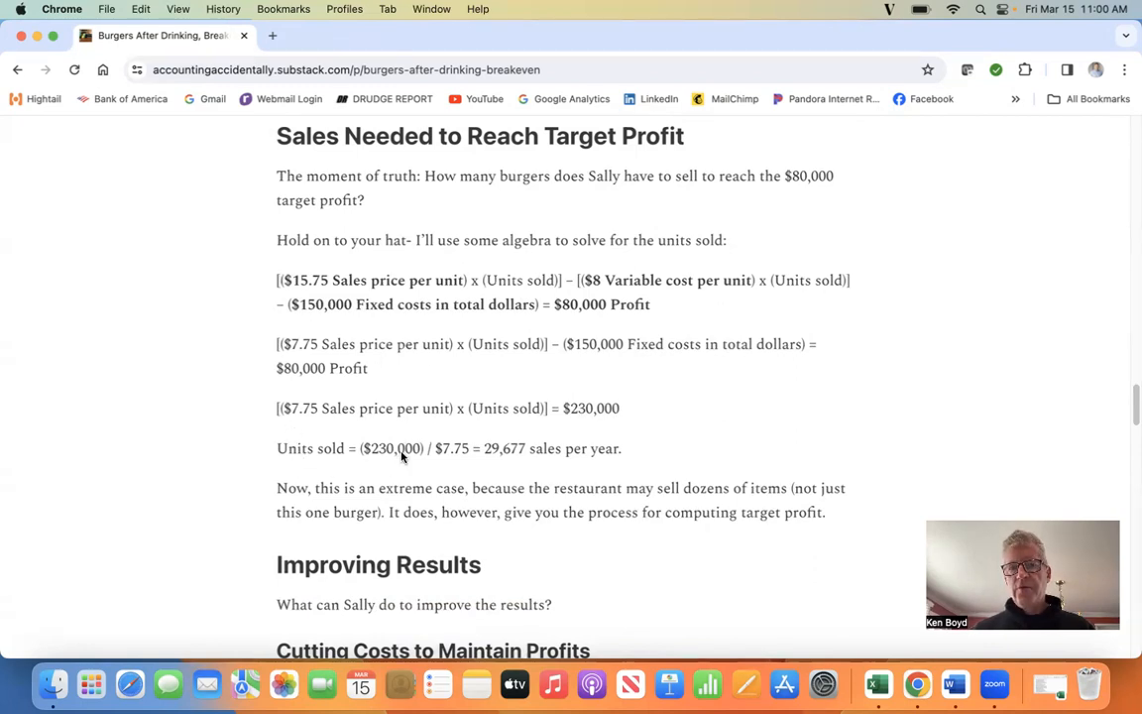
pyautogui.moveTo(460, 466)
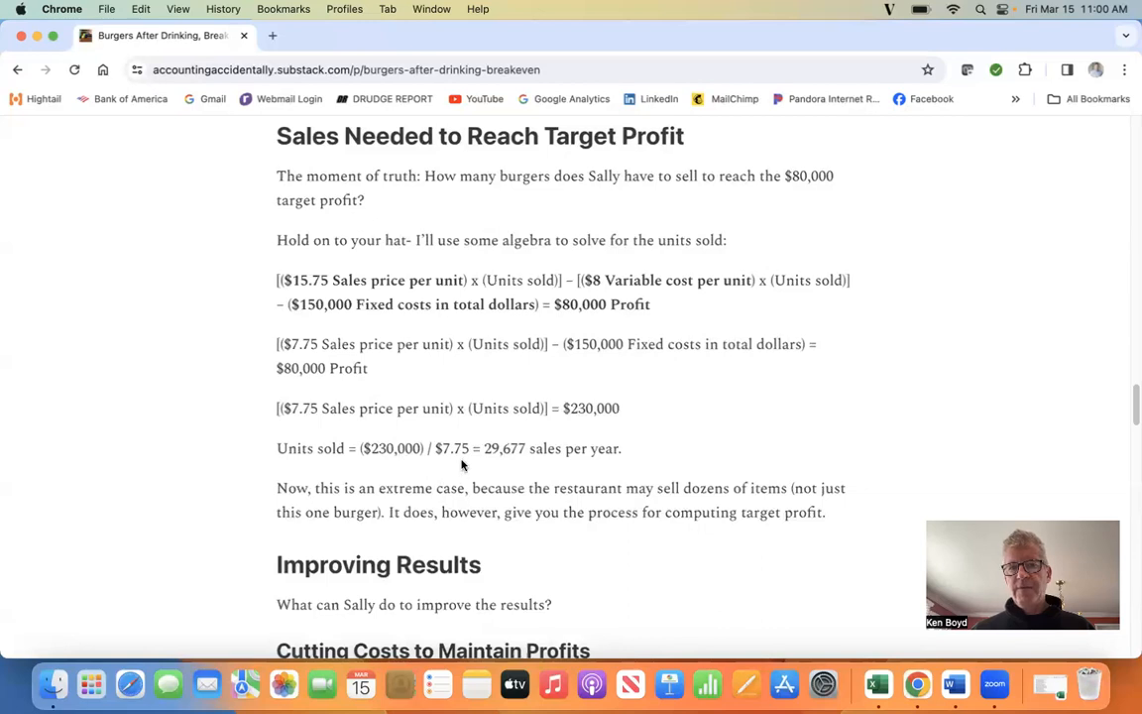
pyautogui.moveTo(555, 466)
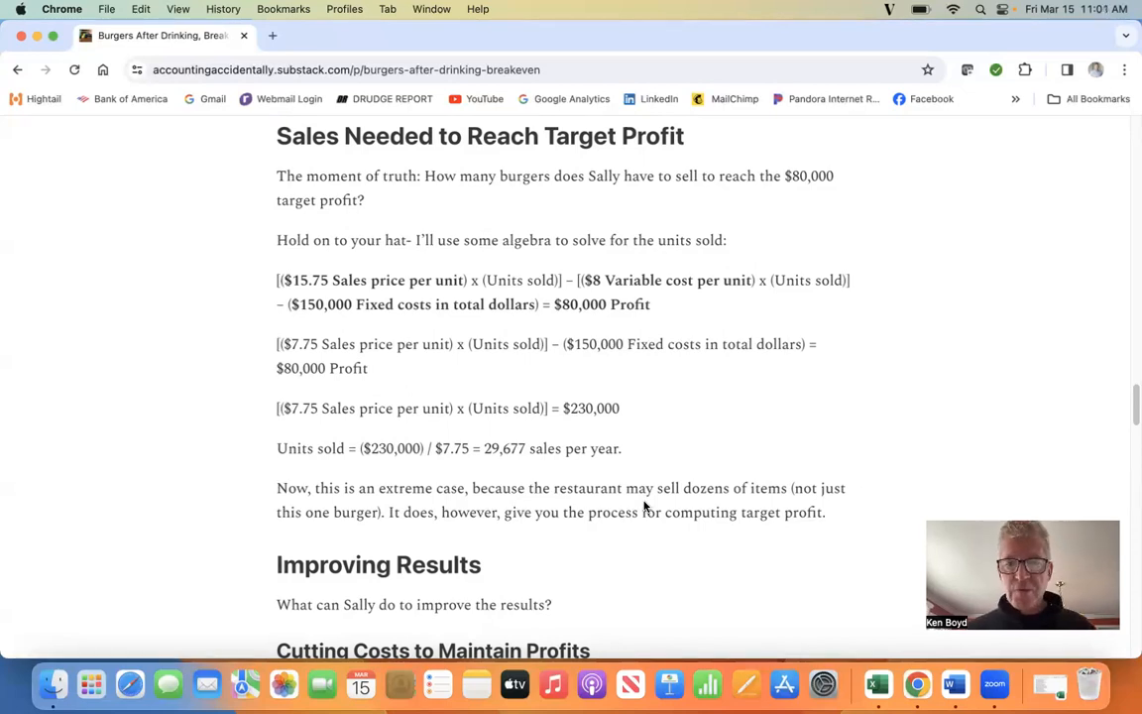
pyautogui.moveTo(690, 539)
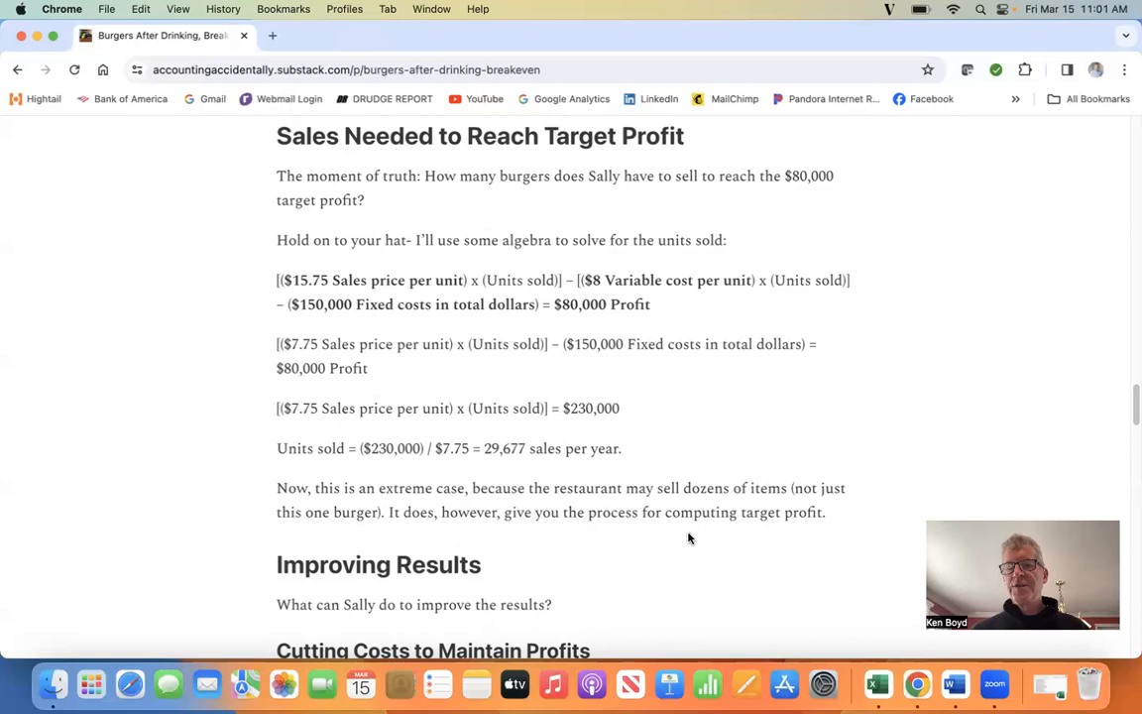
pyautogui.moveTo(589, 262)
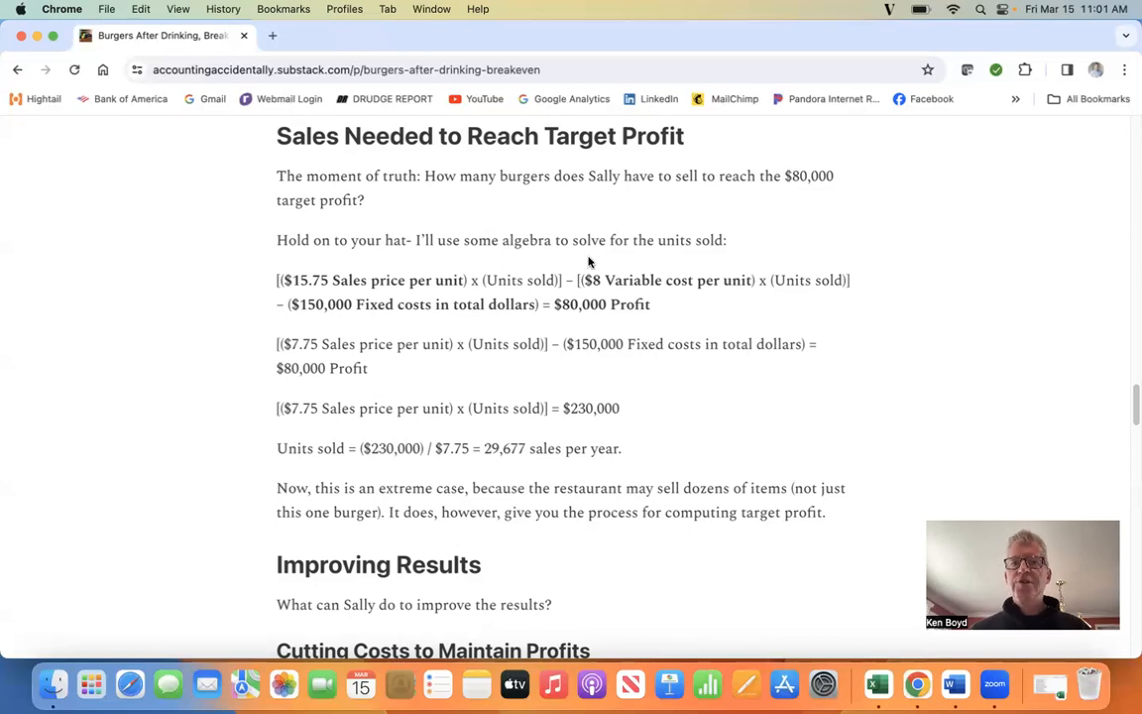
pyautogui.moveTo(1098, 442)
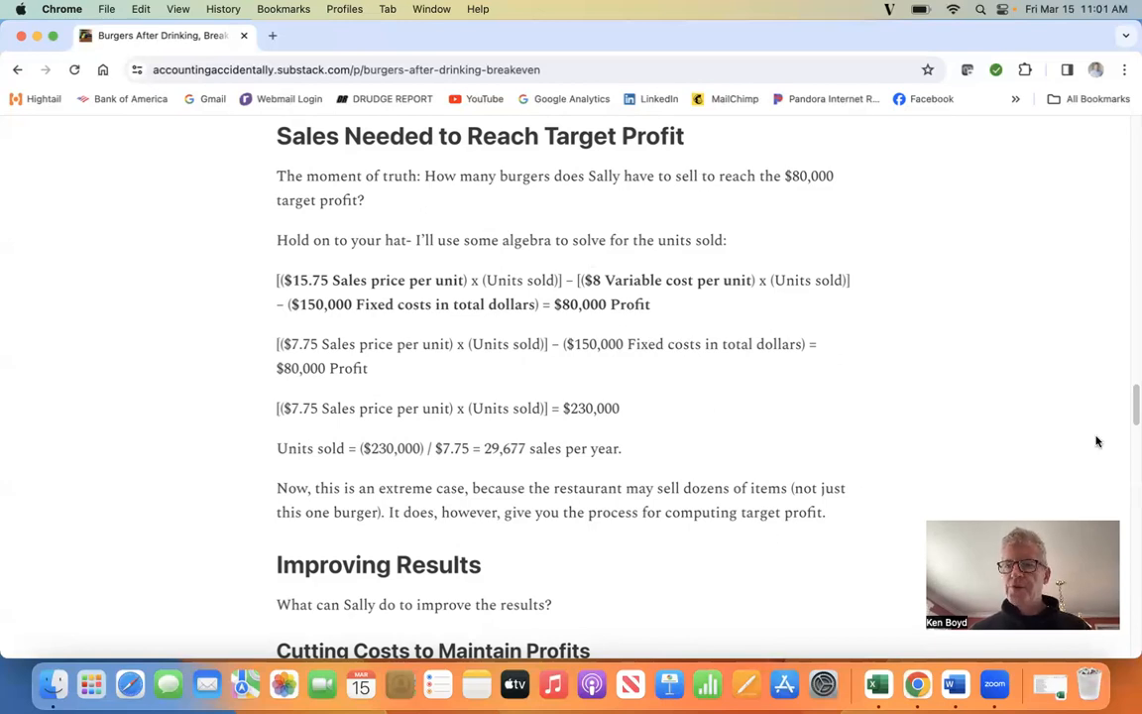
pyautogui.scroll(-3)
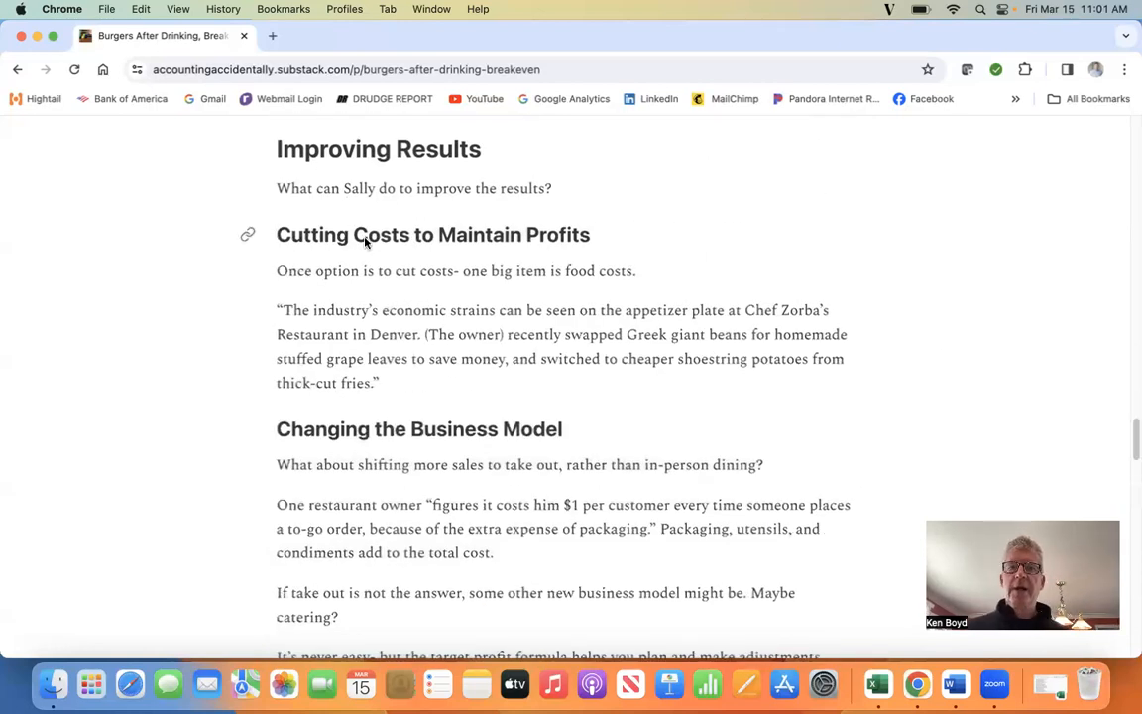
pyautogui.moveTo(486, 282)
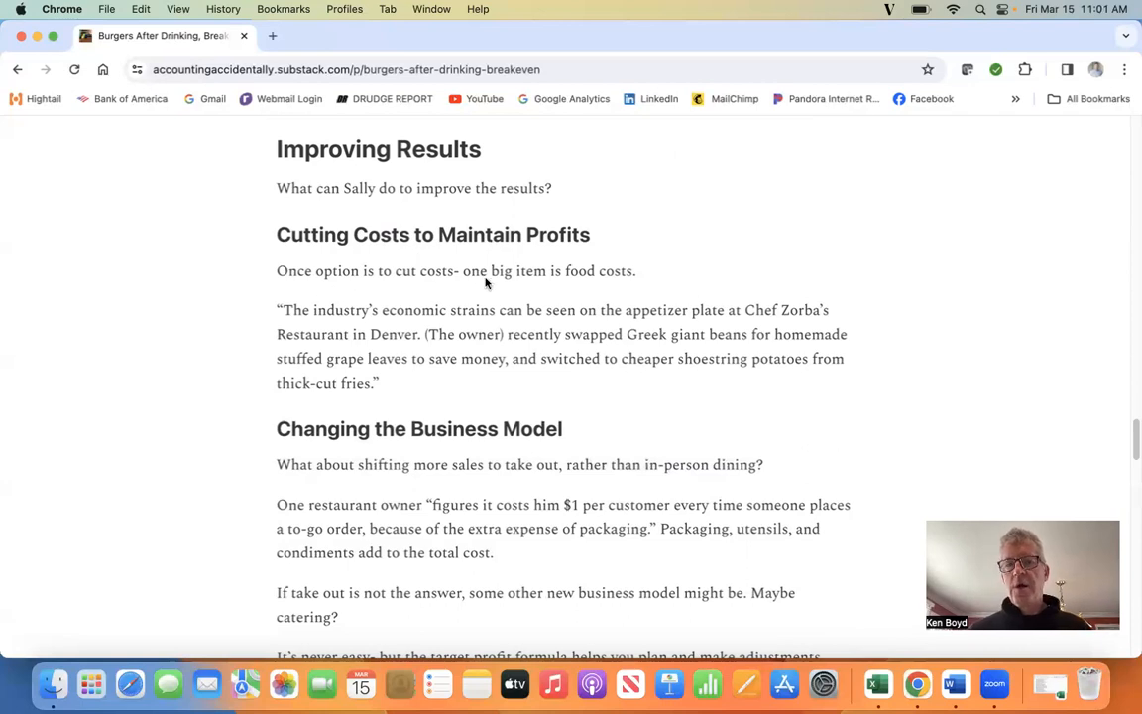
pyautogui.moveTo(585, 284)
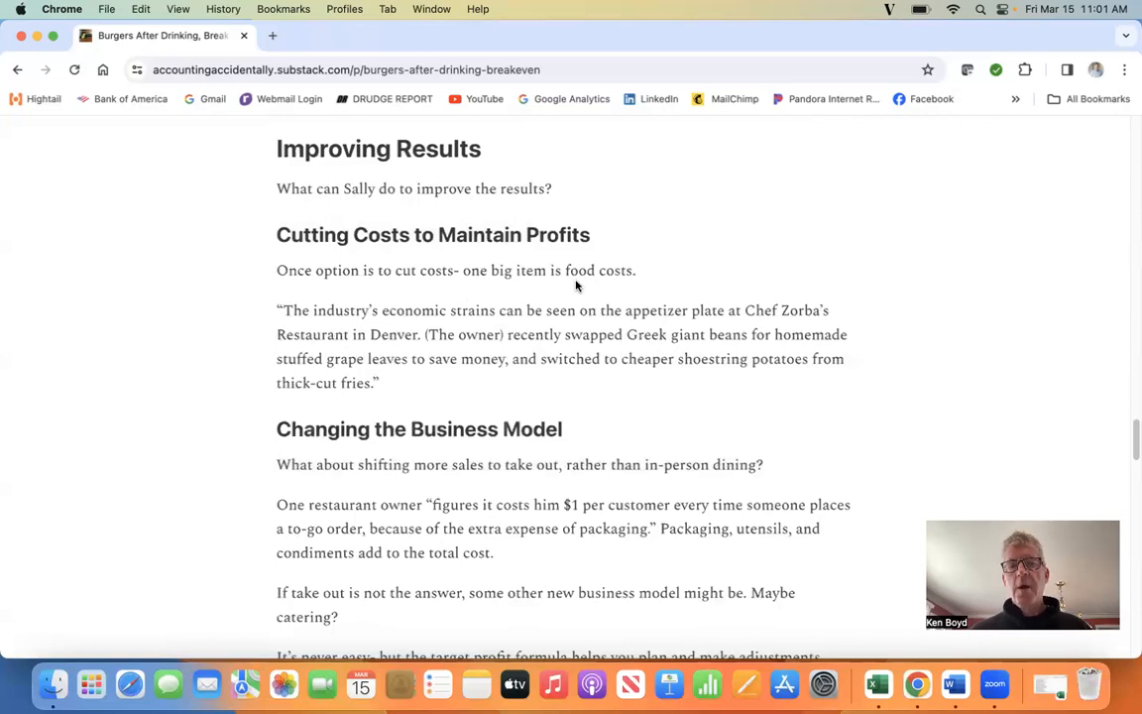
pyautogui.moveTo(531, 333)
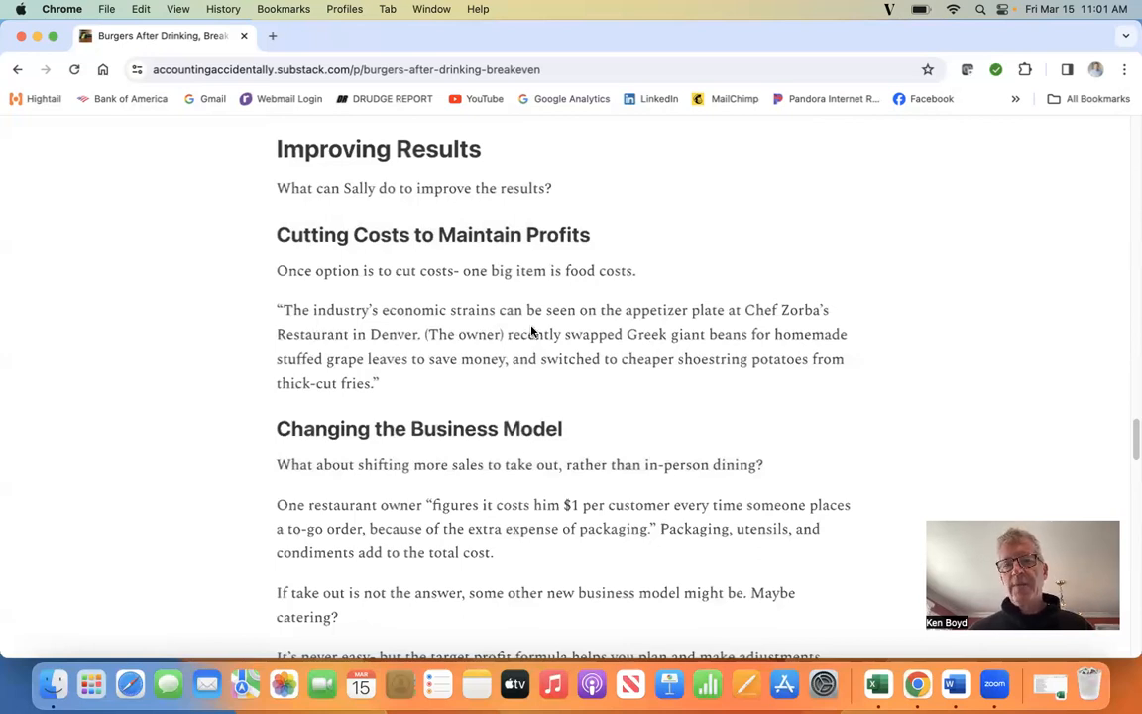
pyautogui.moveTo(698, 325)
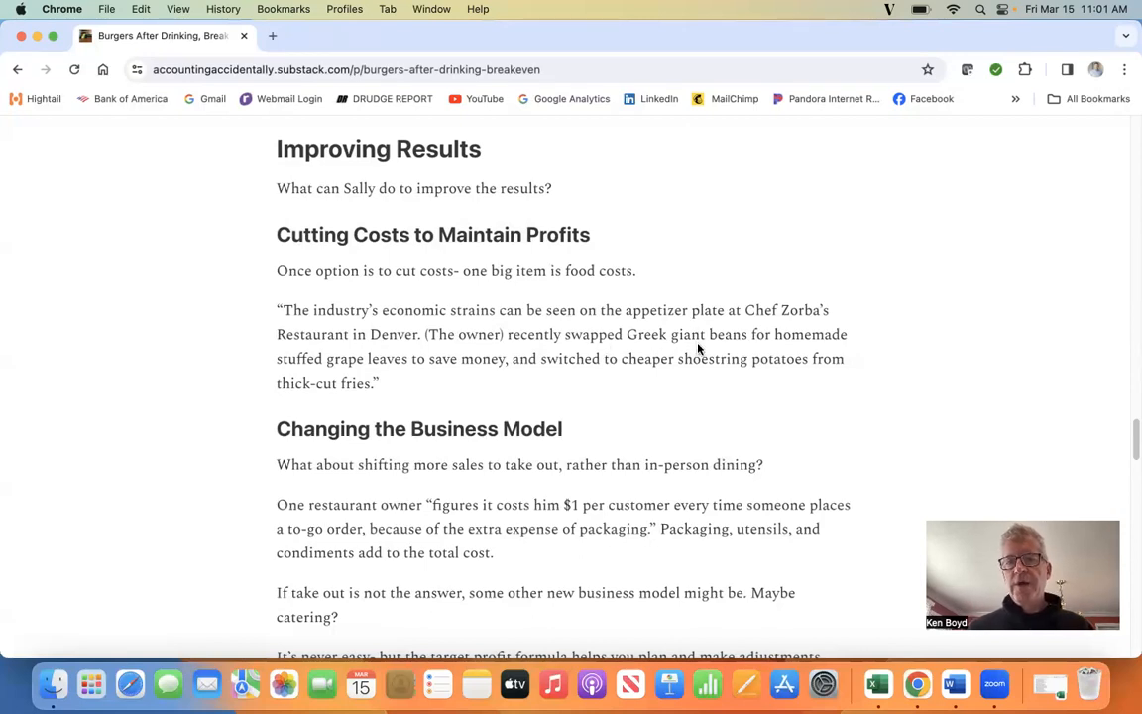
pyautogui.moveTo(434, 376)
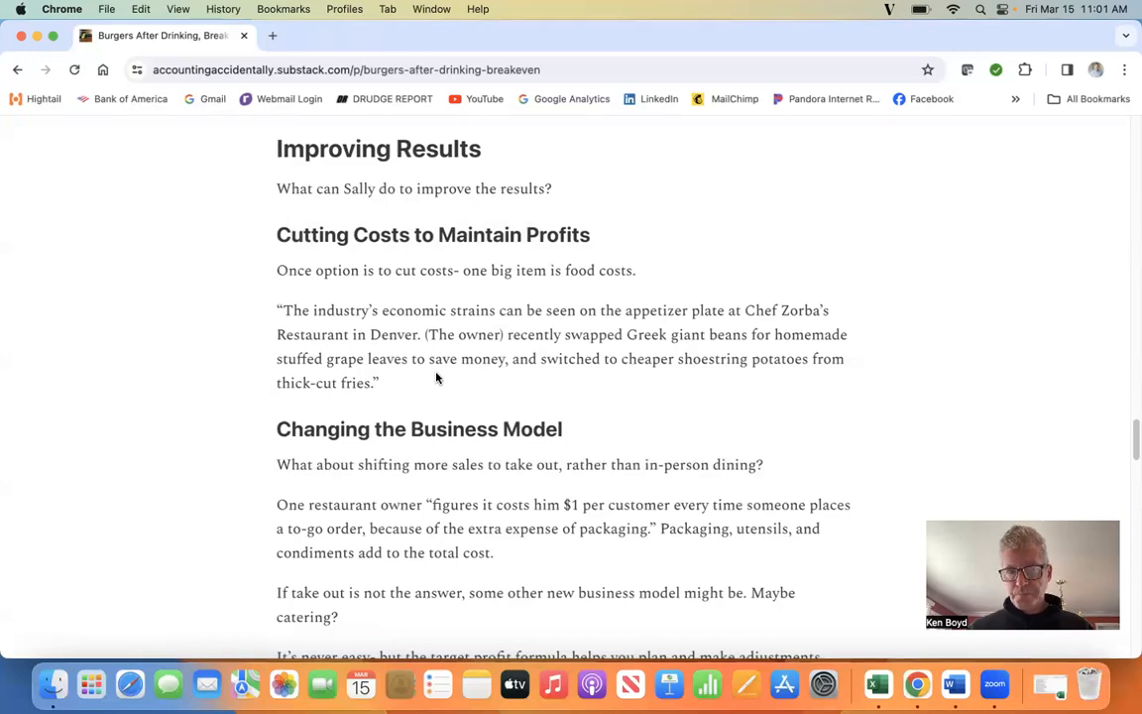
pyautogui.moveTo(606, 440)
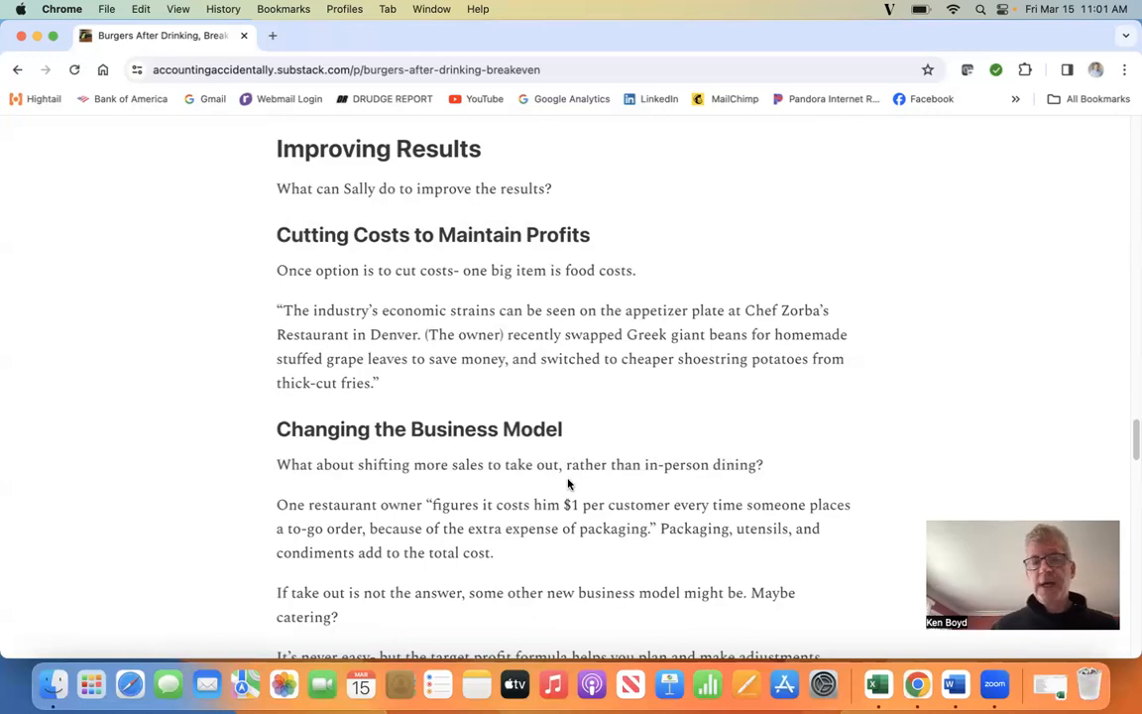
pyautogui.moveTo(460, 525)
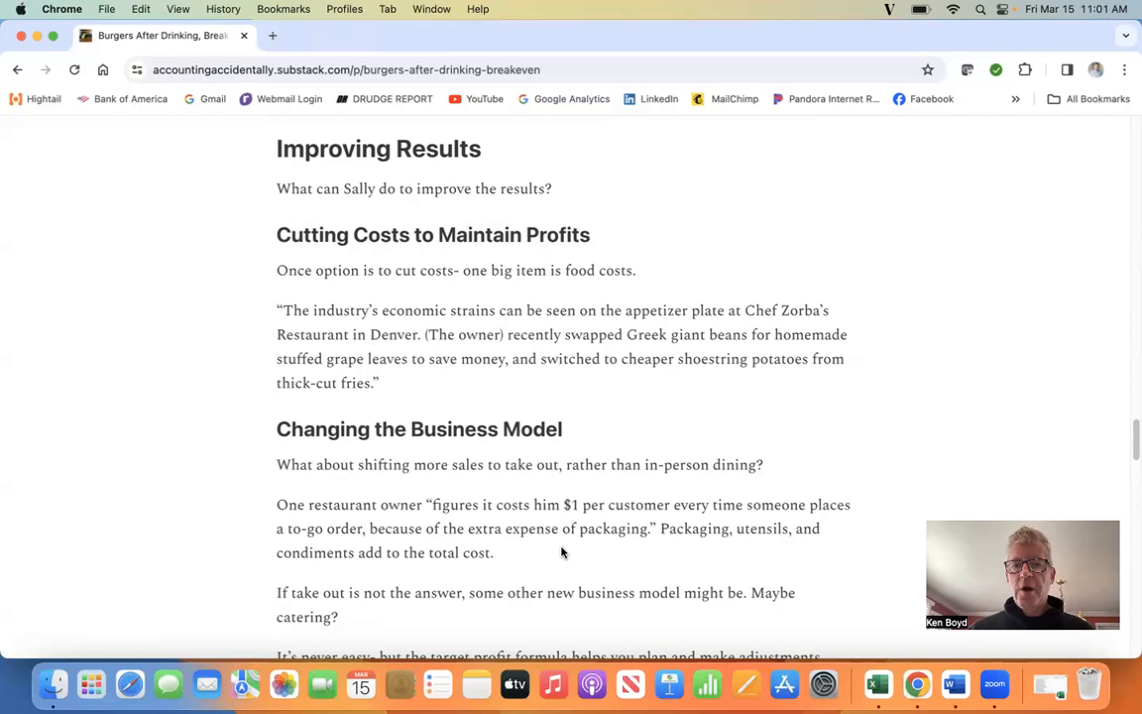
pyautogui.moveTo(646, 527)
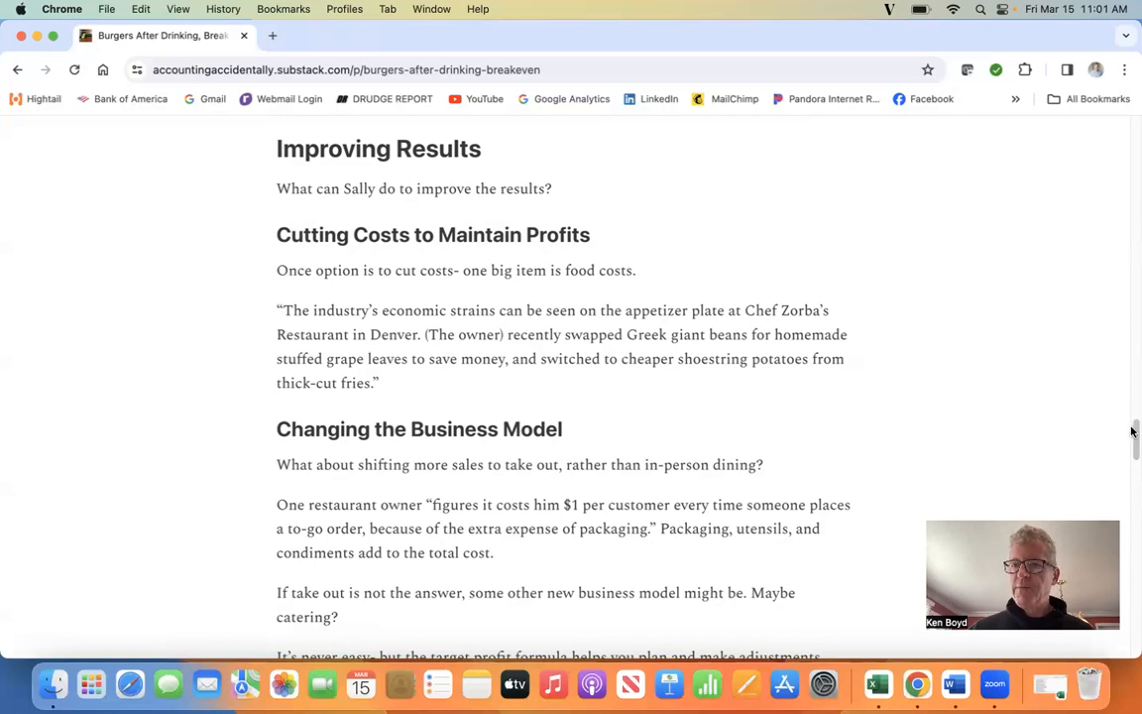
pyautogui.scroll(-3)
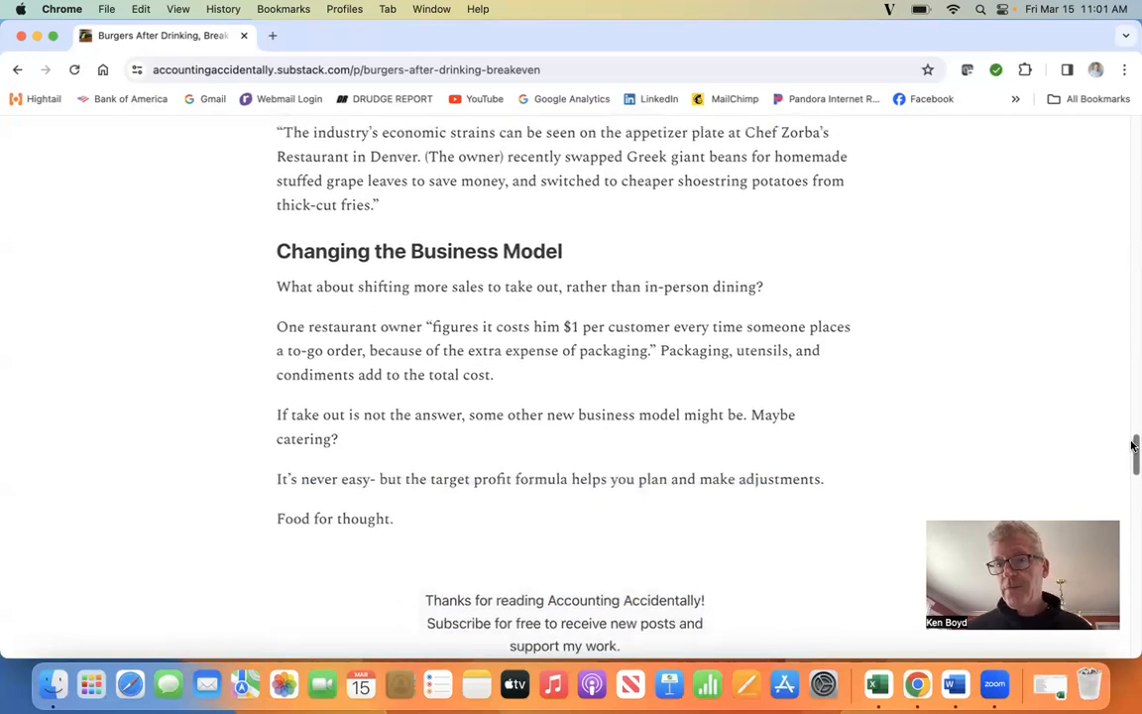
pyautogui.scroll(-3)
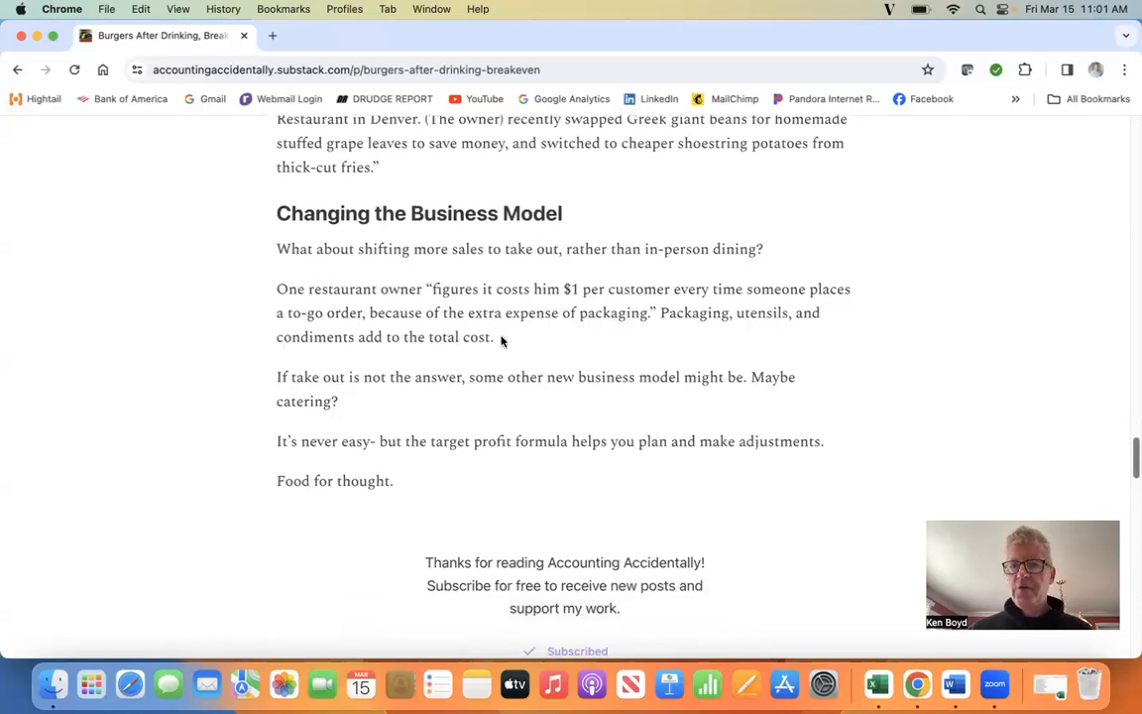
pyautogui.moveTo(376, 300)
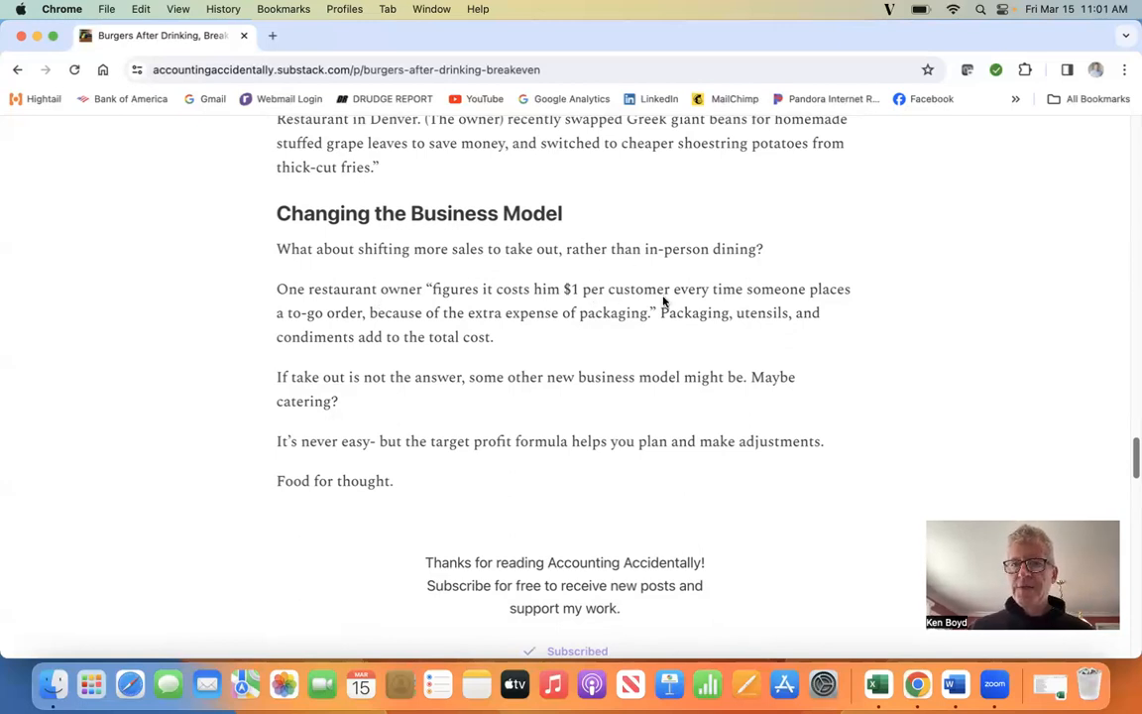
pyautogui.moveTo(456, 407)
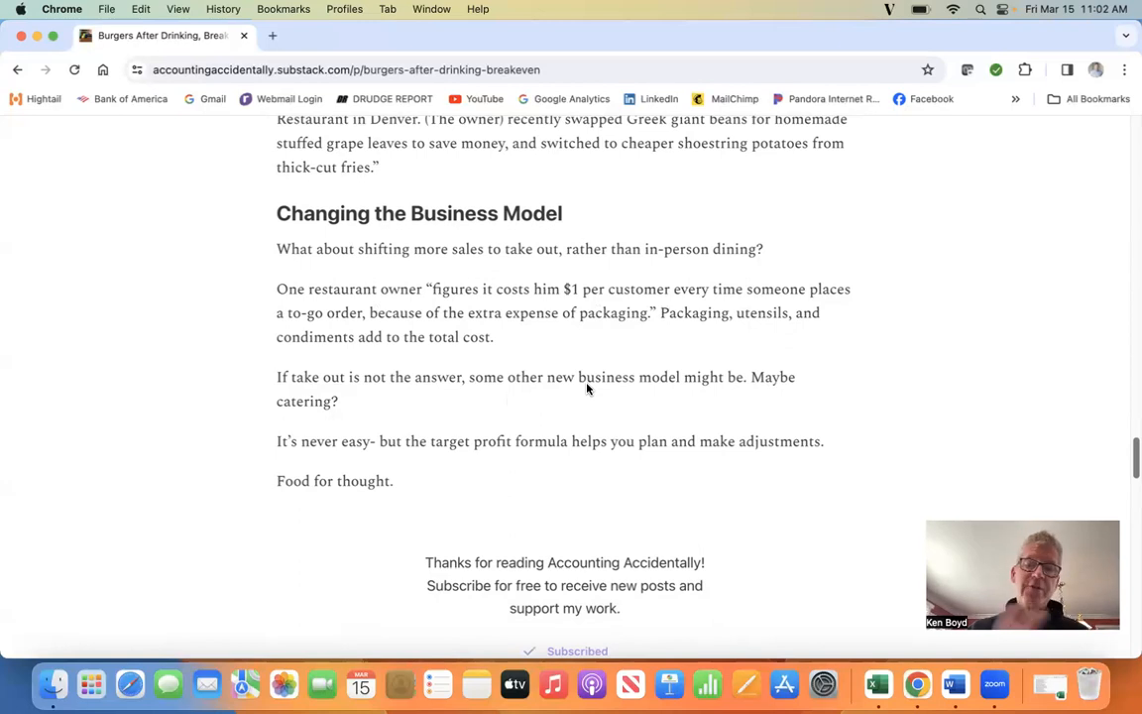
pyautogui.moveTo(467, 456)
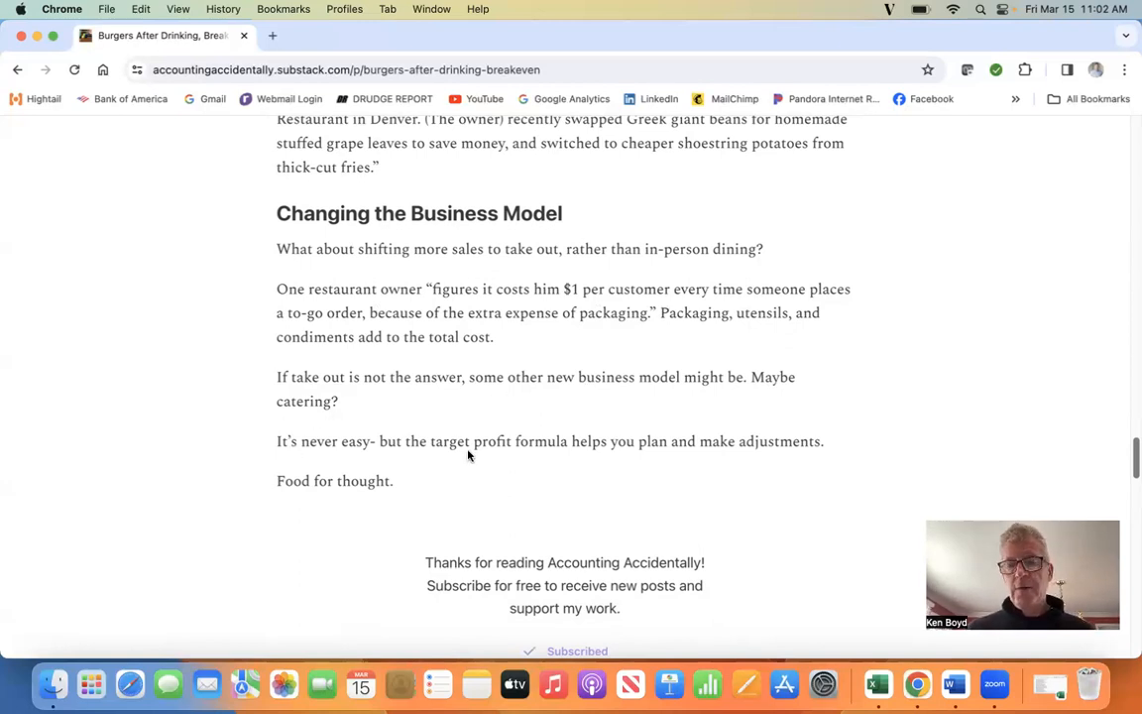
pyautogui.moveTo(714, 464)
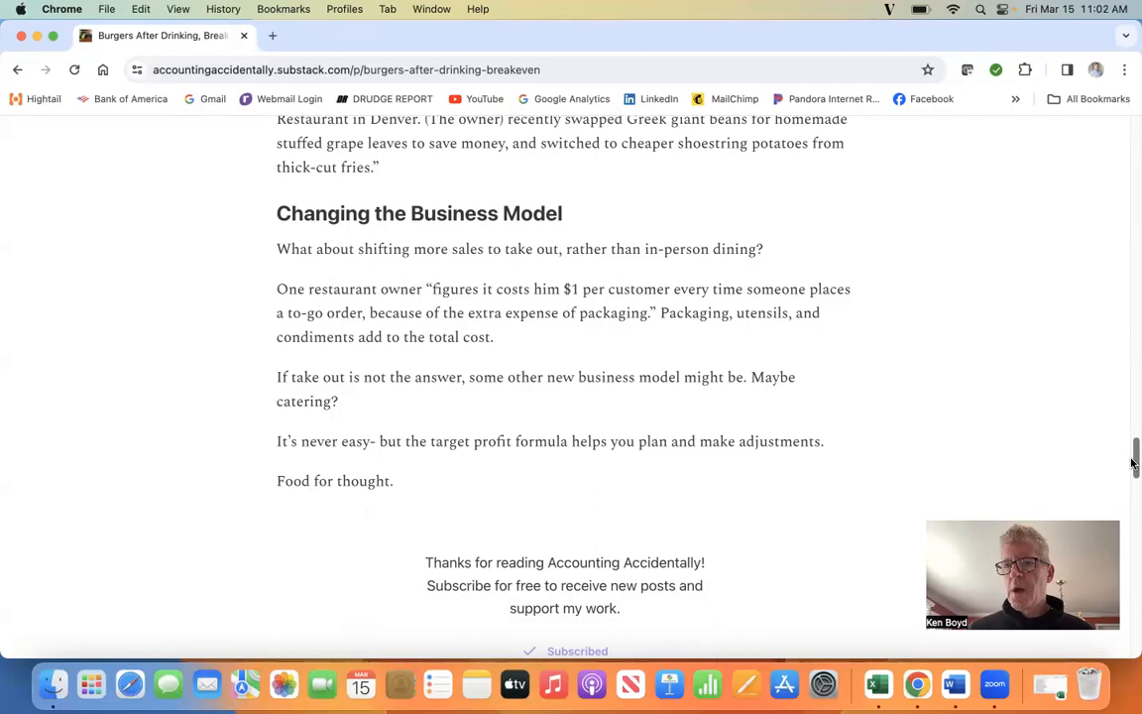
pyautogui.scroll(3)
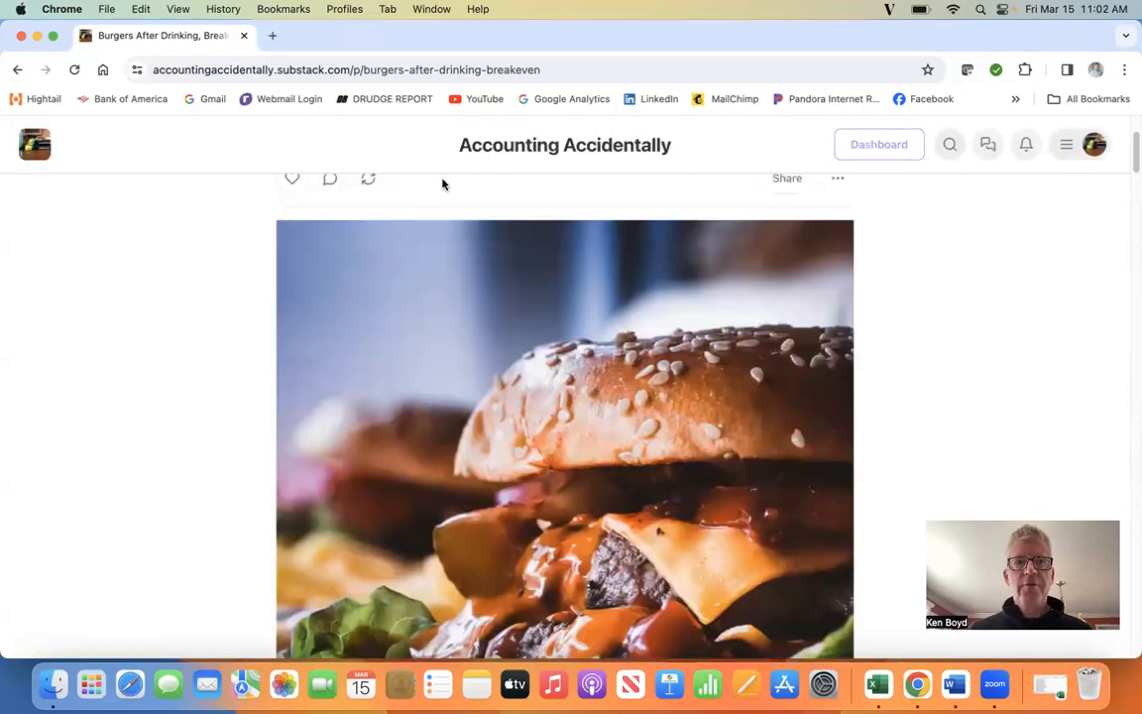